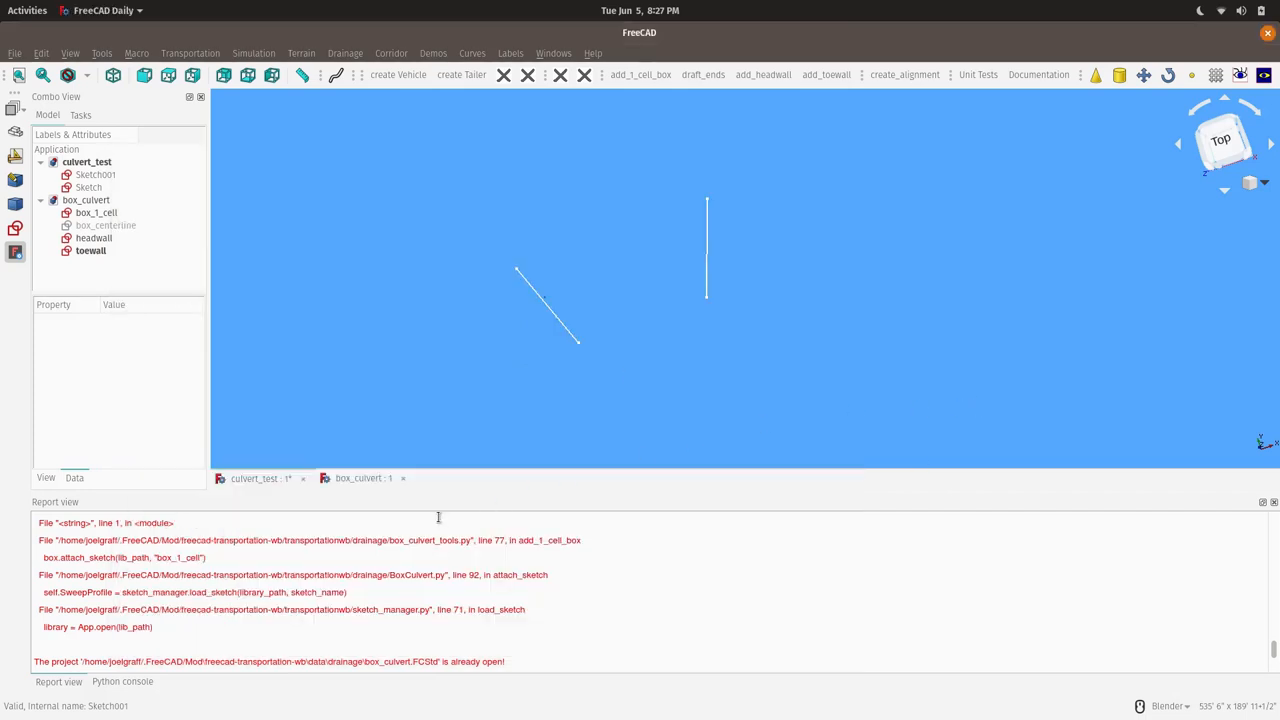
mouse_move(366, 511)
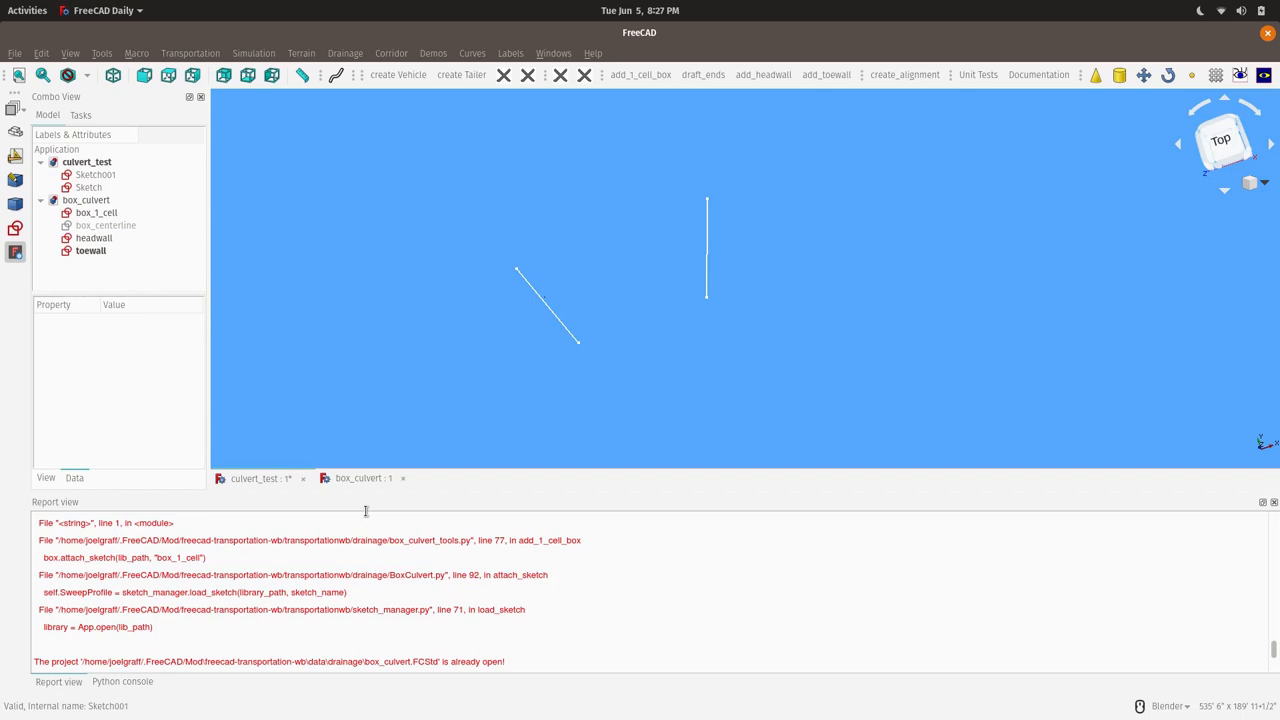
- Show the Recent files submenu from the File menu
click(15, 53)
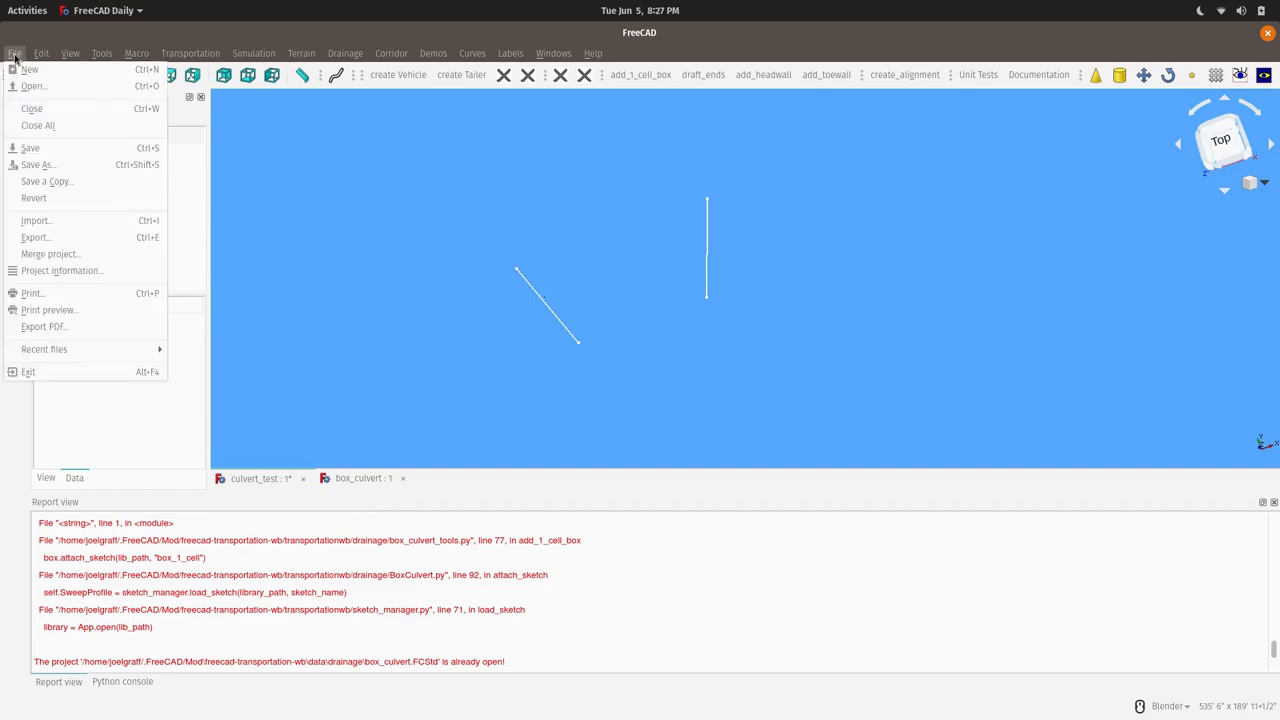
click(44, 349)
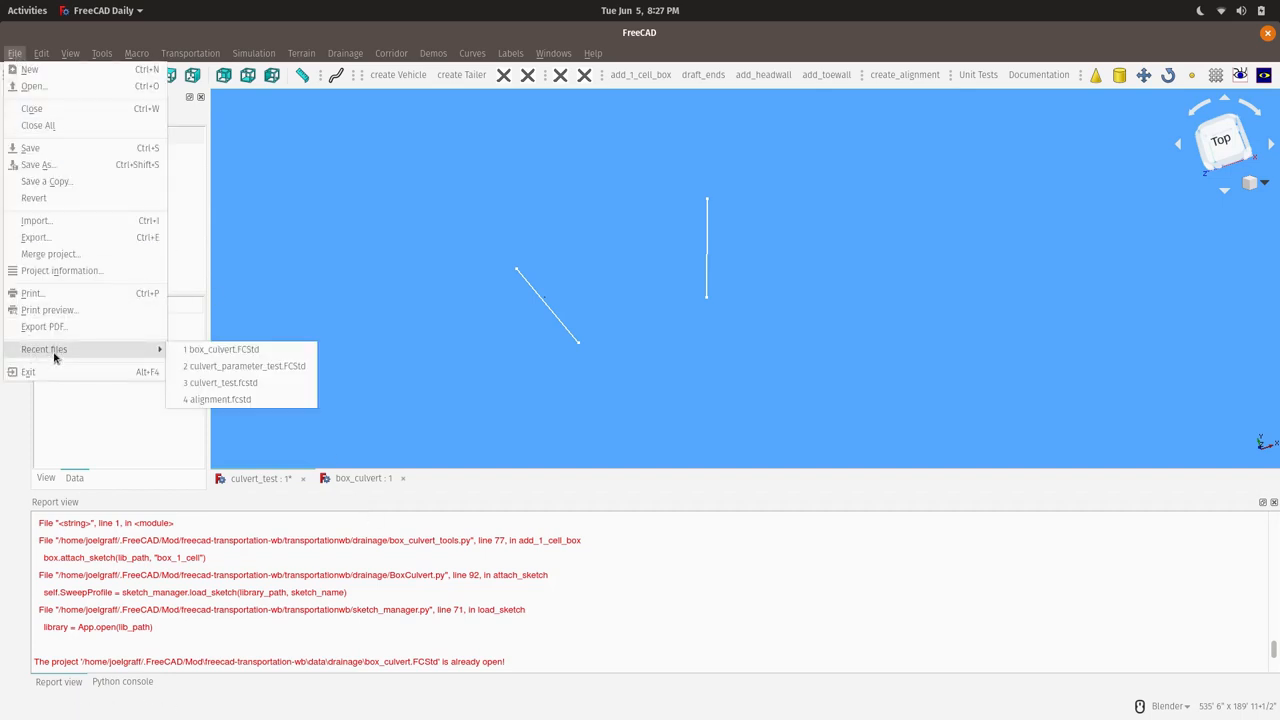
mouse_move(220, 382)
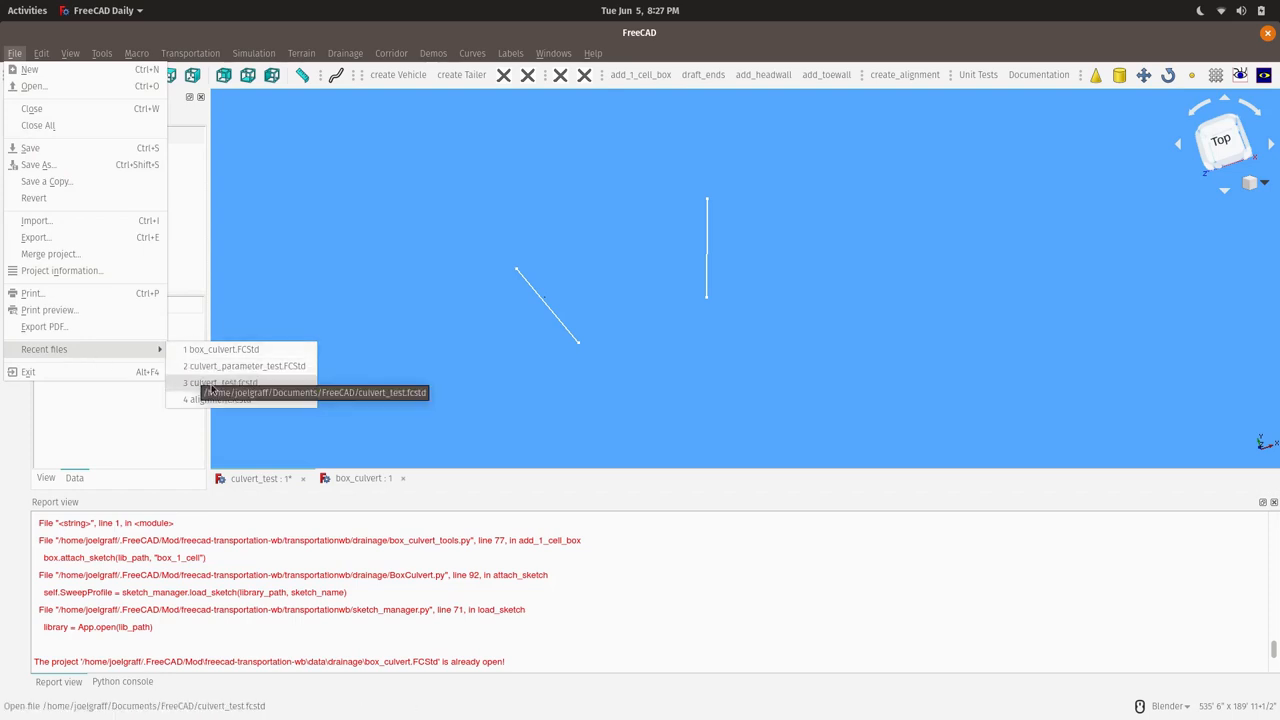
- Open culvert_parameter_test.FCStd from the recent files list
click(245, 365)
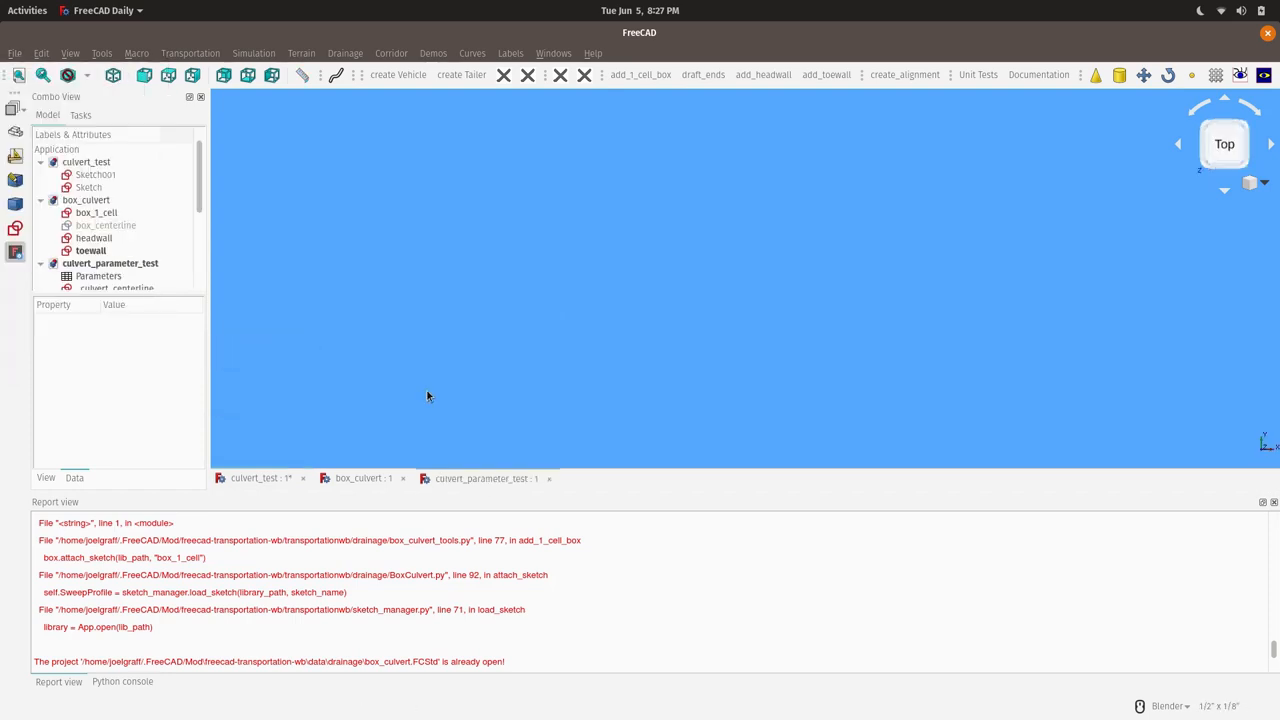
mouse_move(494, 402)
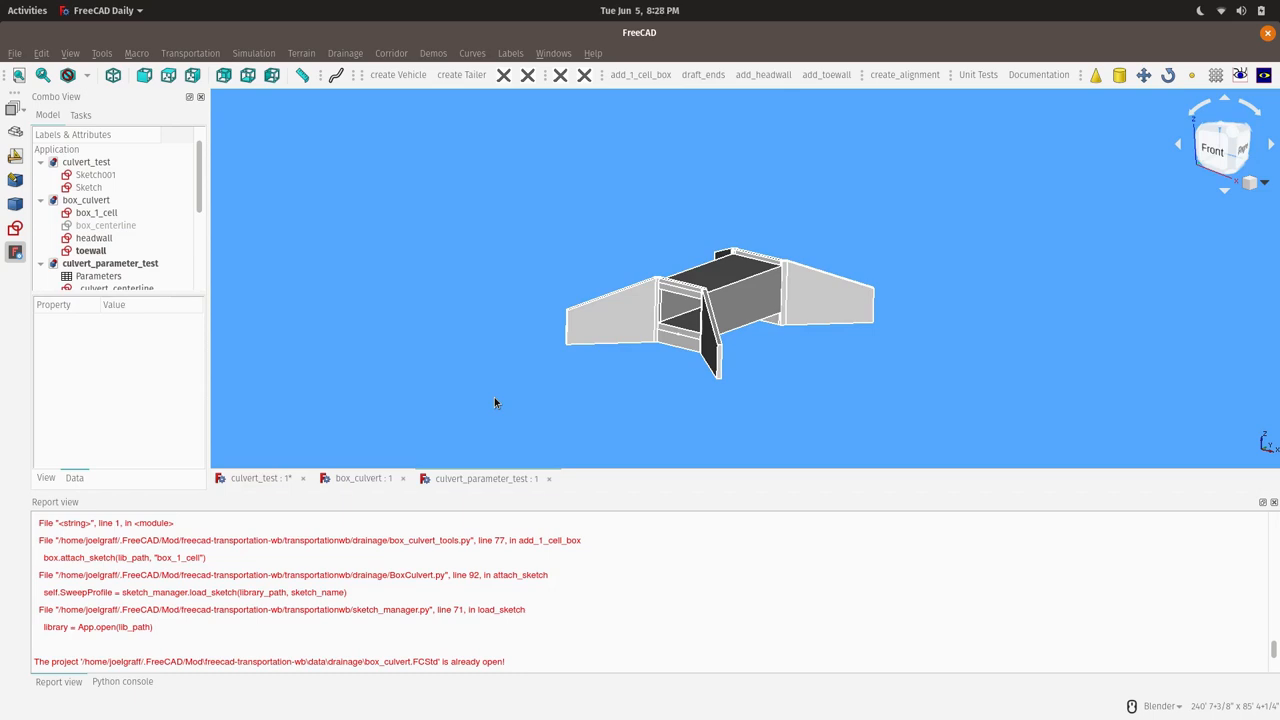
mouse_move(506, 406)
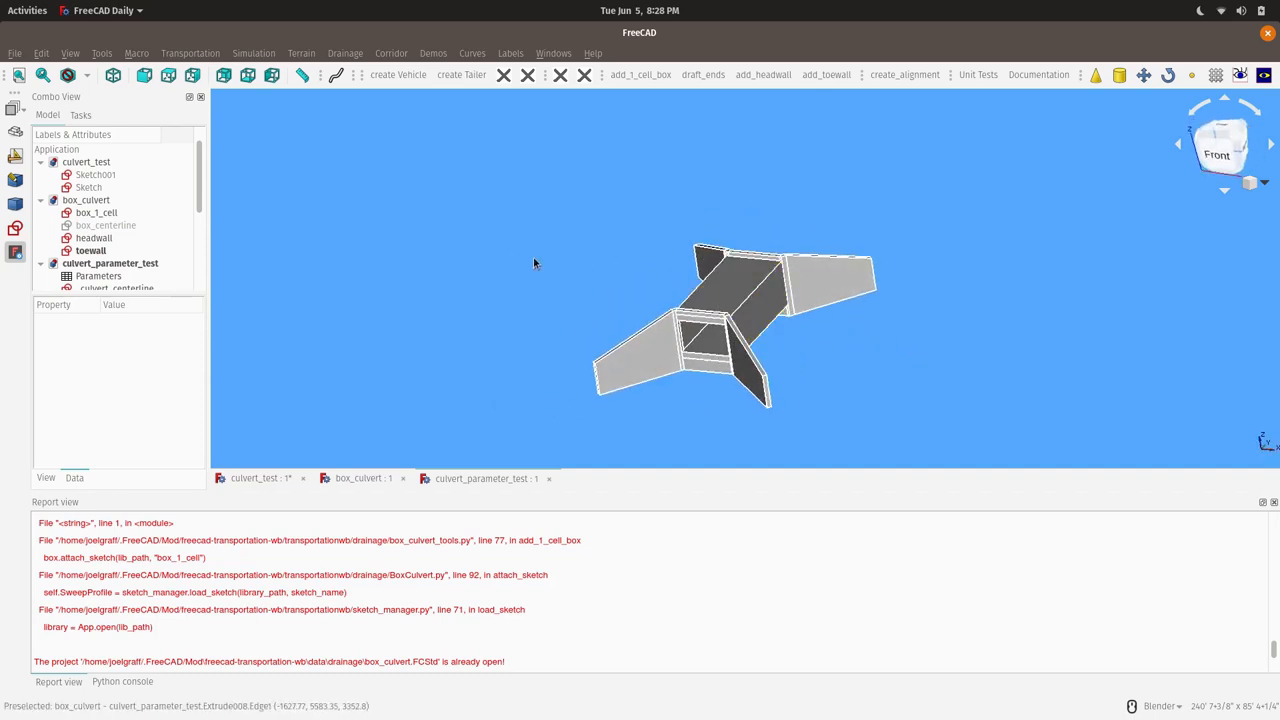
mouse_move(730, 290)
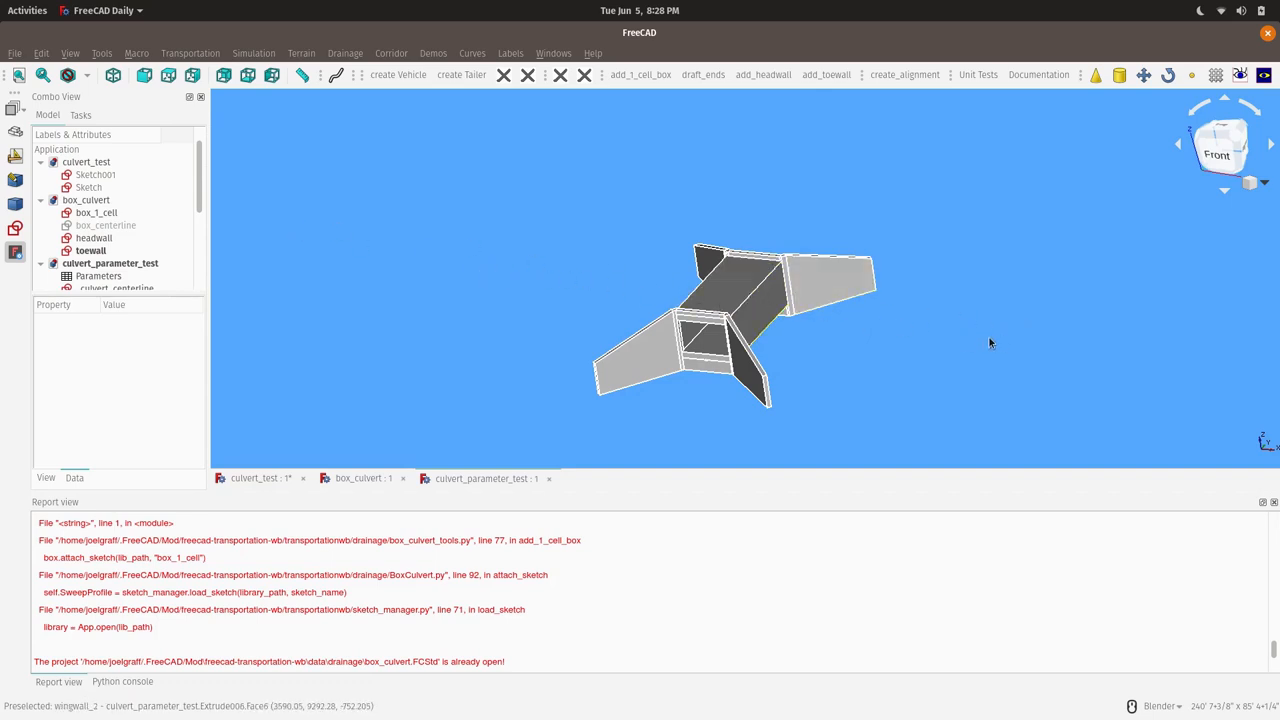
mouse_move(686, 418)
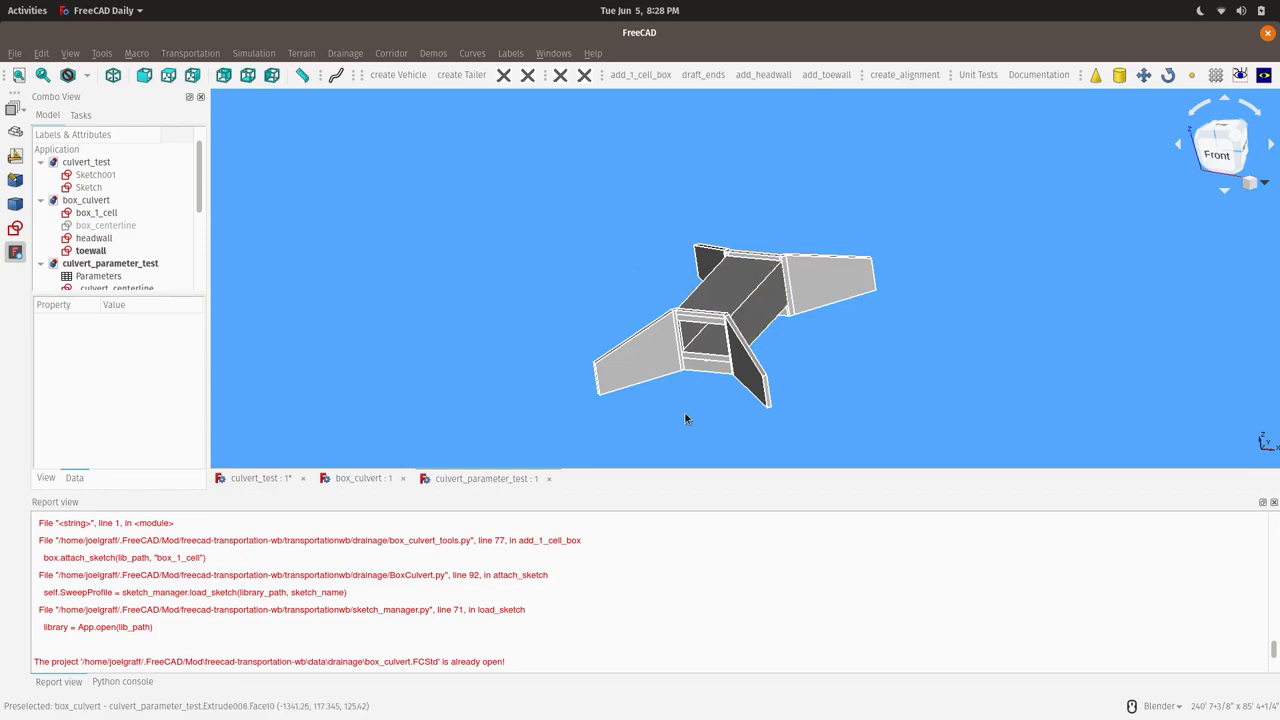
mouse_move(648, 387)
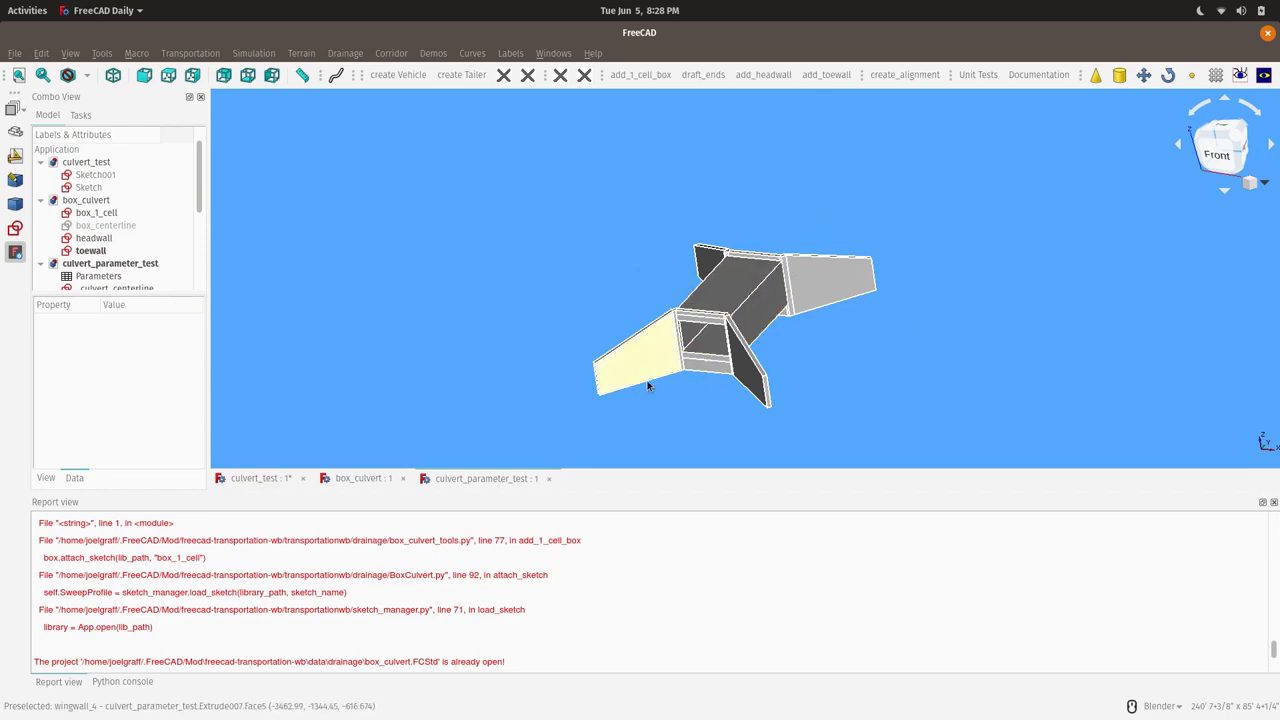
mouse_move(885, 373)
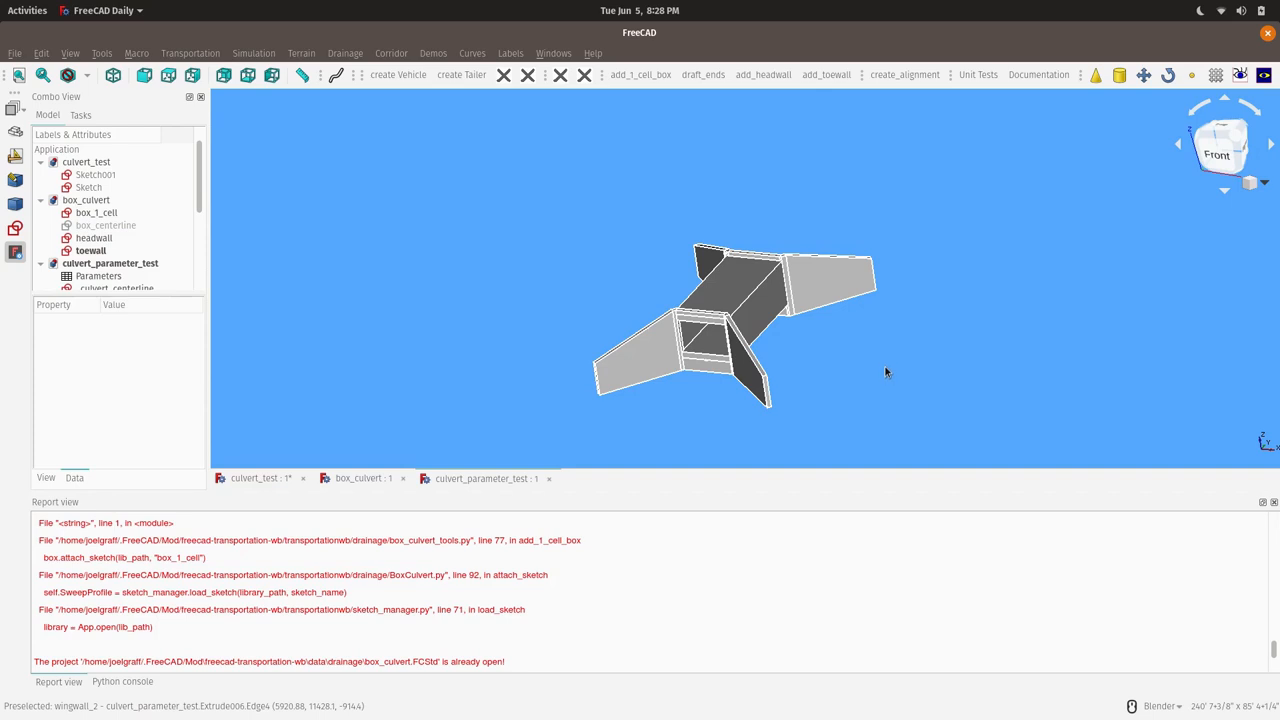
mouse_move(628, 399)
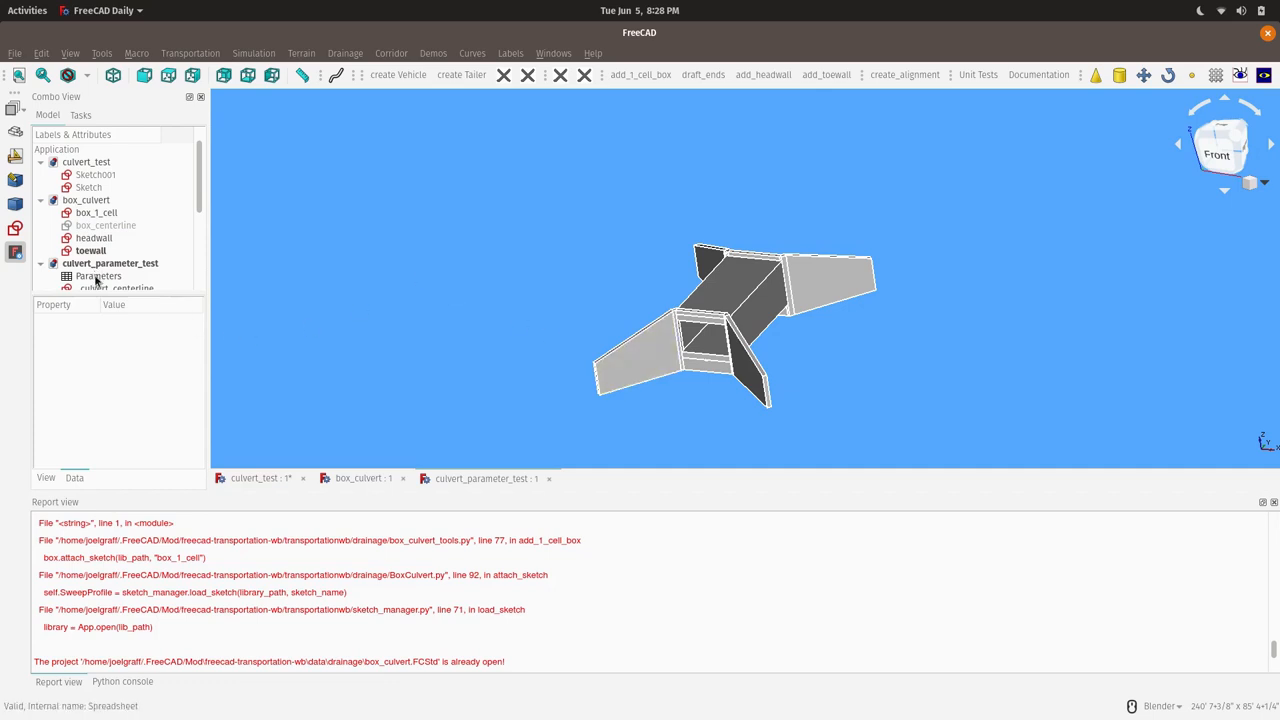
- Open the Parameters spreadsheet and shrink it so the model view stays visible
double_click(98, 275)
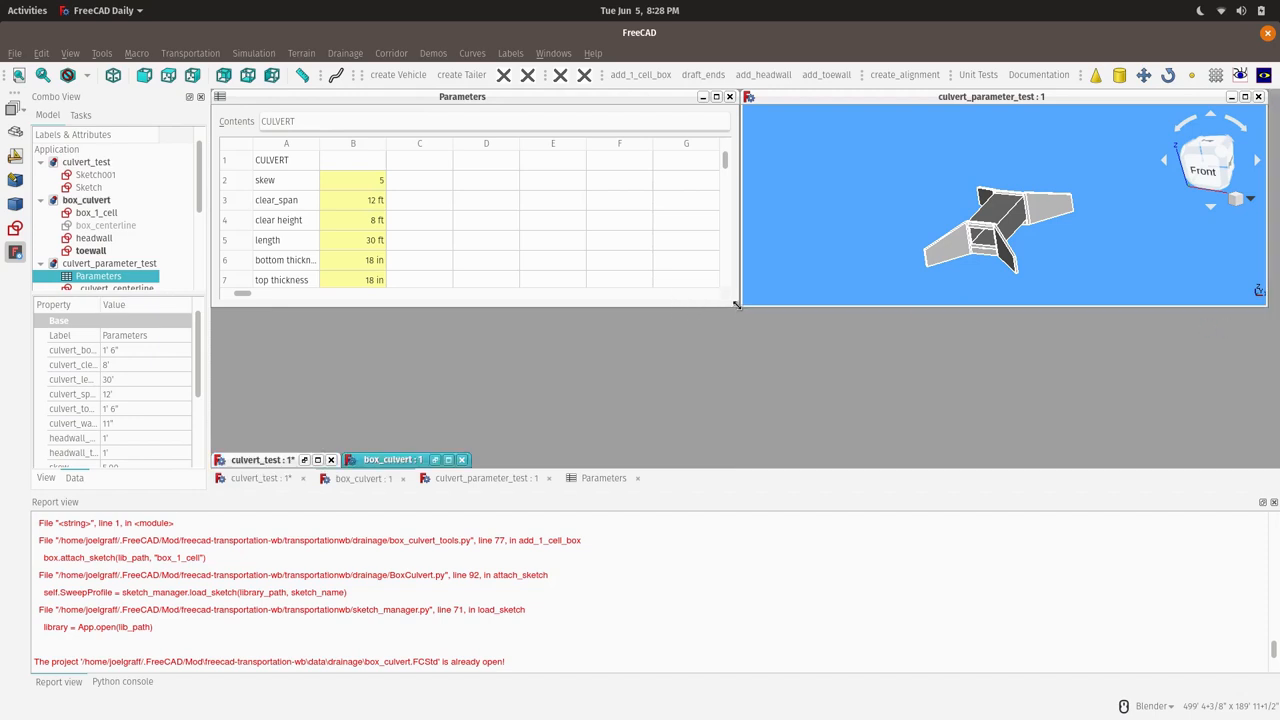
drag(735, 305, 590, 463)
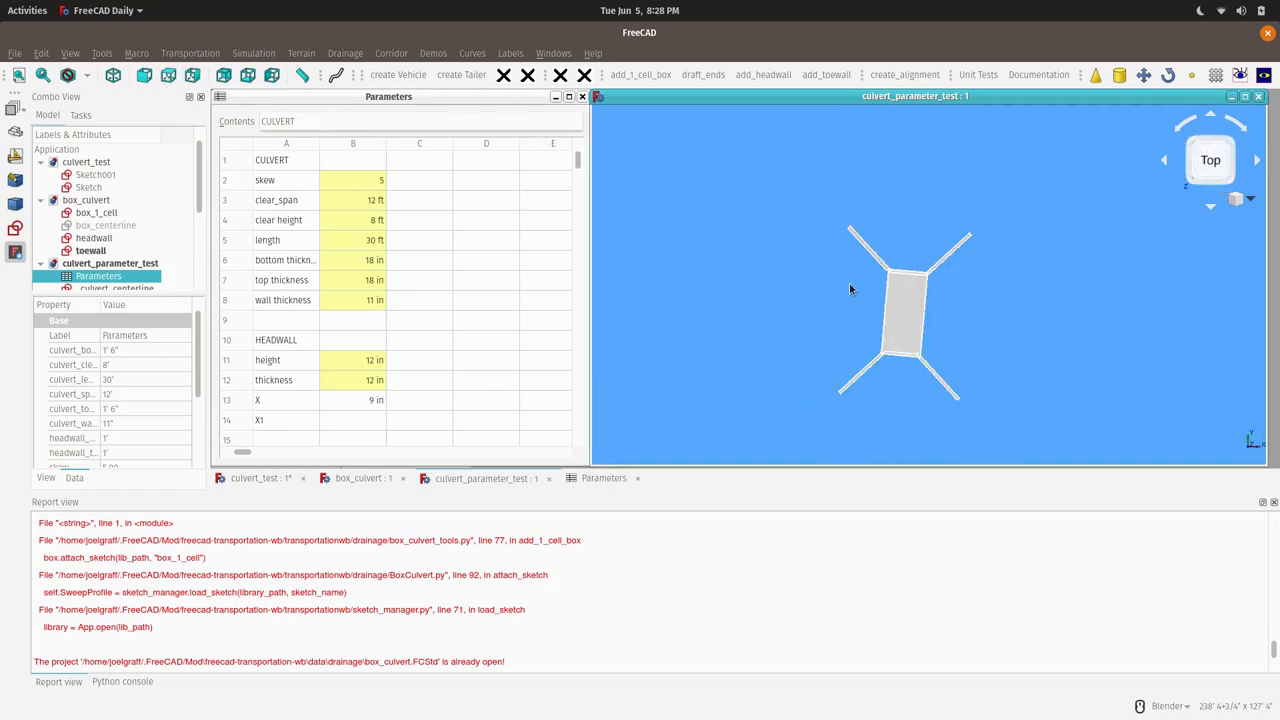
mouse_move(933, 228)
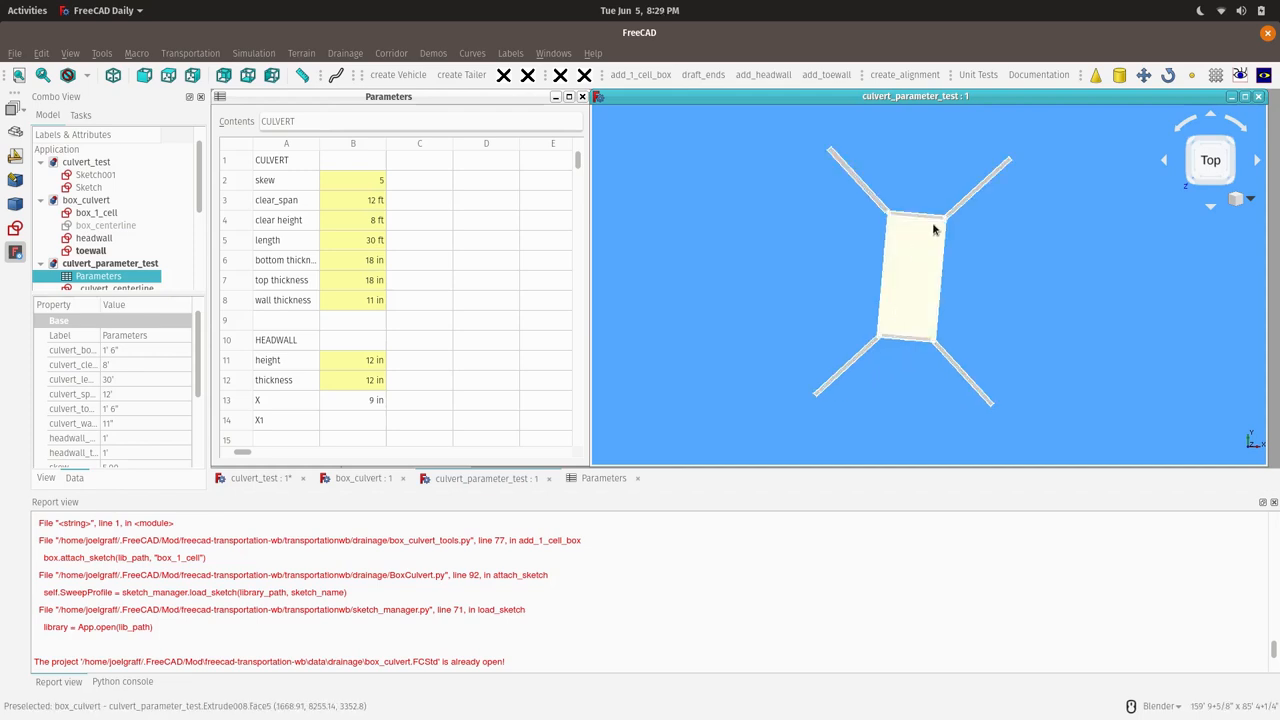
- Change the skew parameter in cell B2 from 5 to 10
click(352, 180)
text(10)
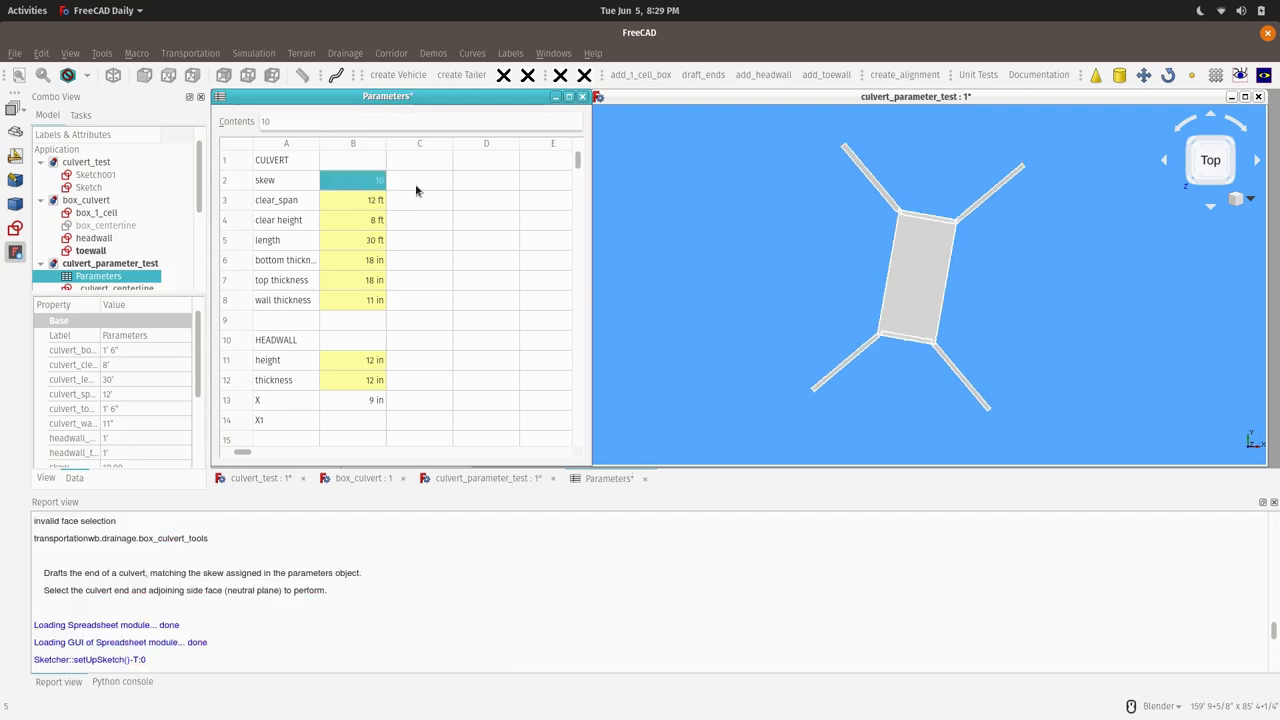
mouse_move(884, 374)
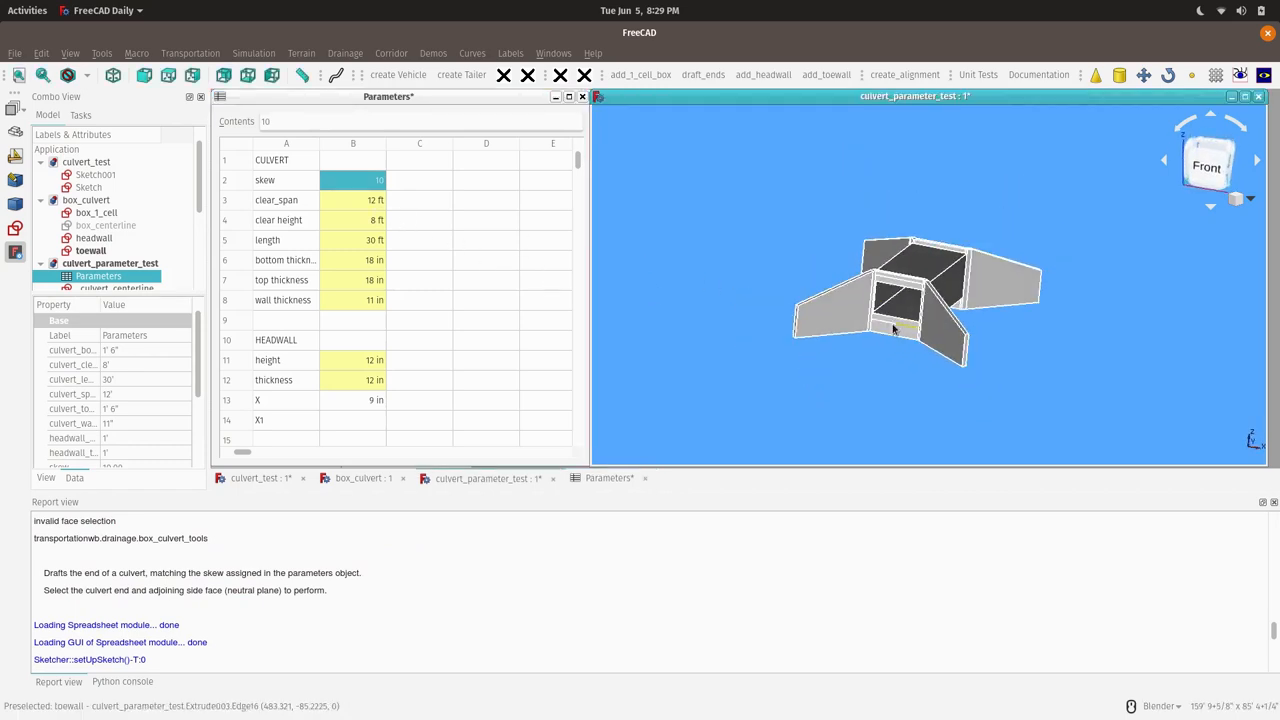
- Change clear_span in cell B3 from 12 ft to 24 ft
click(352, 199)
text(2)
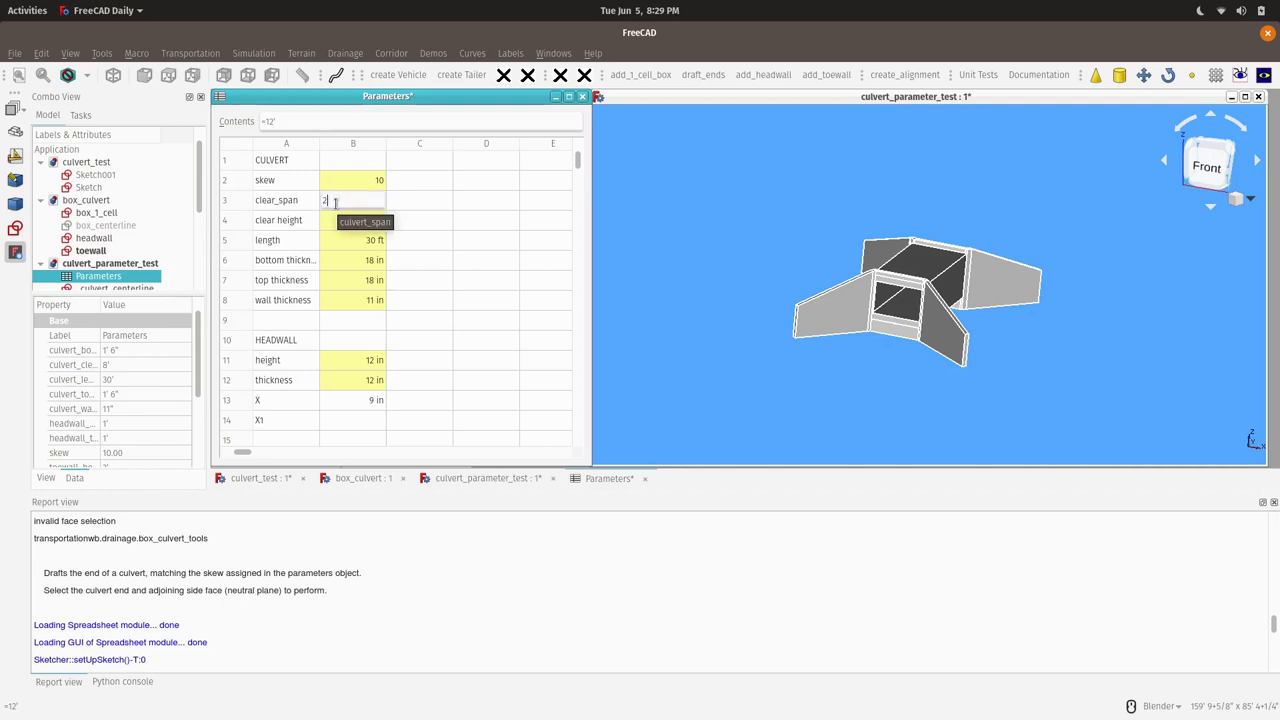
key(Return)
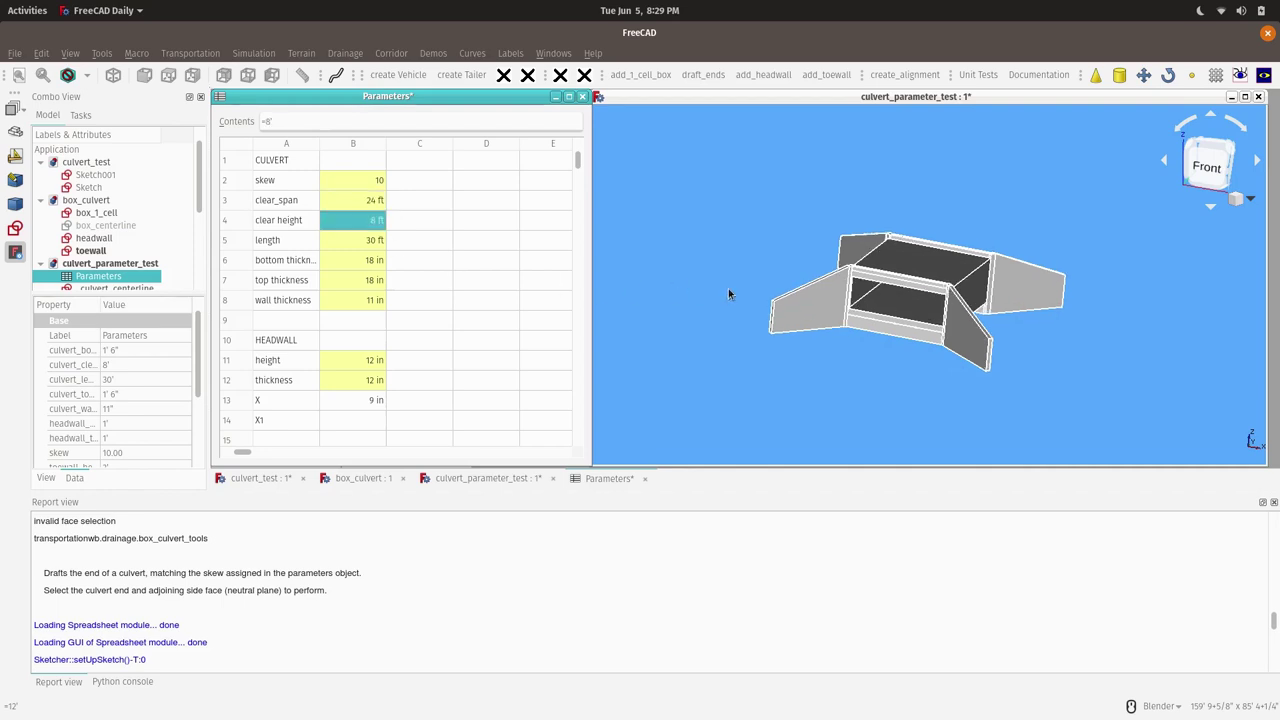
mouse_move(867, 368)
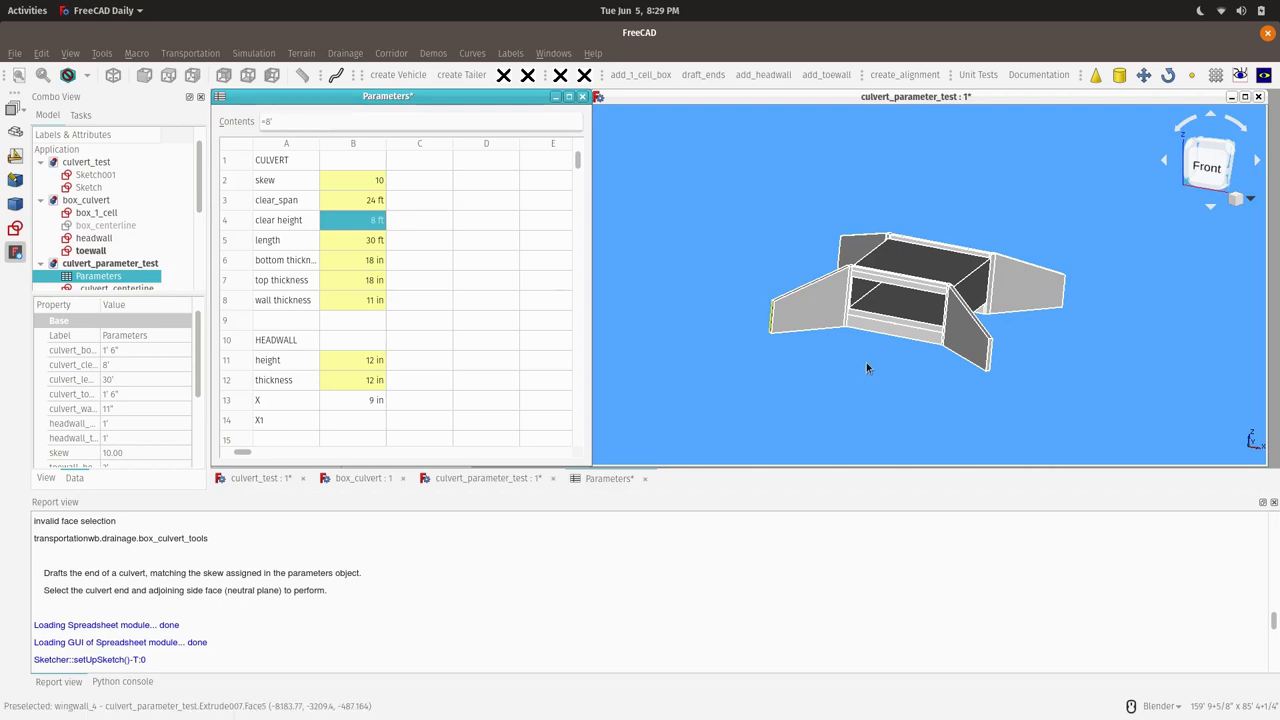
mouse_move(867, 368)
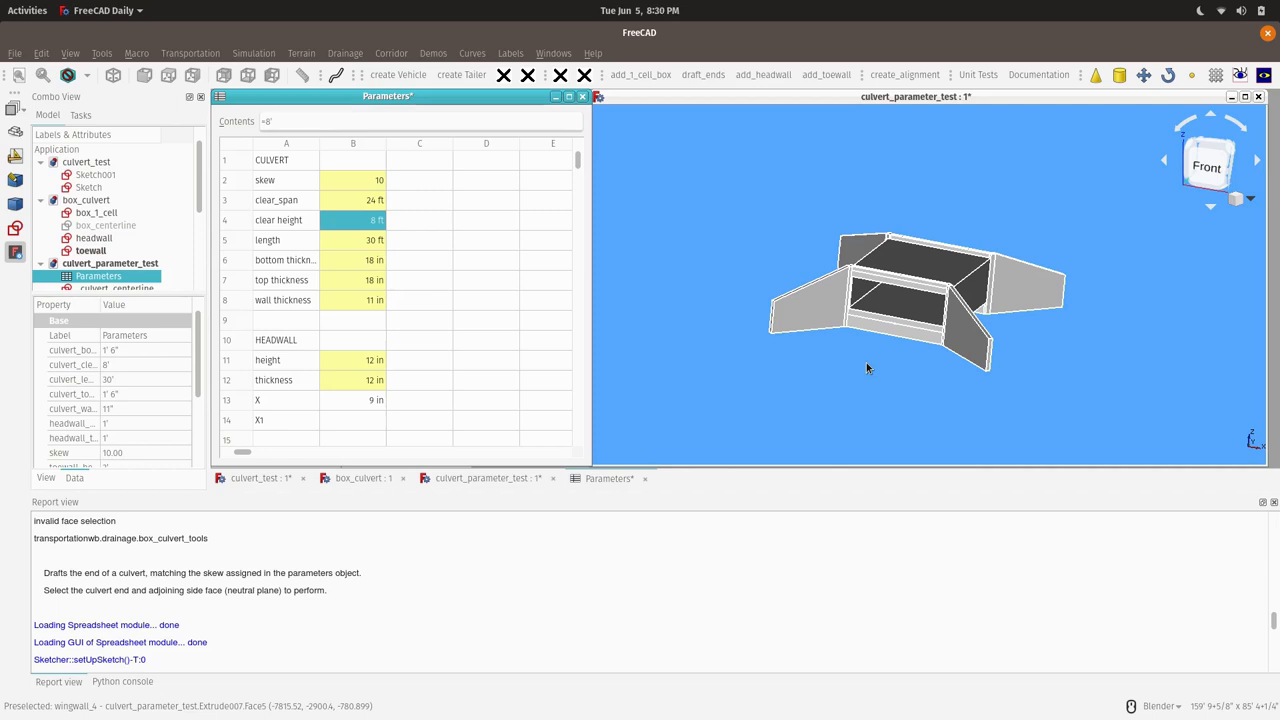
mouse_move(1272, 258)
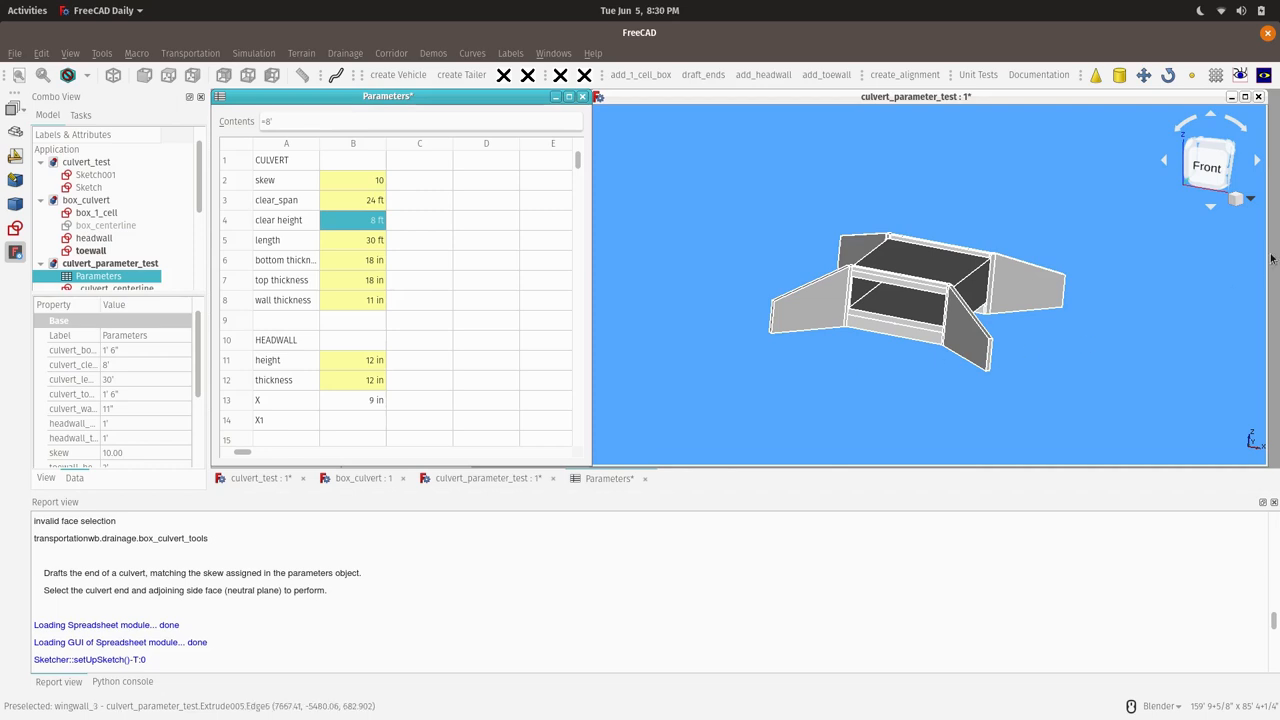
mouse_move(1133, 231)
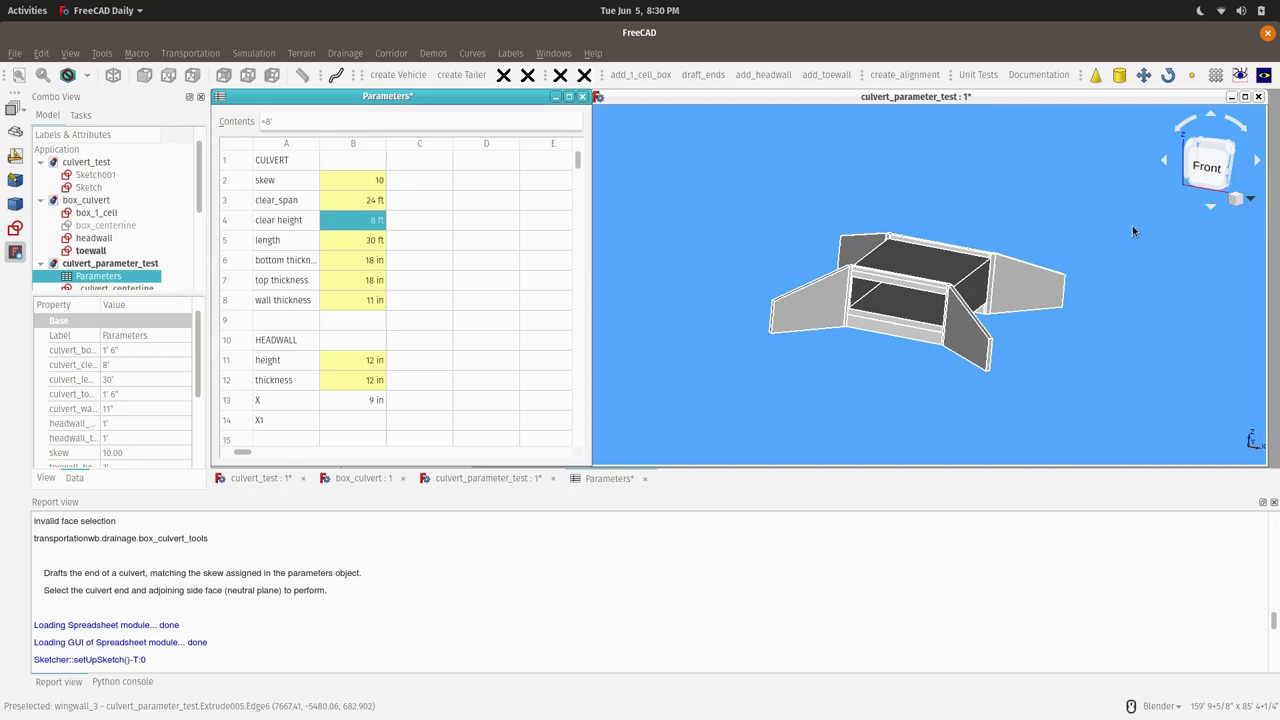
mouse_move(1260, 103)
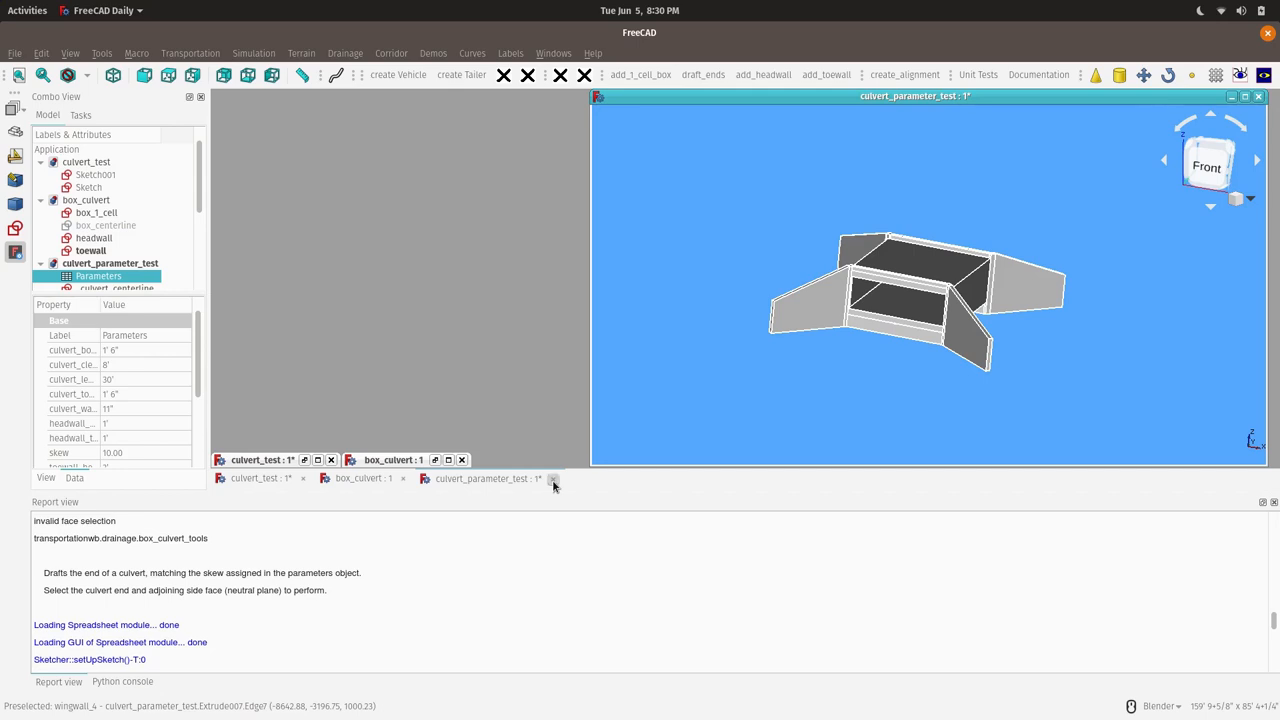
- Close culvert_parameter_test without saving and switch to the box_culvert document
click(552, 478)
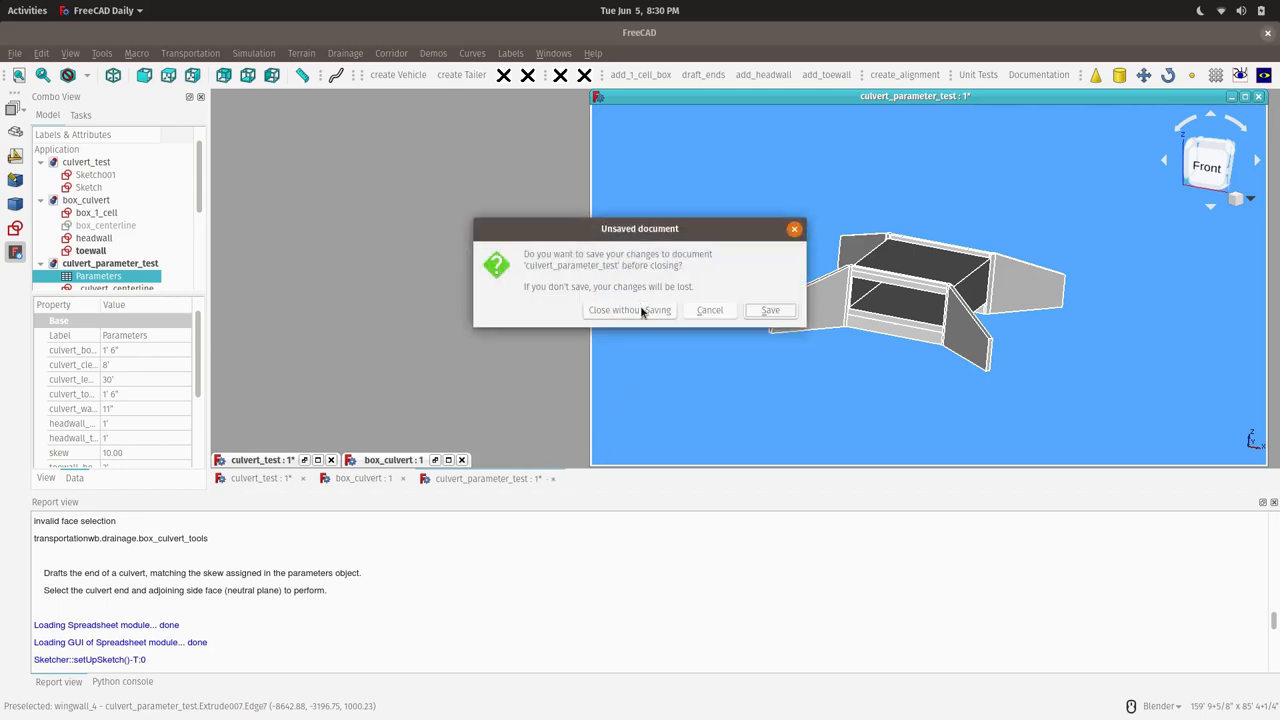
click(629, 310)
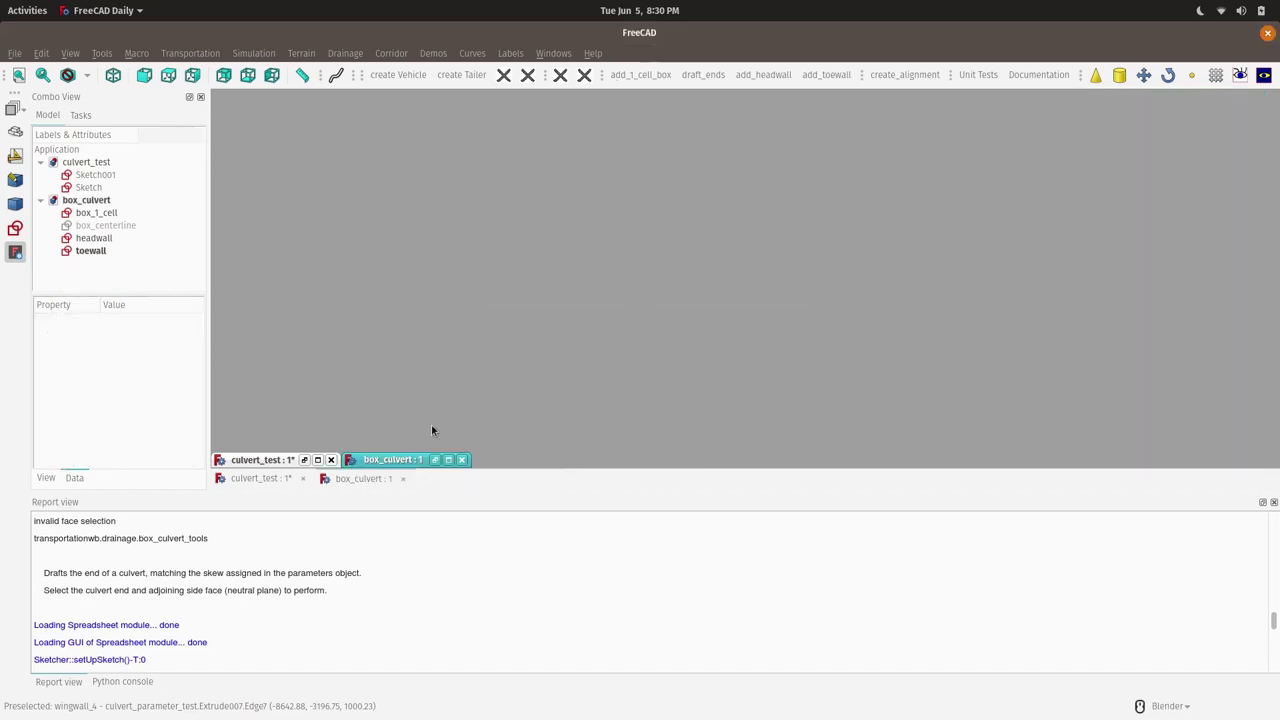
click(390, 459)
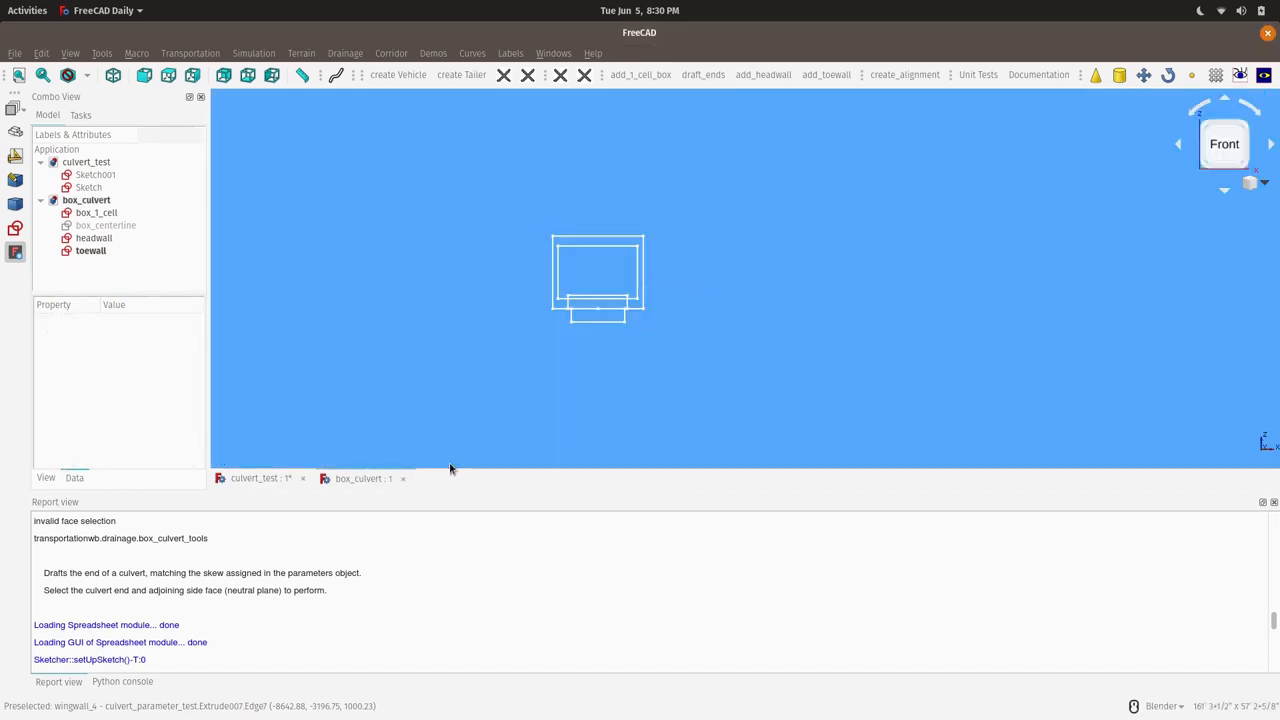
mouse_move(526, 433)
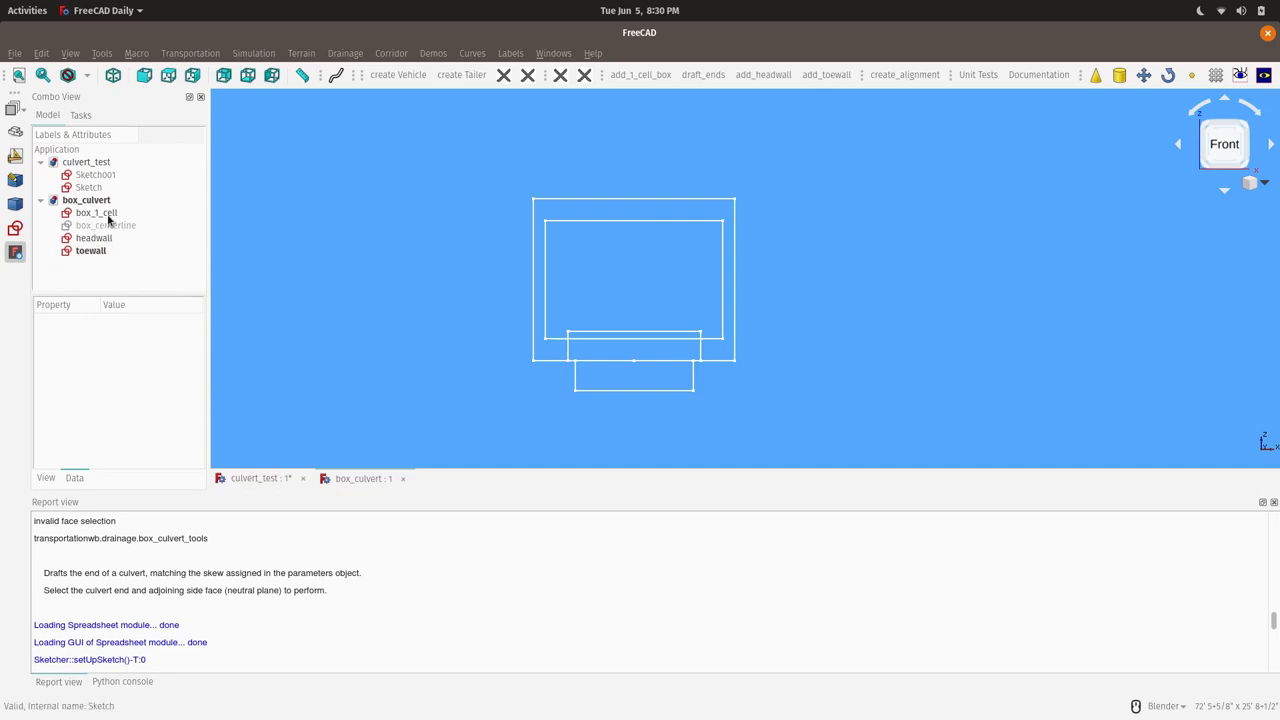
double_click(88, 187)
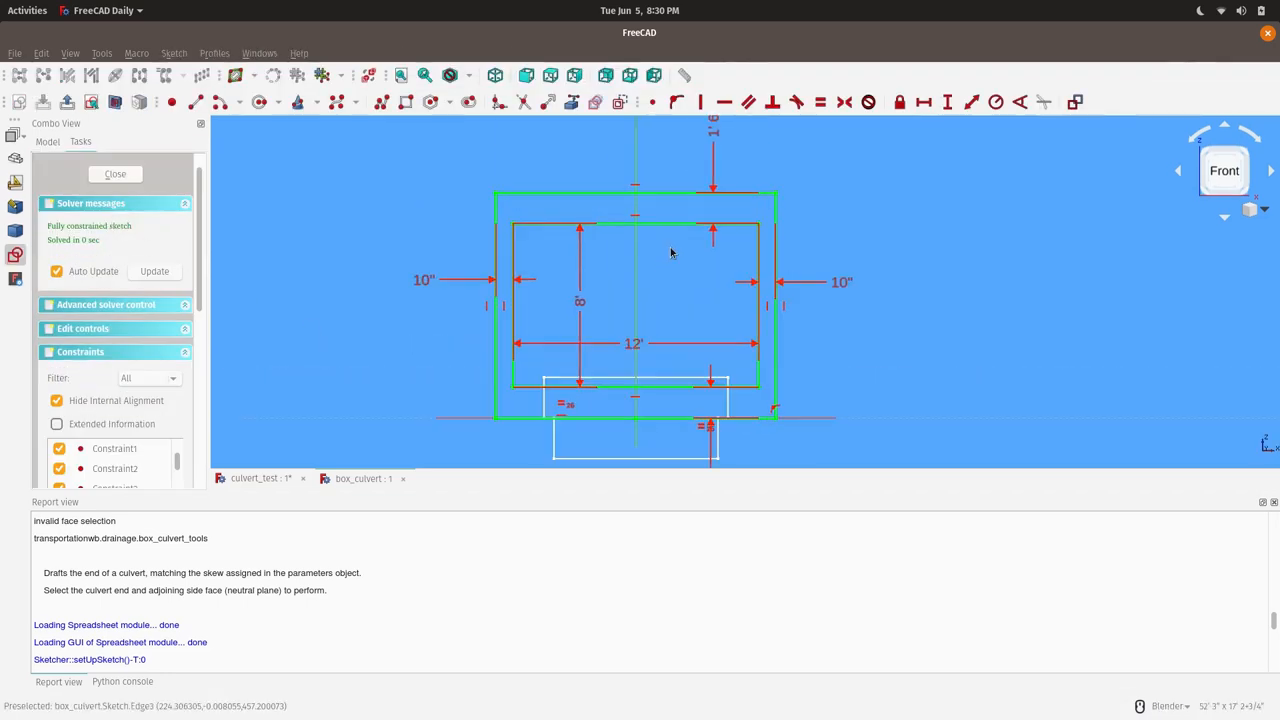
mouse_move(588, 328)
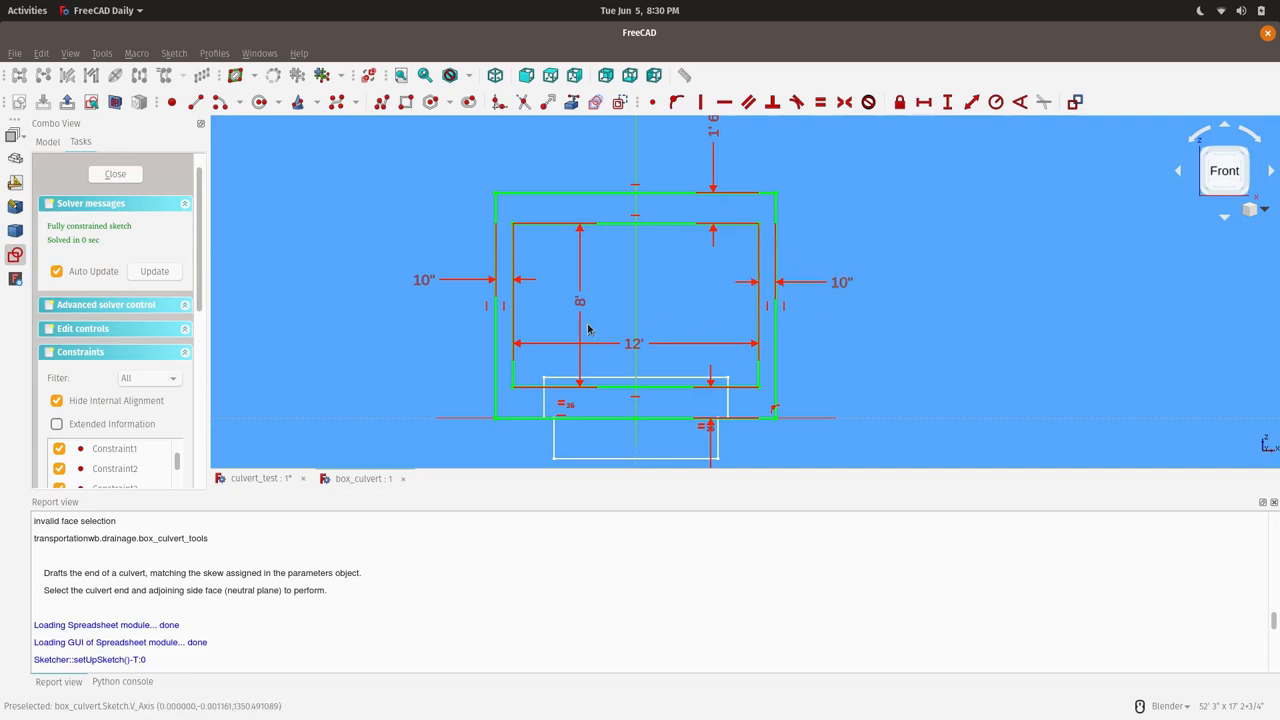
mouse_move(635, 344)
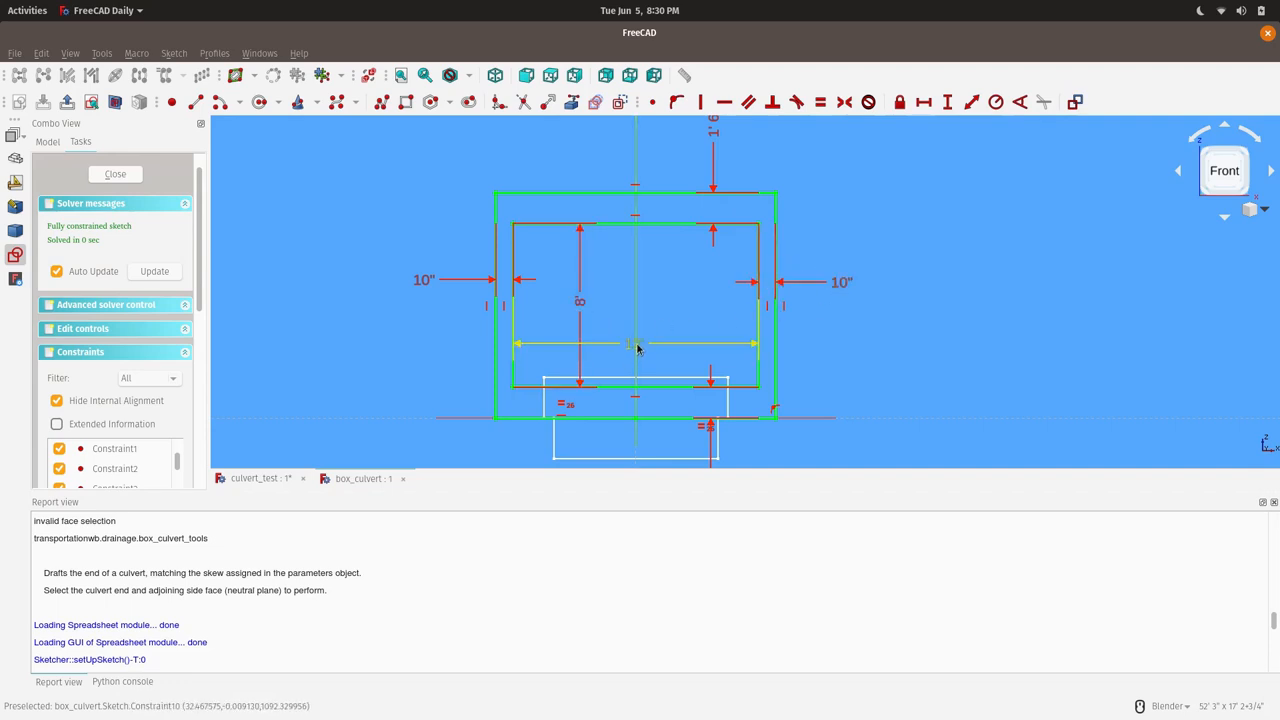
click(115, 173)
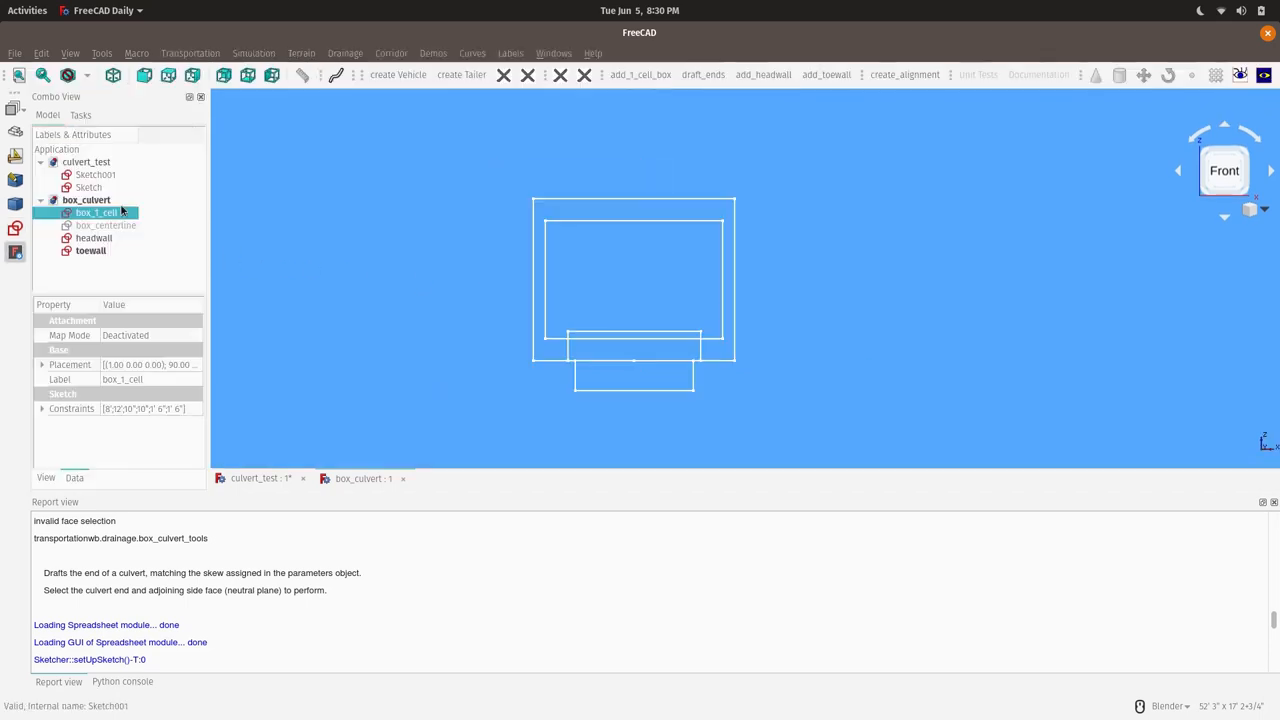
double_click(95, 212)
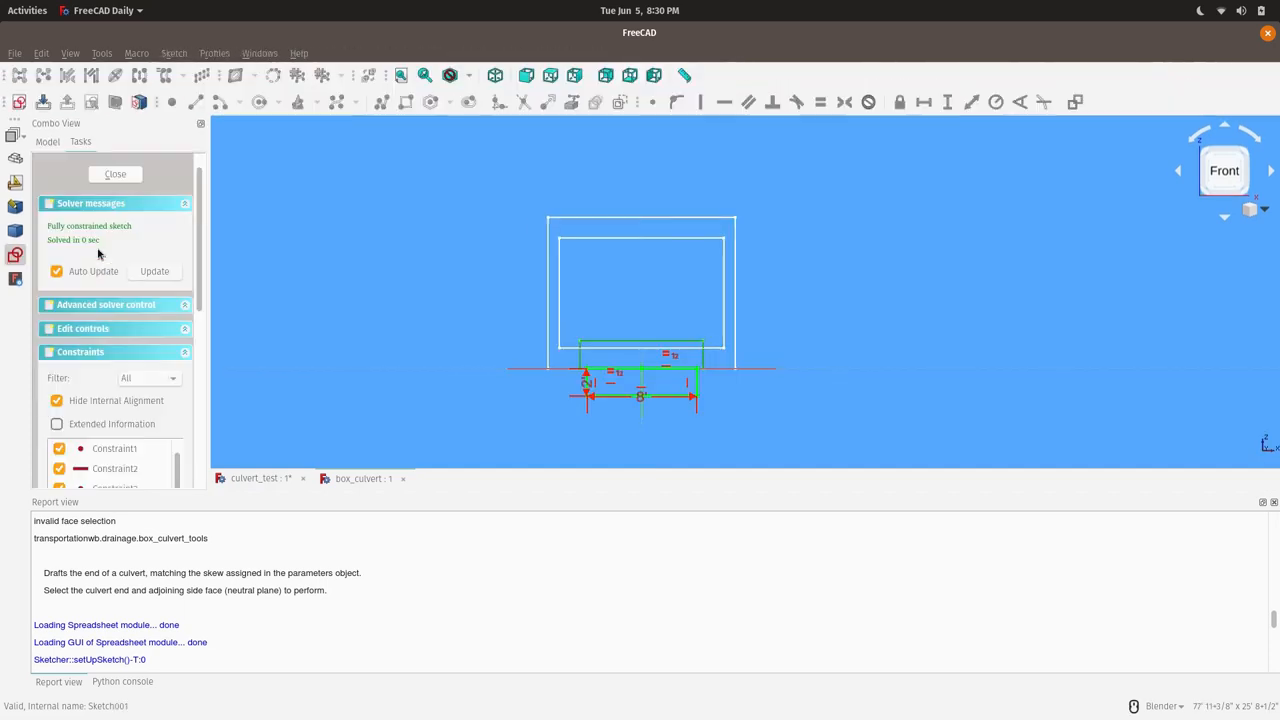
click(115, 173)
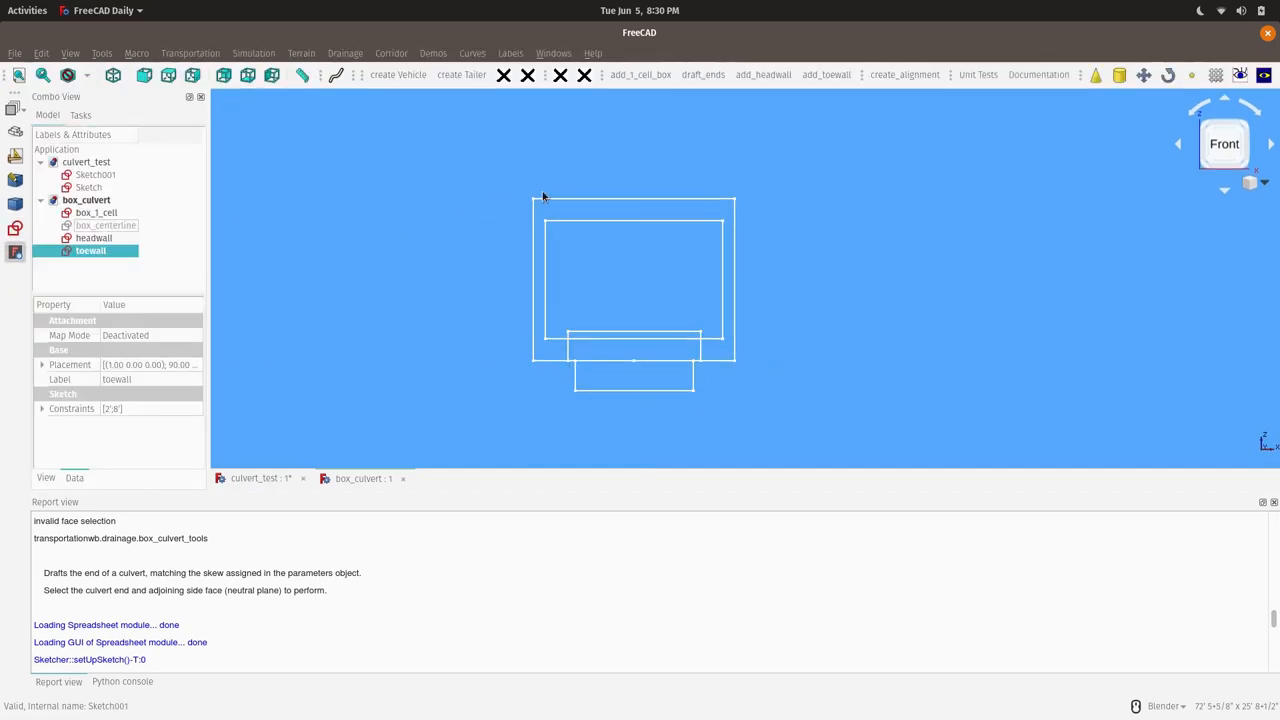
mouse_move(538, 362)
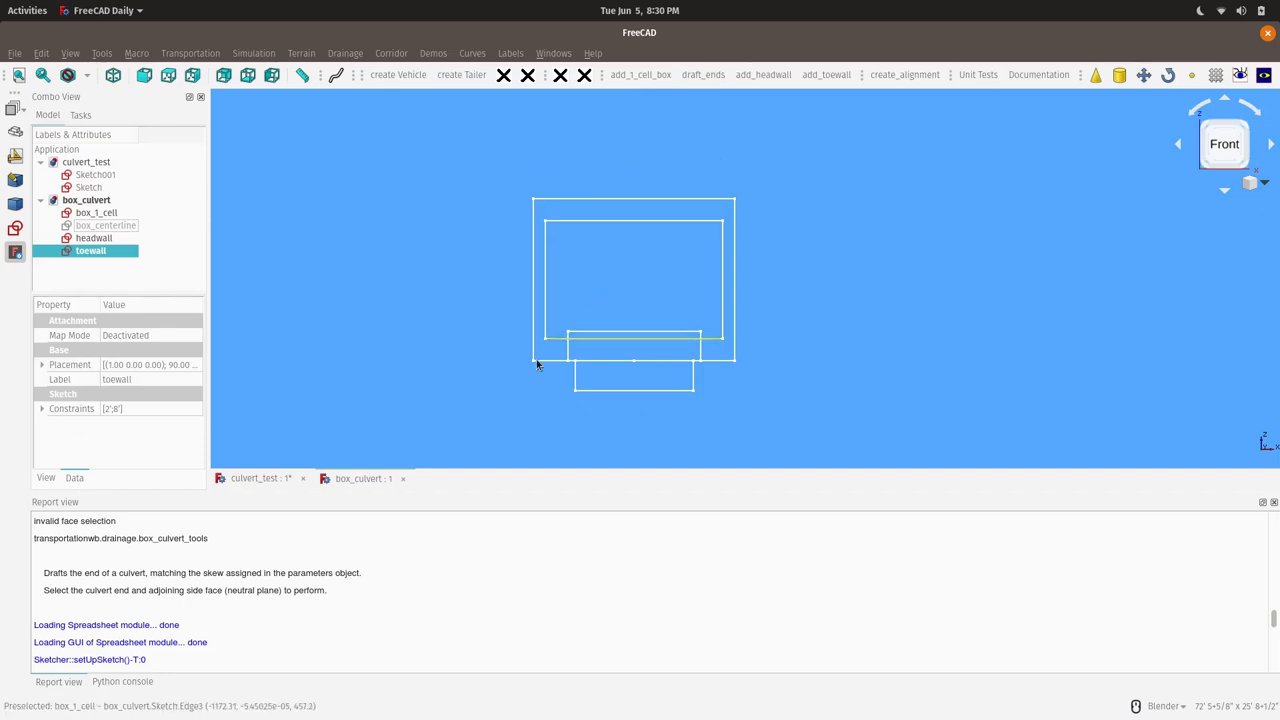
mouse_move(726, 409)
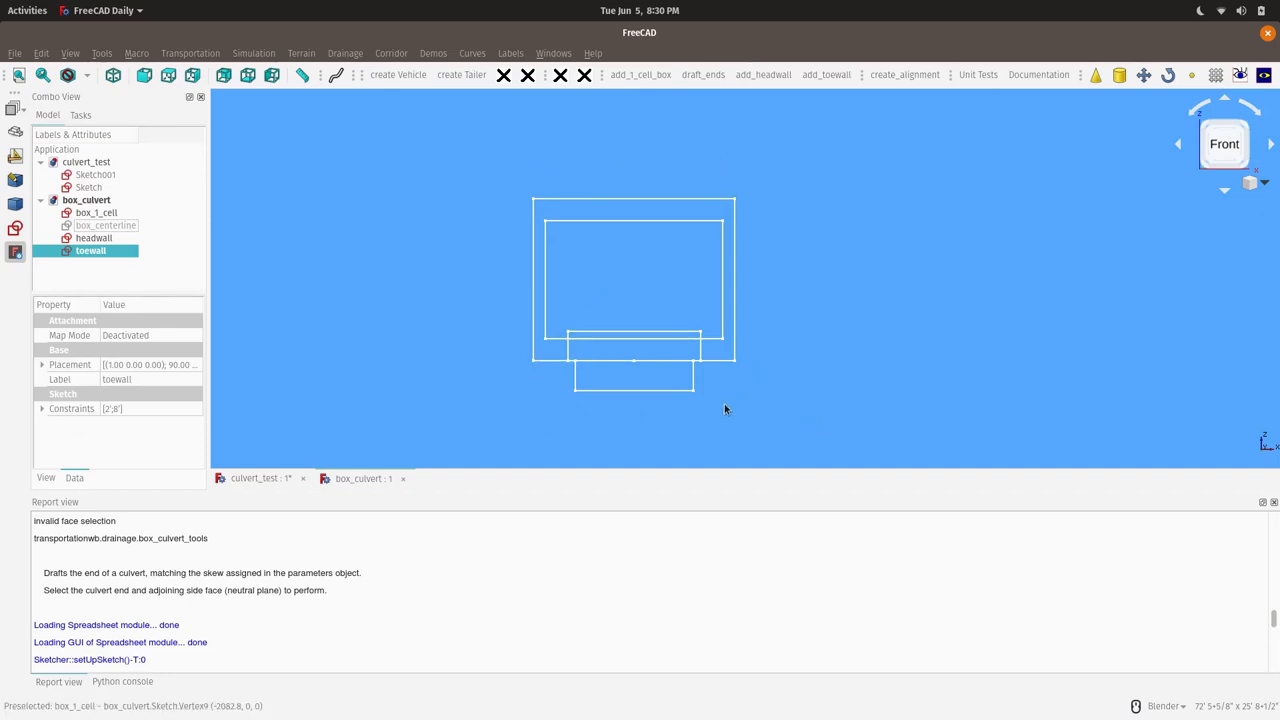
mouse_move(545, 417)
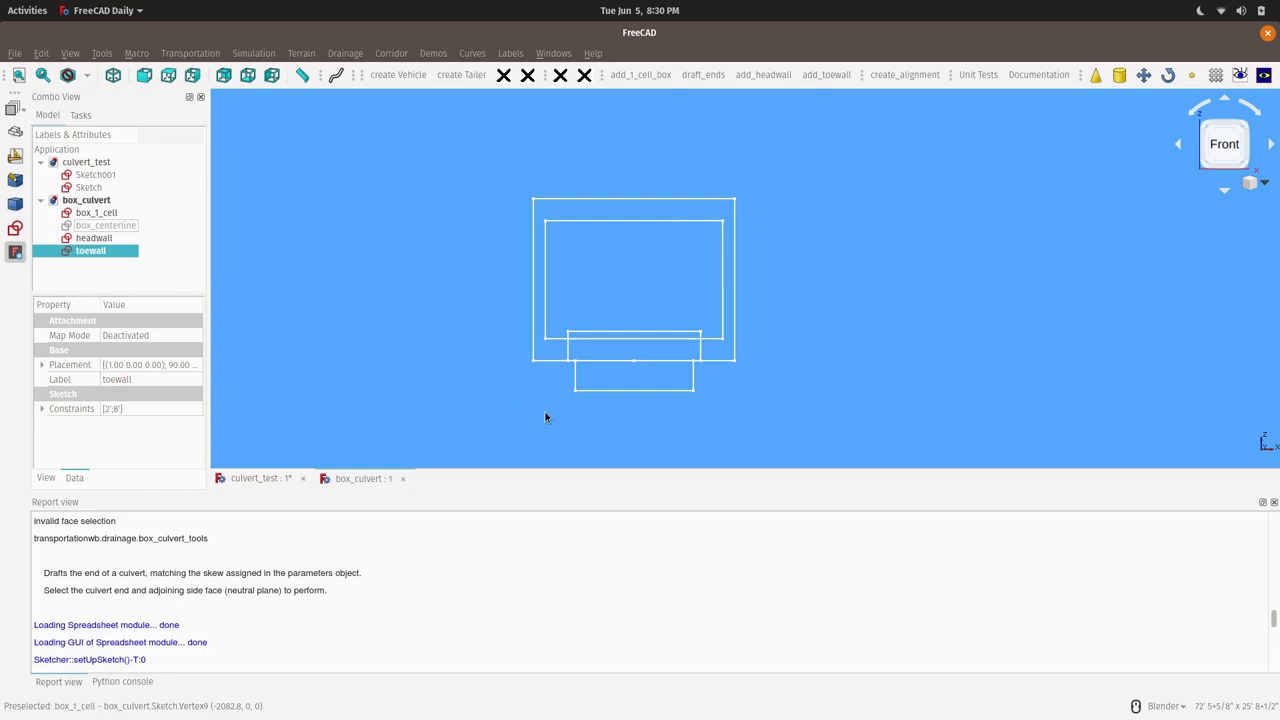
mouse_move(632, 368)
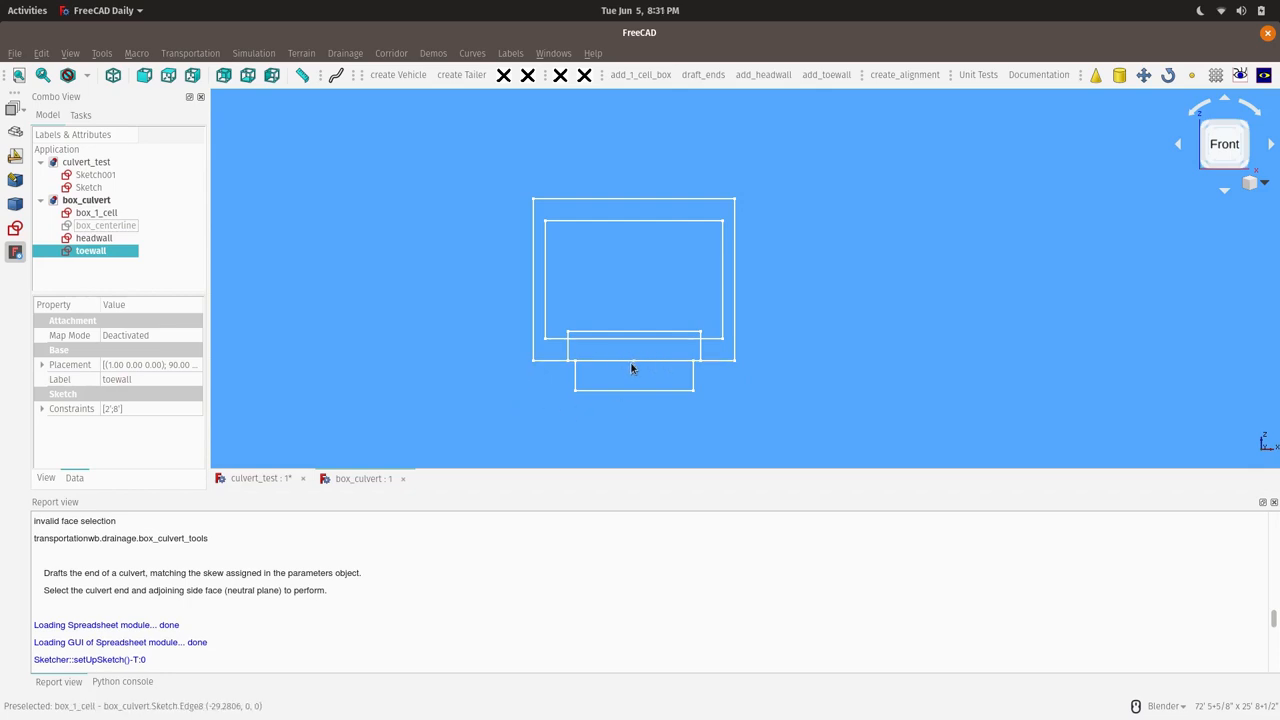
mouse_move(740, 375)
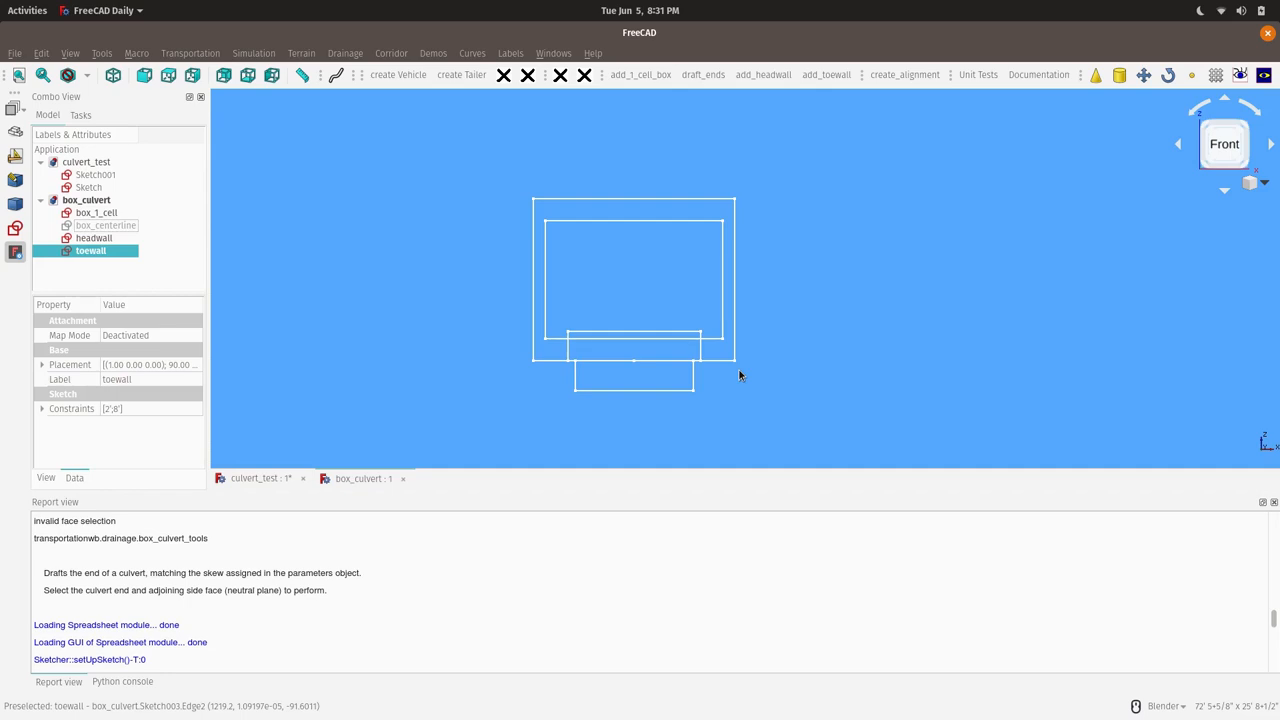
mouse_move(298, 416)
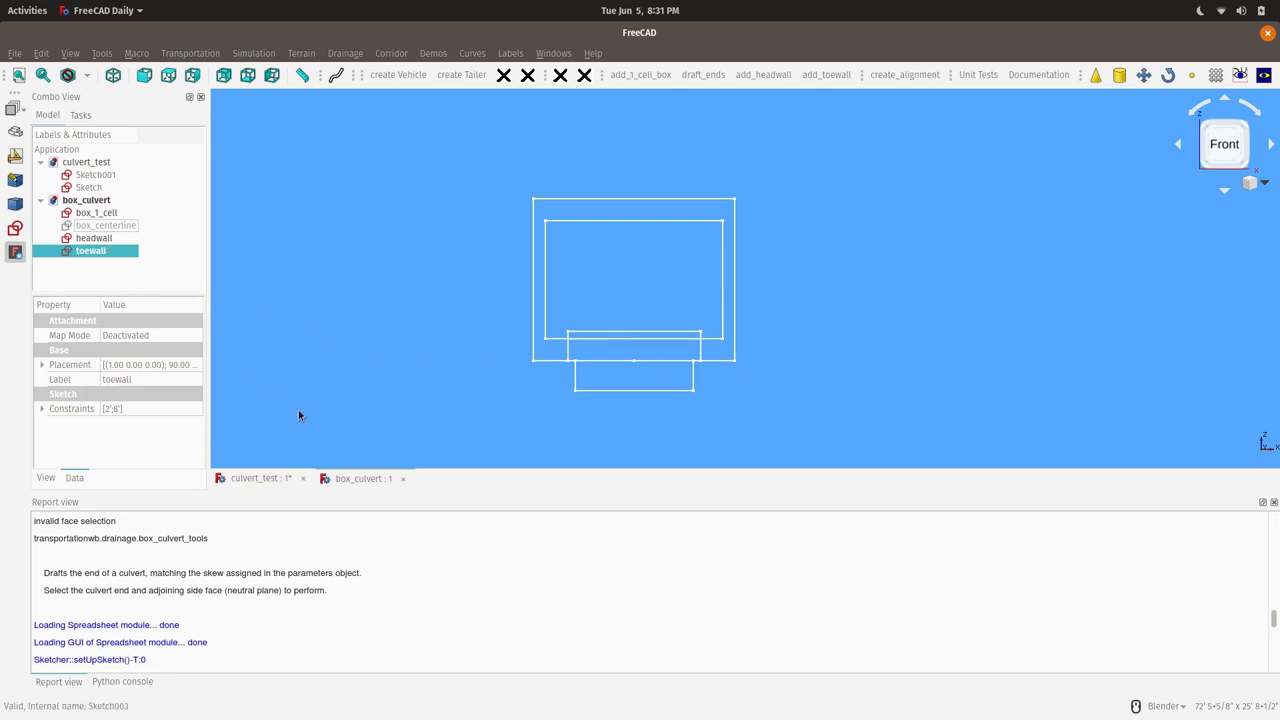
mouse_move(410, 490)
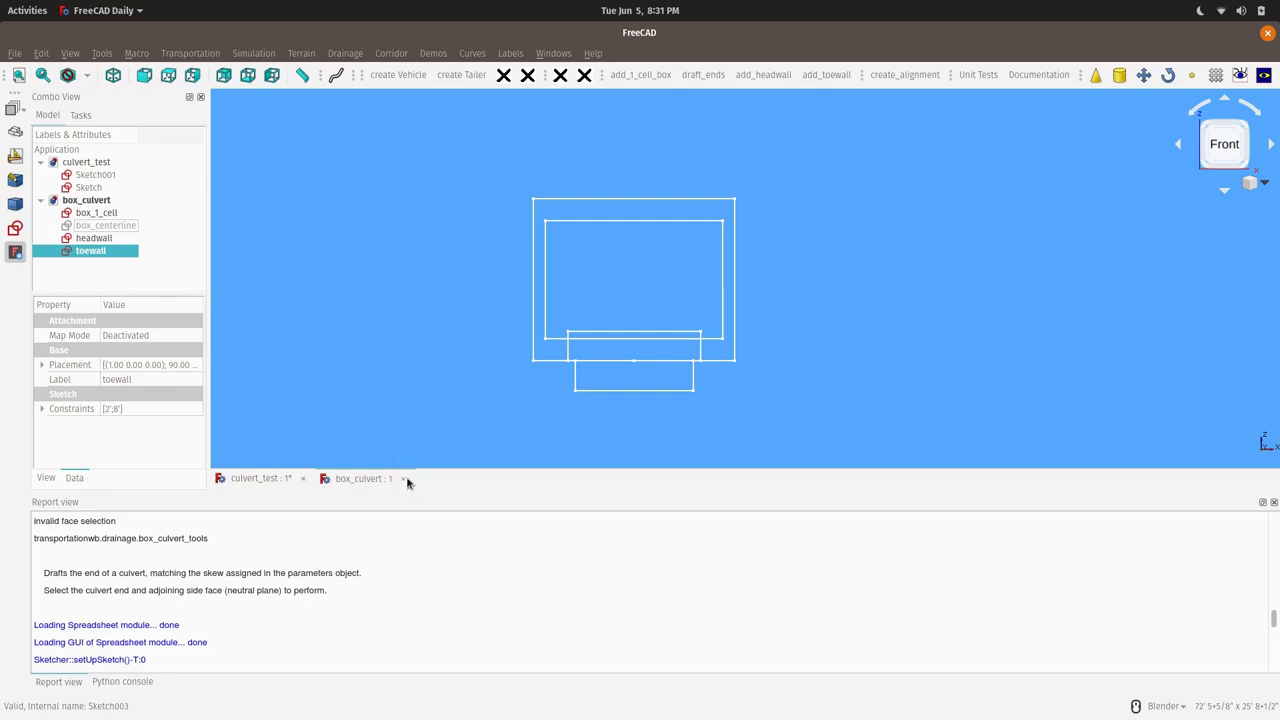
mouse_move(404, 481)
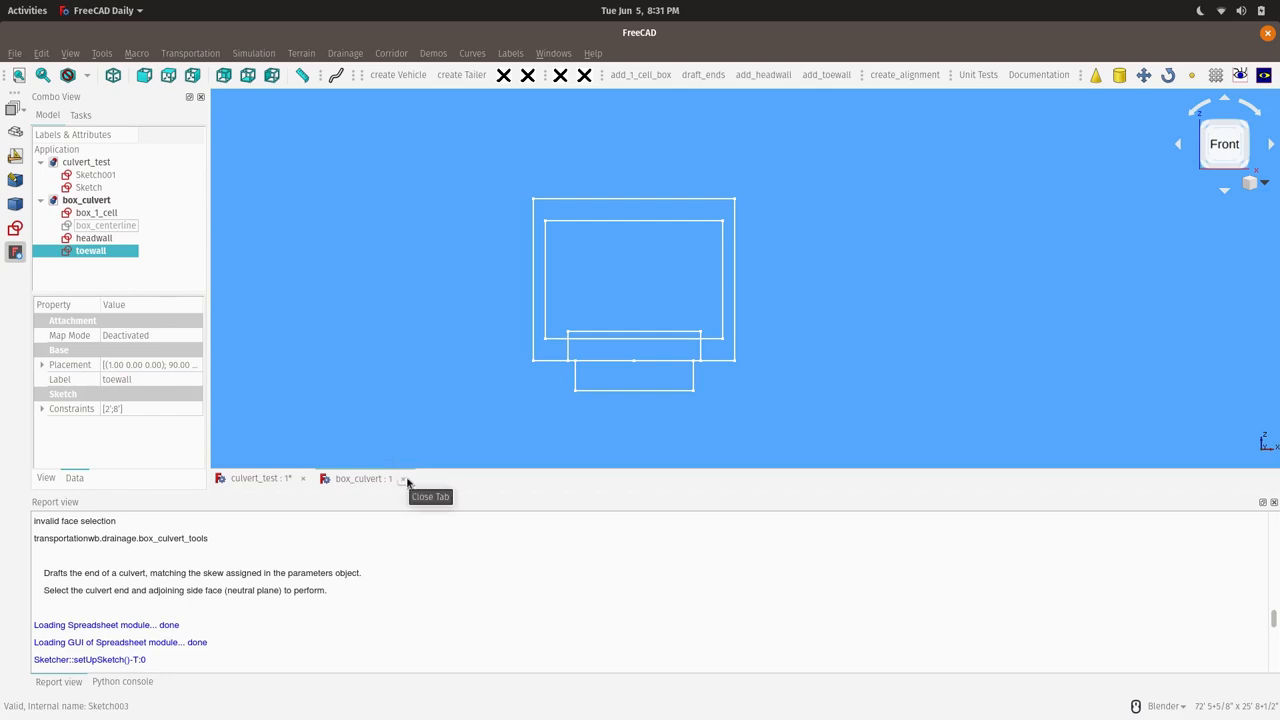
- Close box_culvert and select the Sketch001 centerline in culvert_test
click(403, 478)
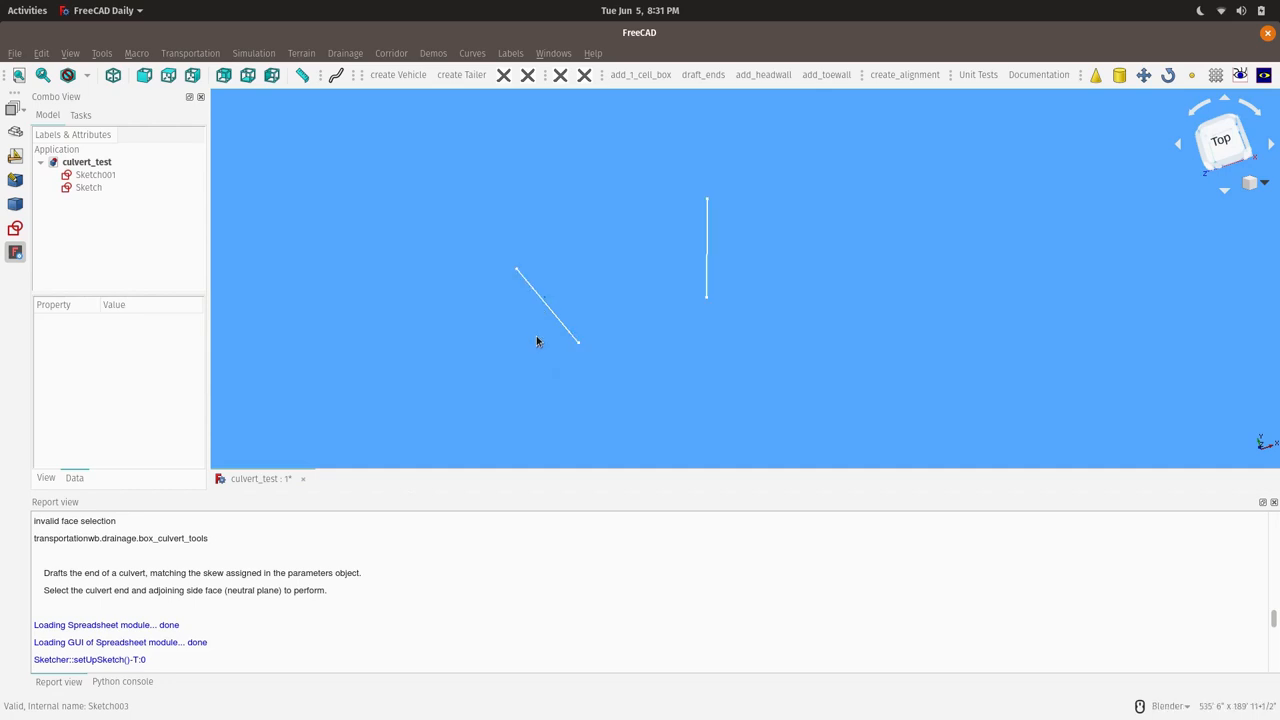
mouse_move(558, 322)
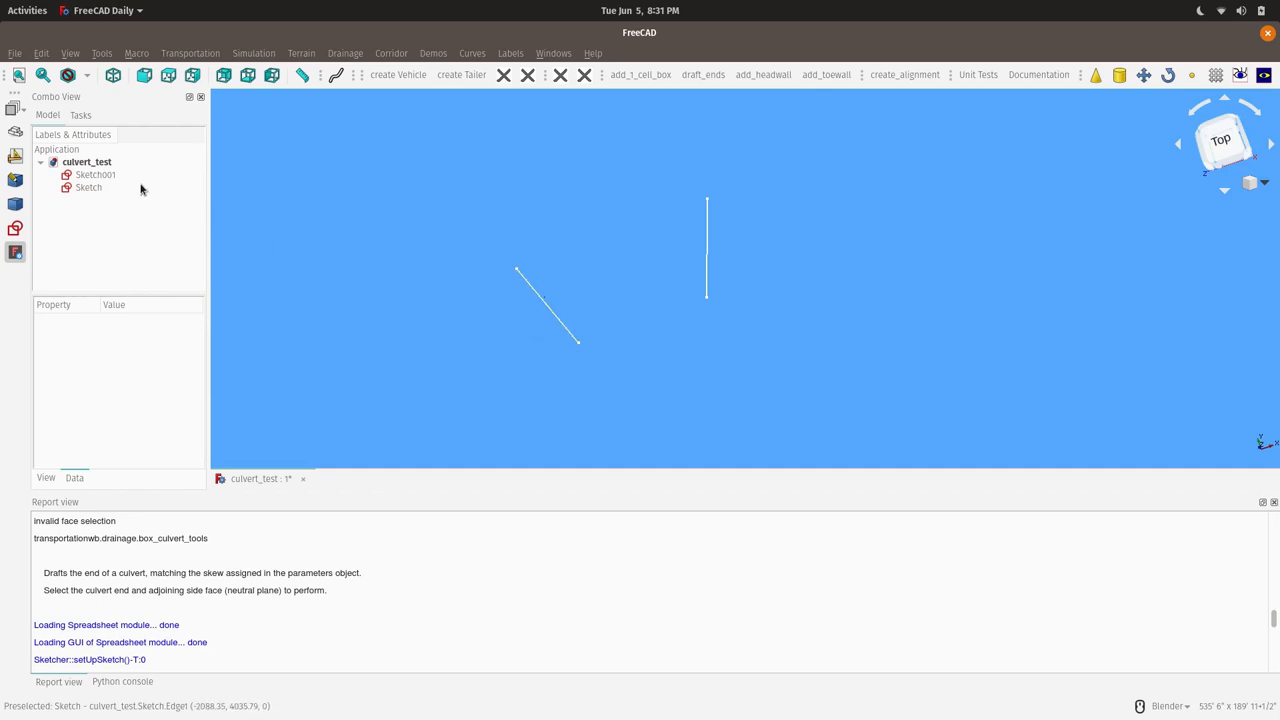
click(95, 174)
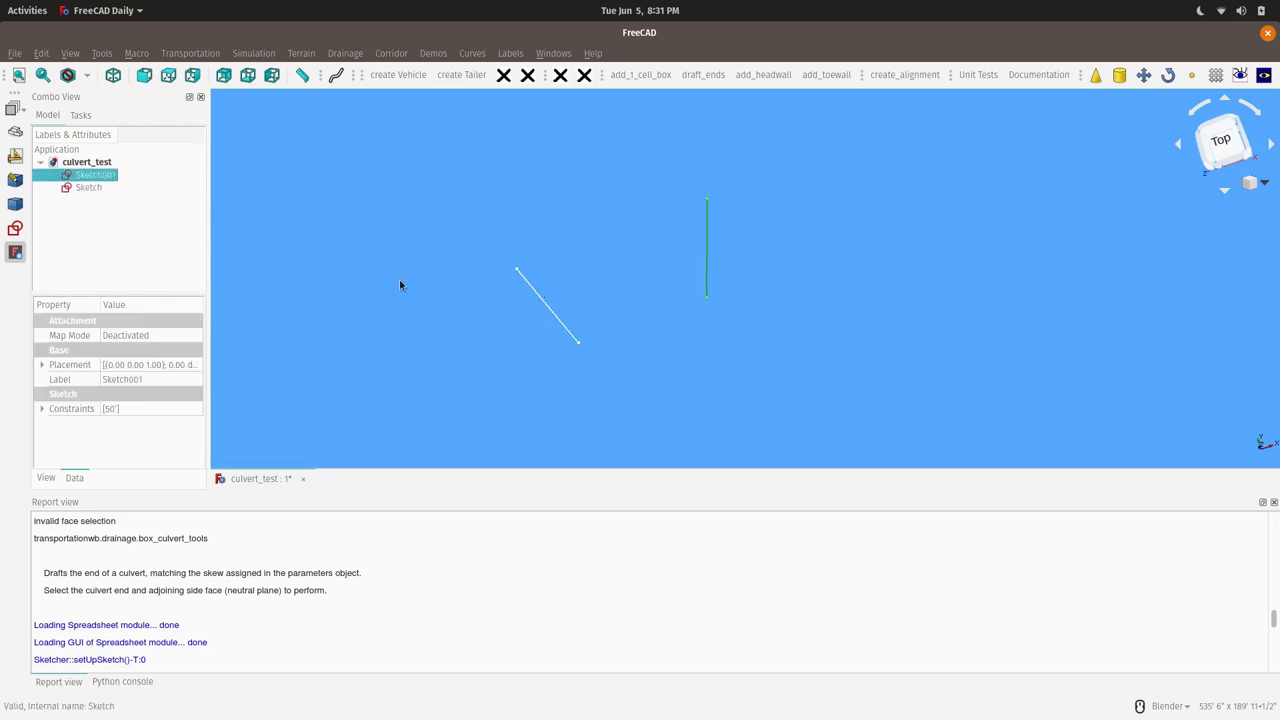
click(423, 318)
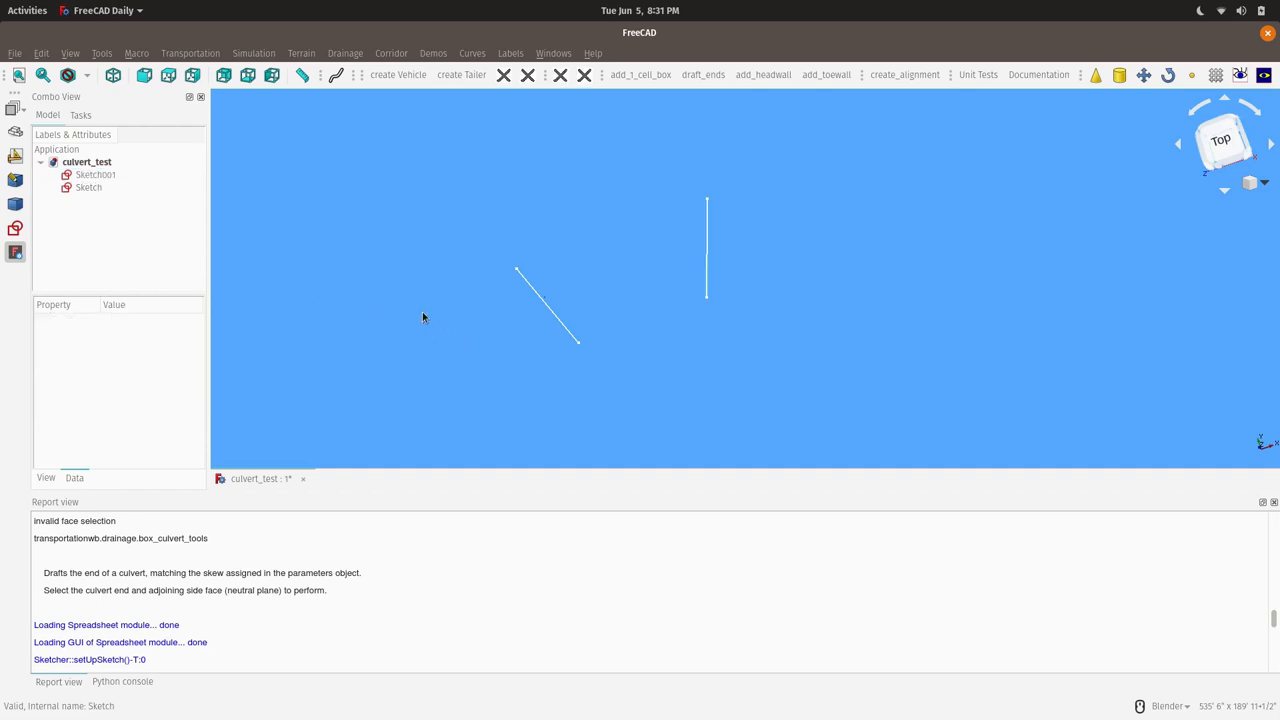
mouse_move(614, 304)
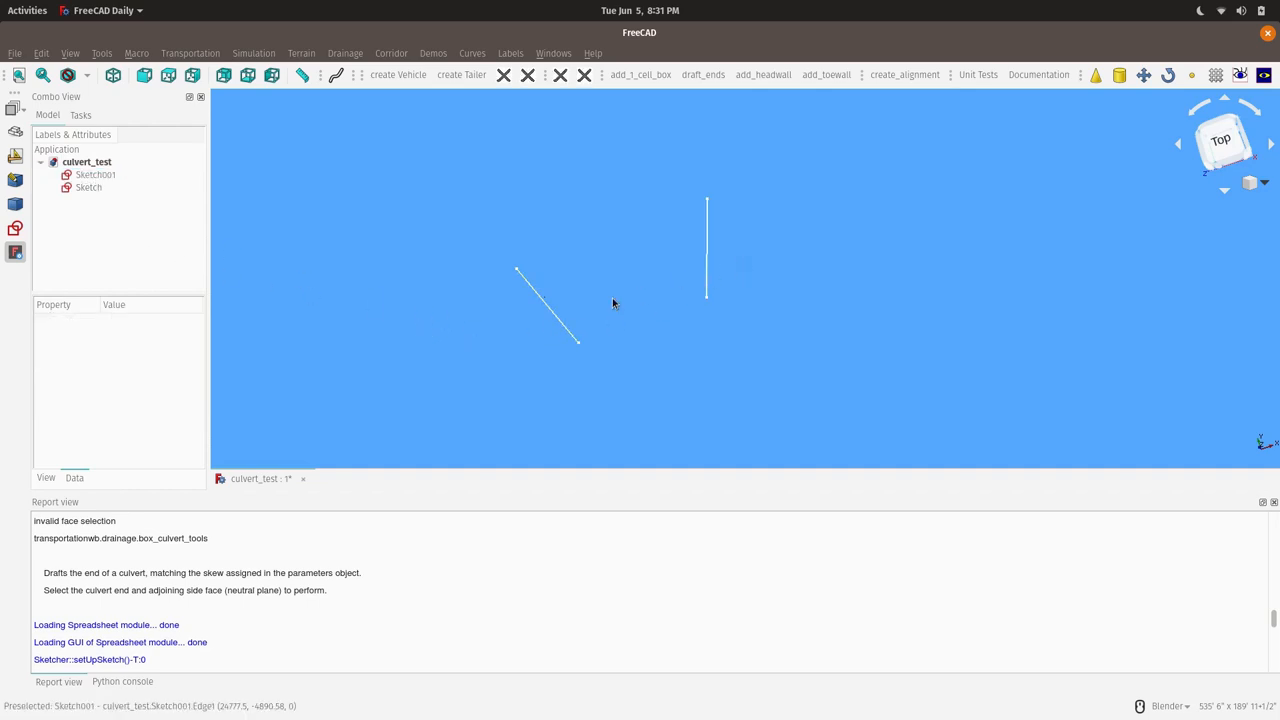
mouse_move(706, 275)
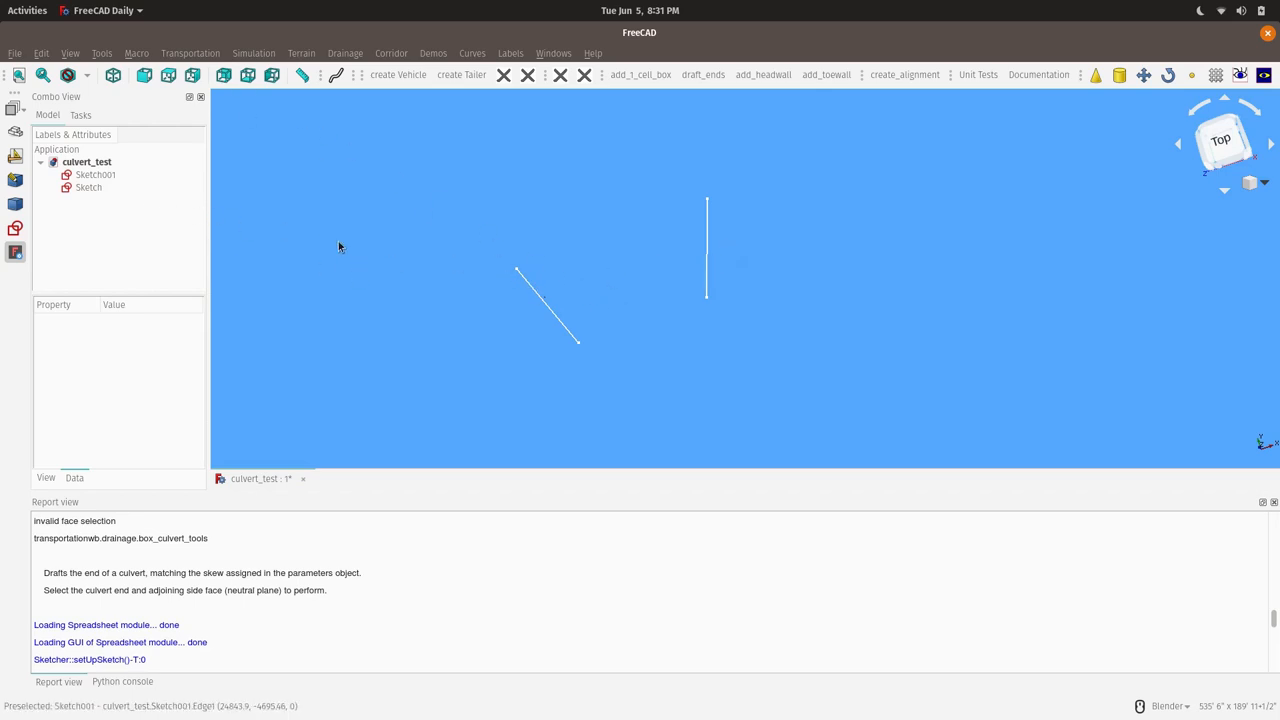
mouse_move(703, 284)
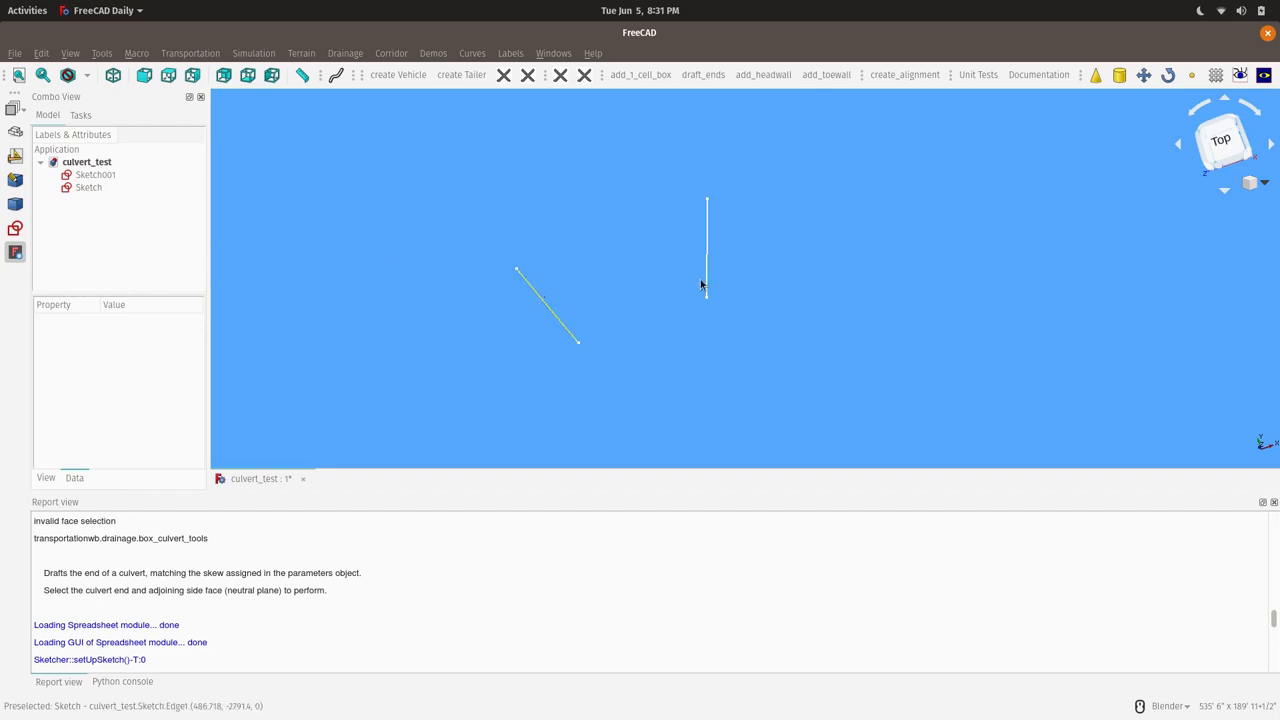
click(95, 174)
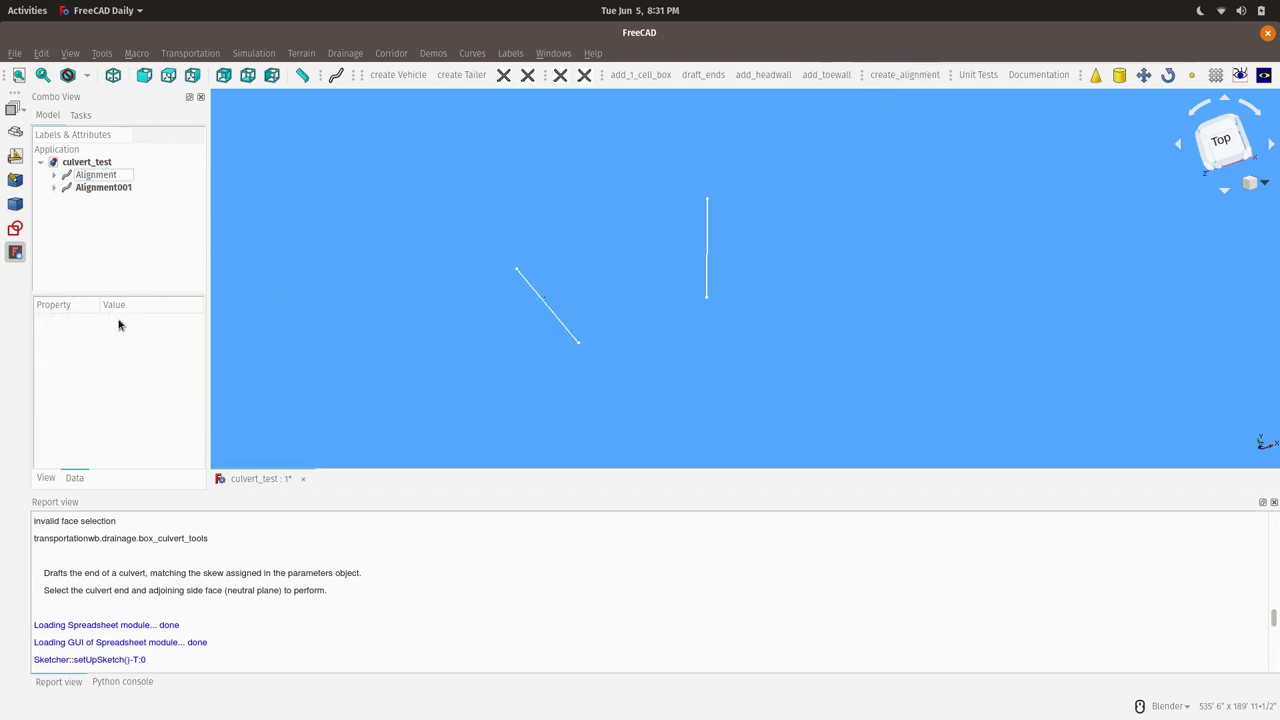
- Expand Alignment to reveal Sketch001, inspect its Start Station, and select Alignment001
click(54, 187)
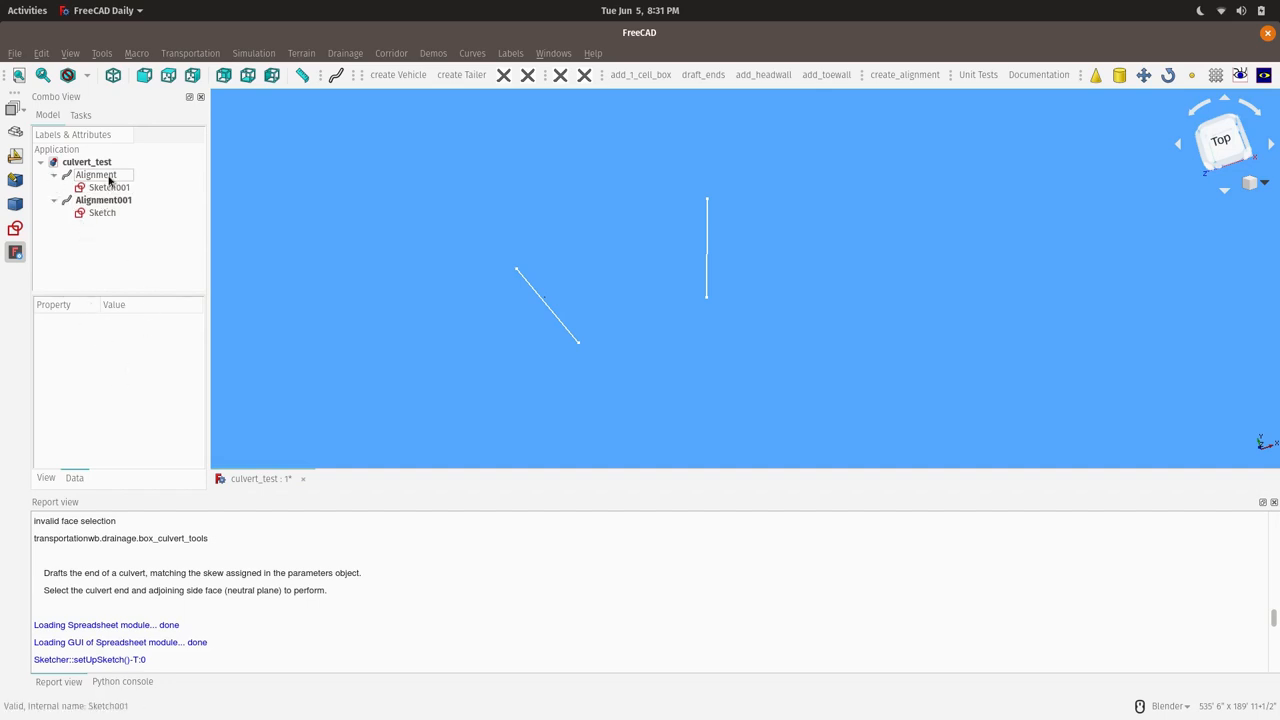
click(95, 174)
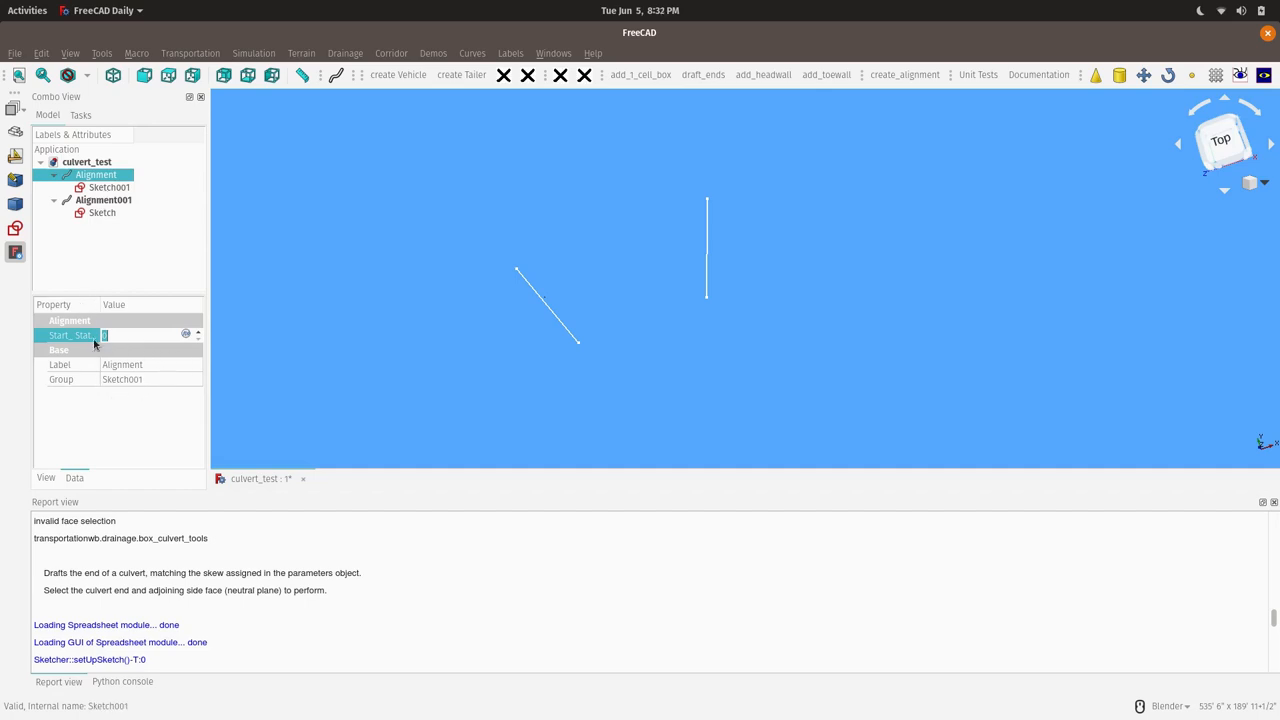
mouse_move(80, 343)
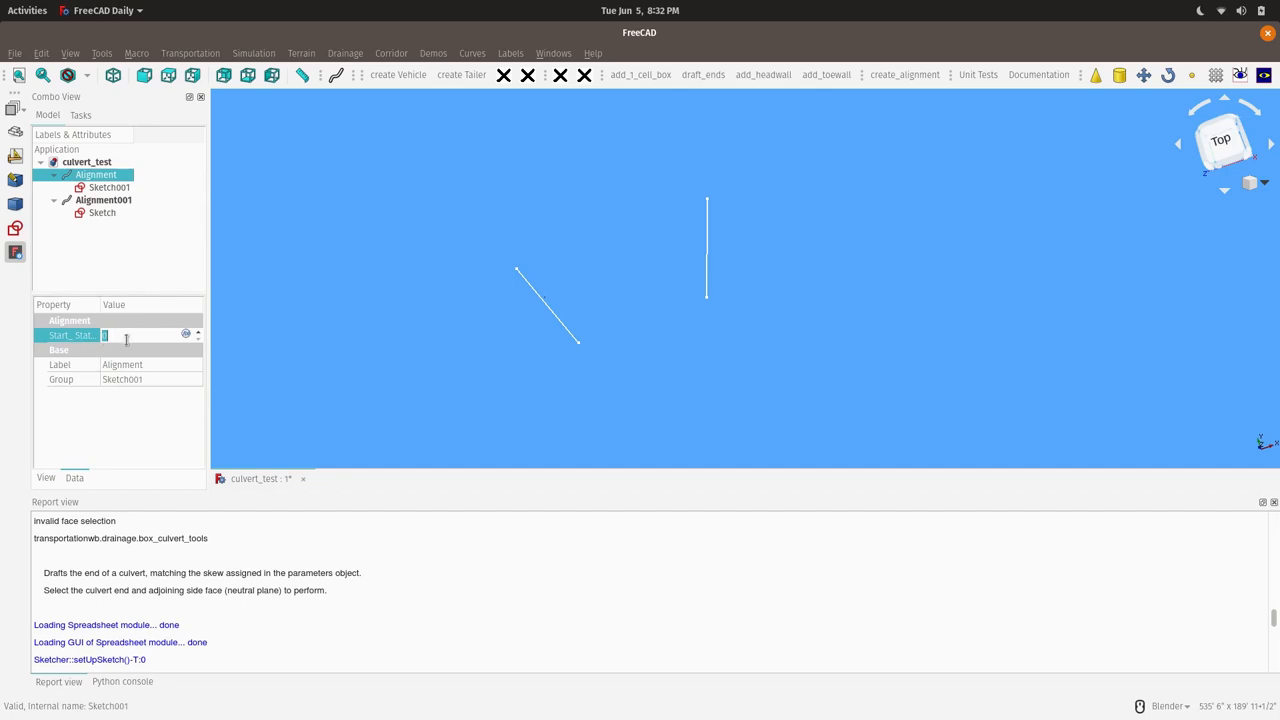
mouse_move(130, 335)
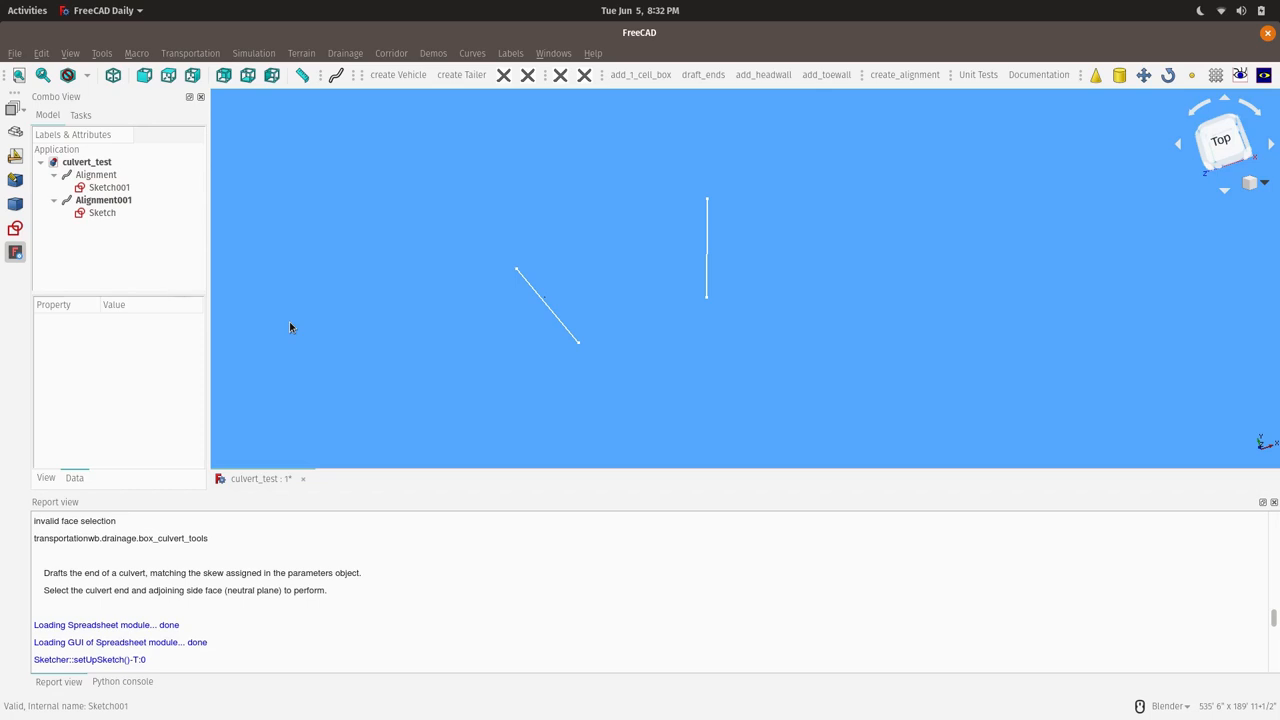
mouse_move(296, 293)
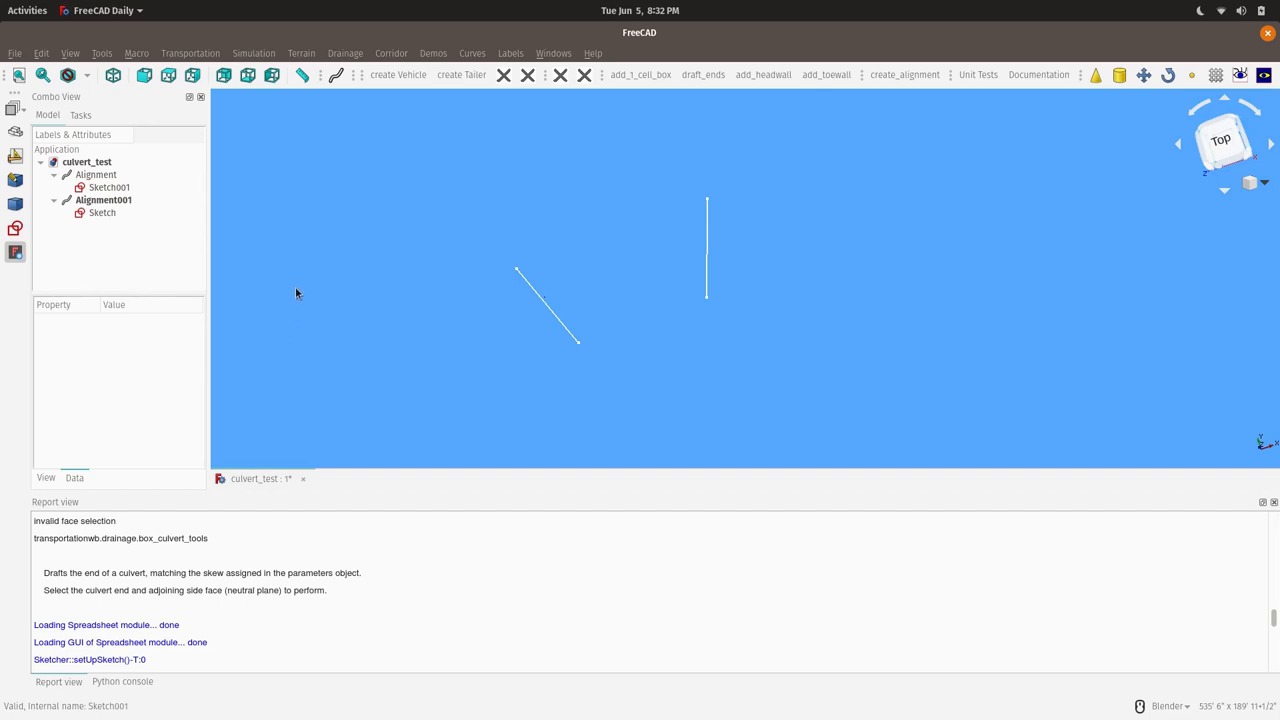
click(96, 174)
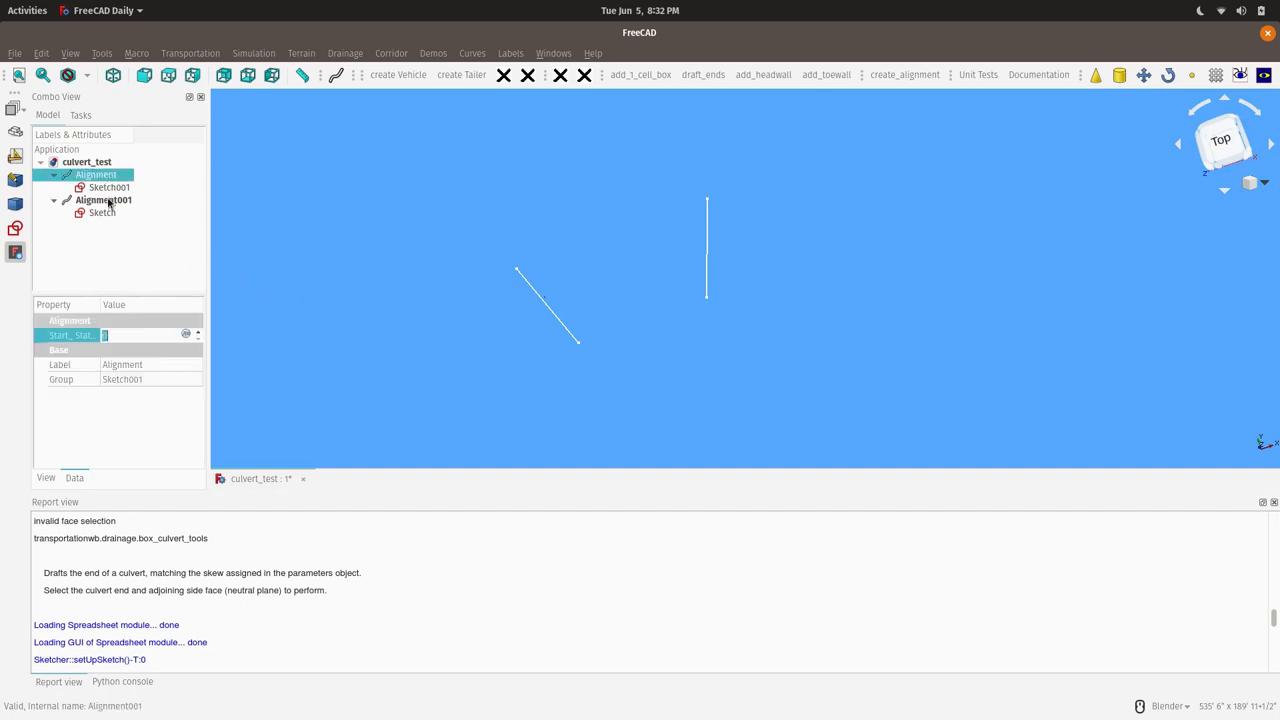
click(104, 199)
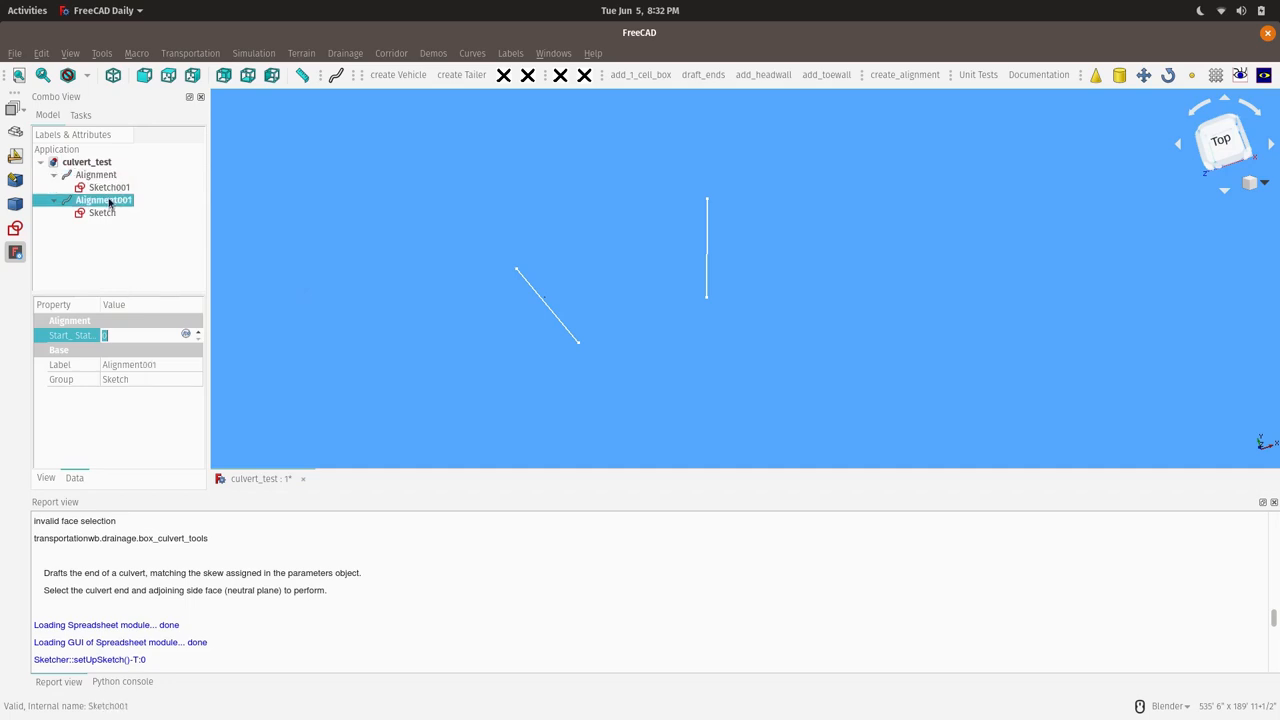
- Add single-cell box culverts along Alignment and Alignment001, then maximize the 3D view
click(96, 174)
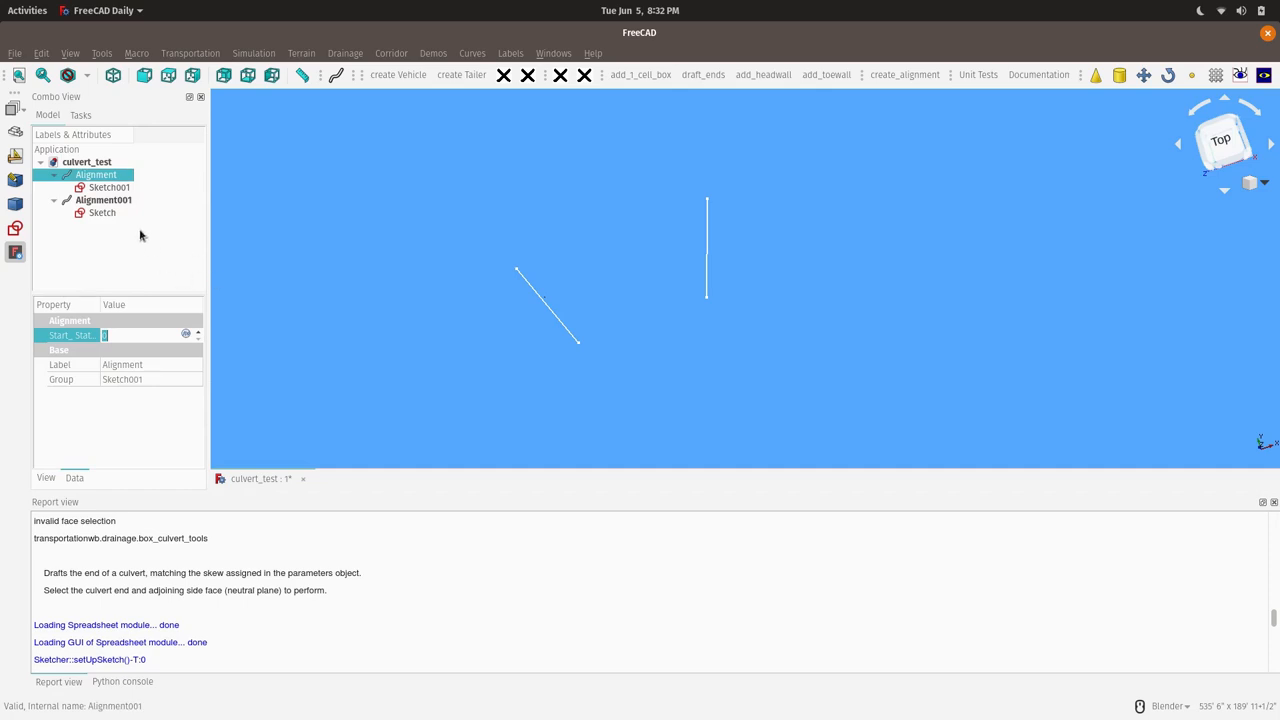
mouse_move(640, 75)
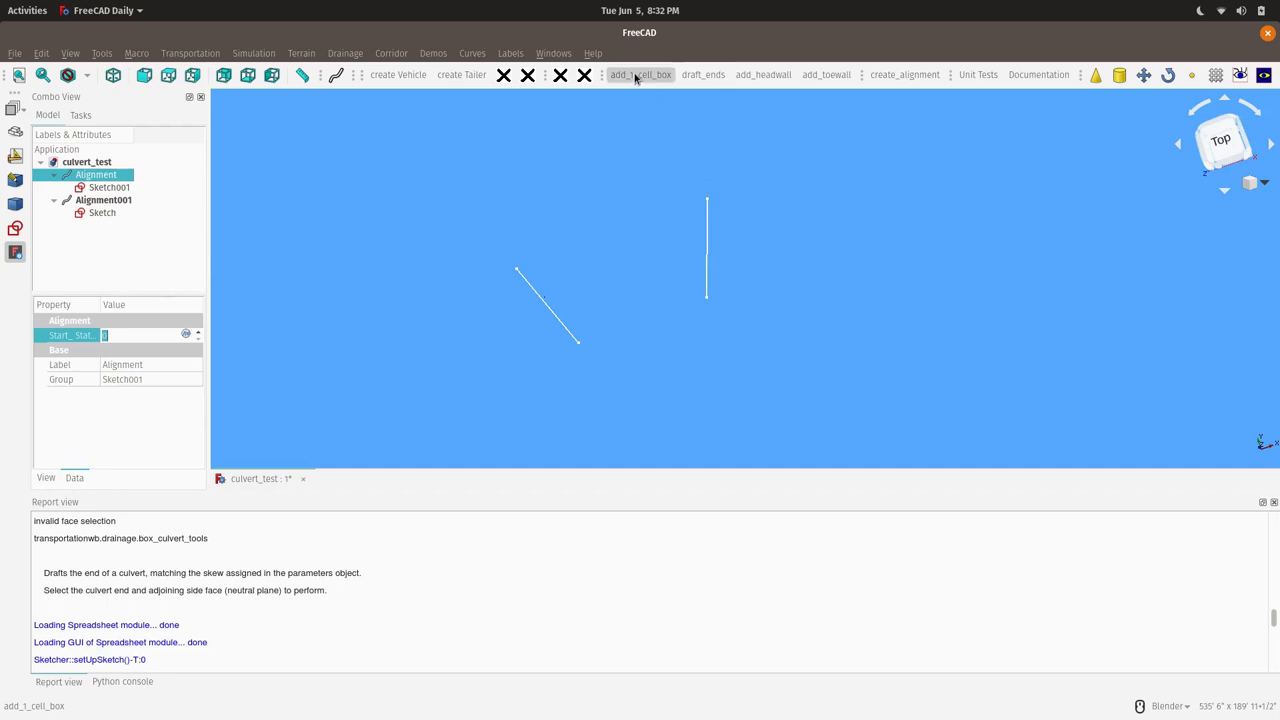
click(640, 74)
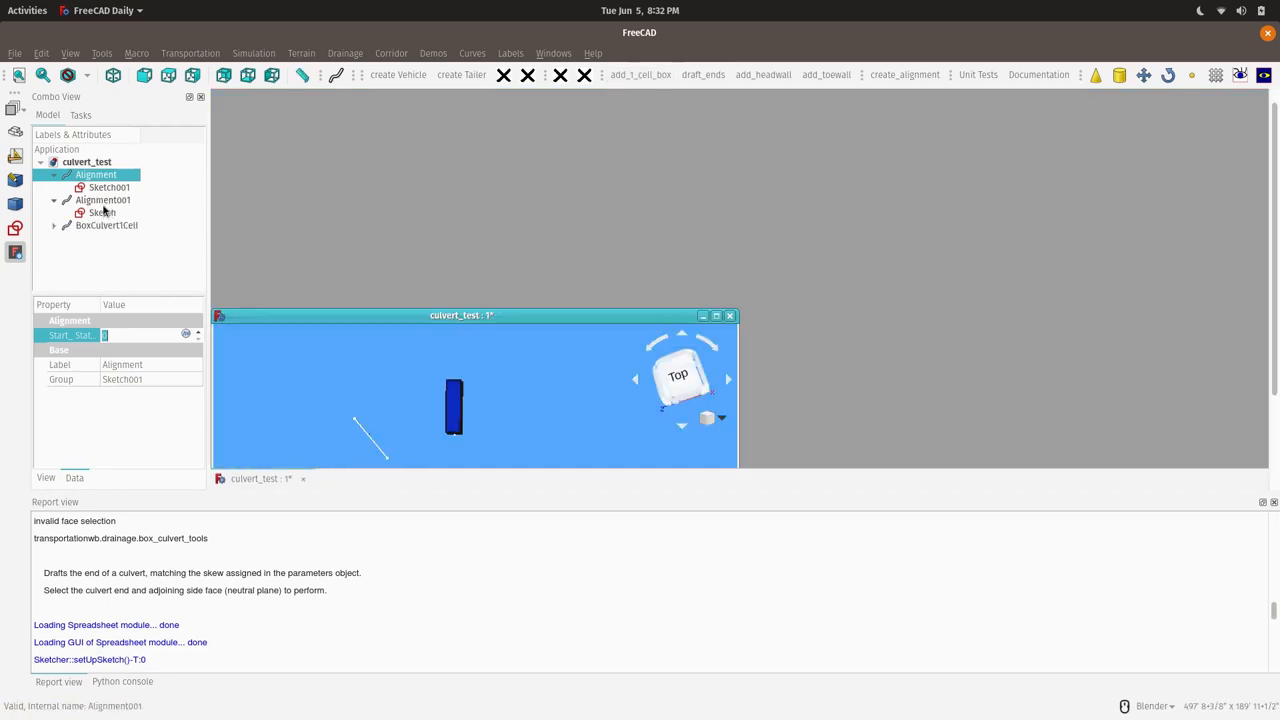
click(103, 199)
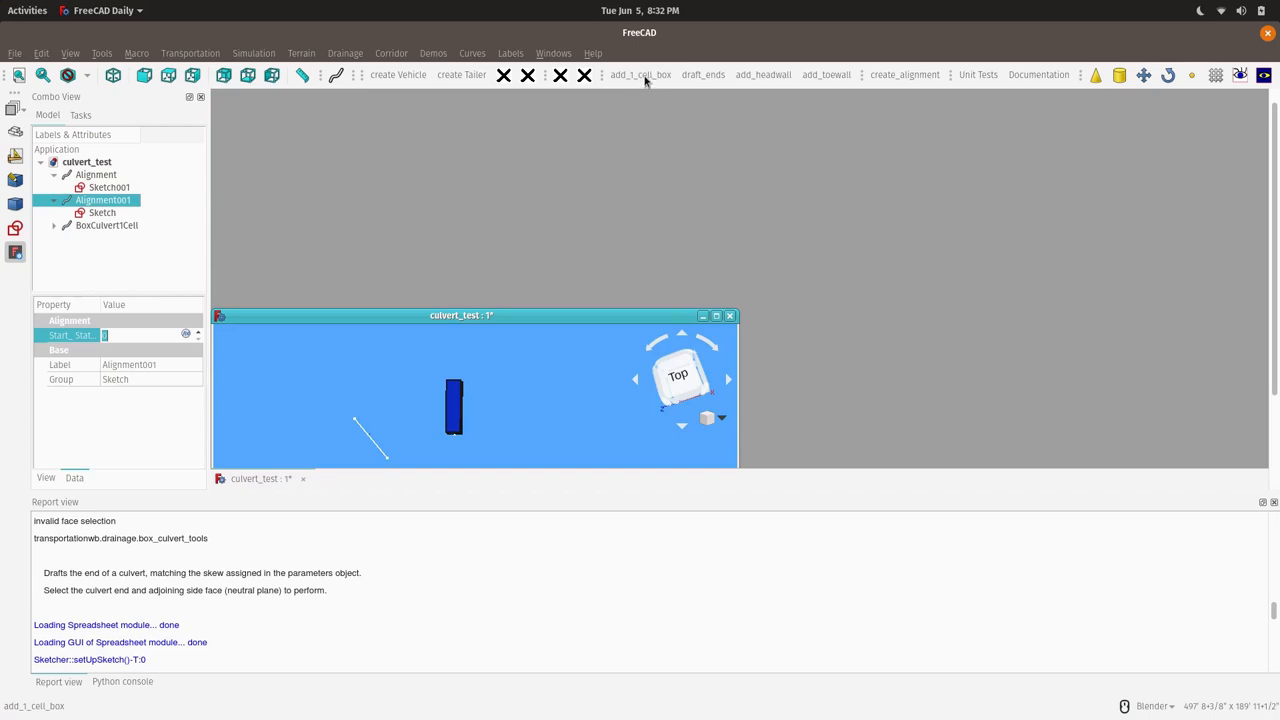
click(640, 74)
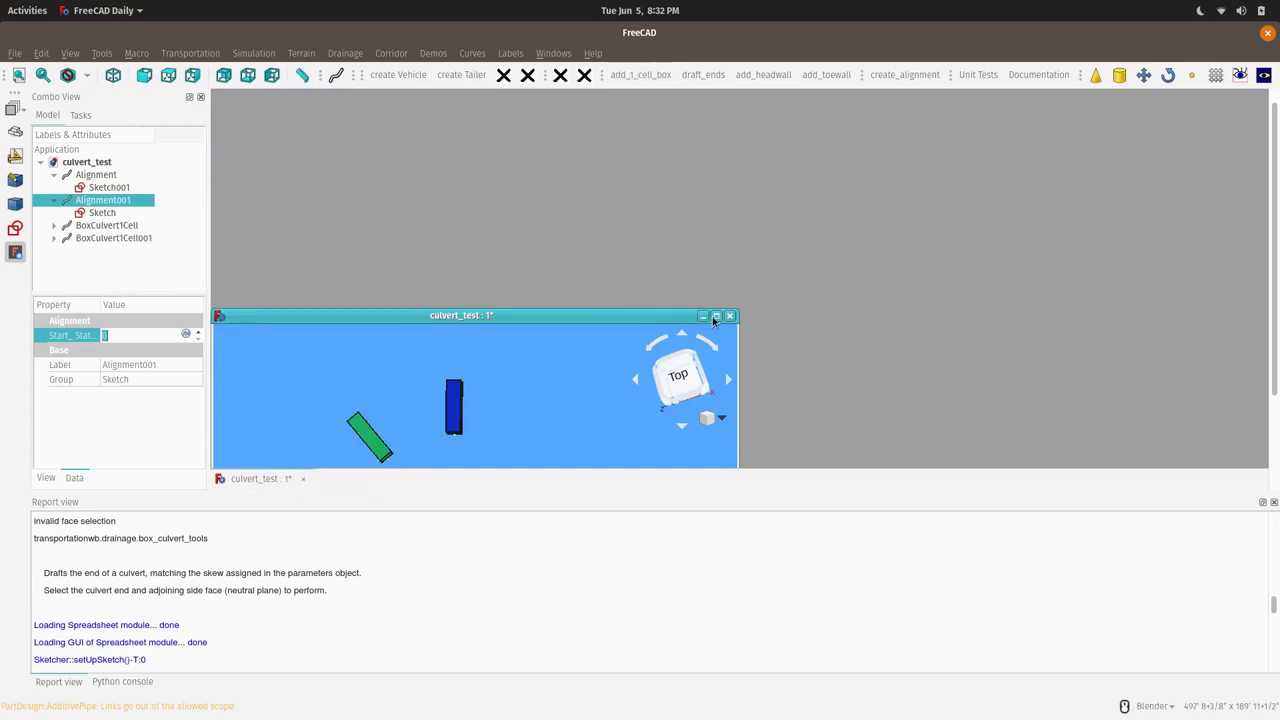
click(716, 315)
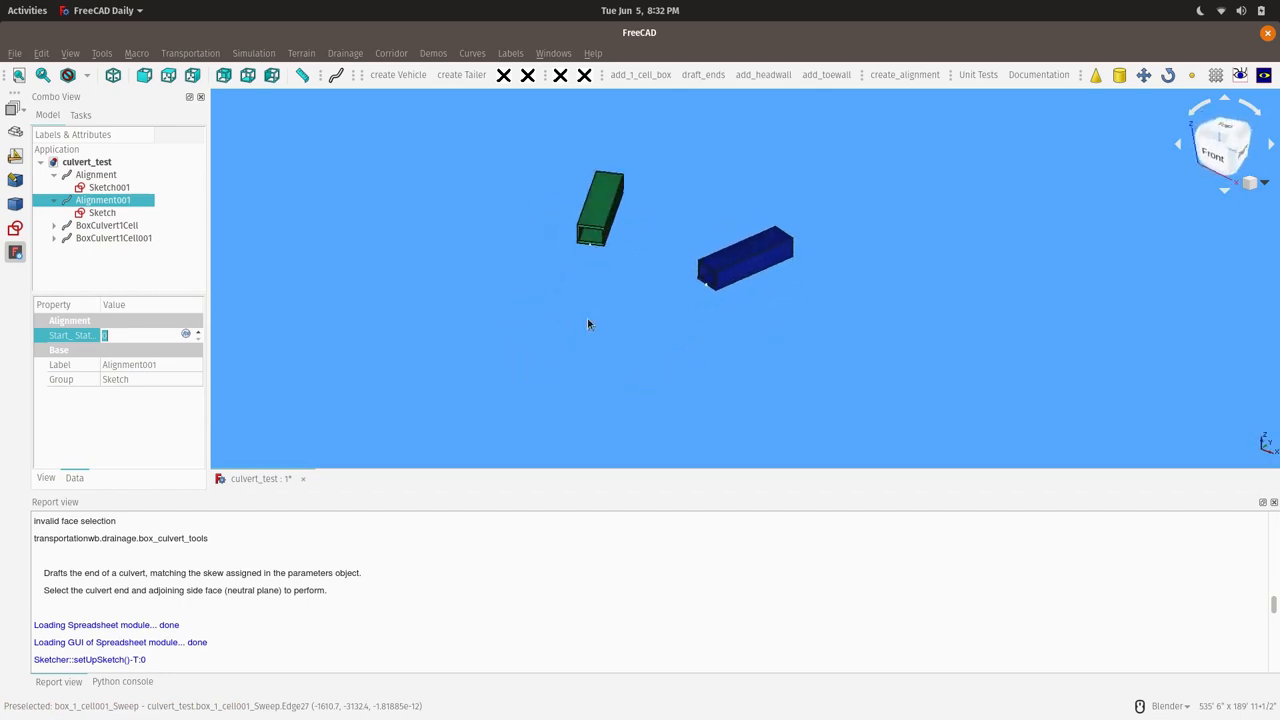
scroll(up, 3)
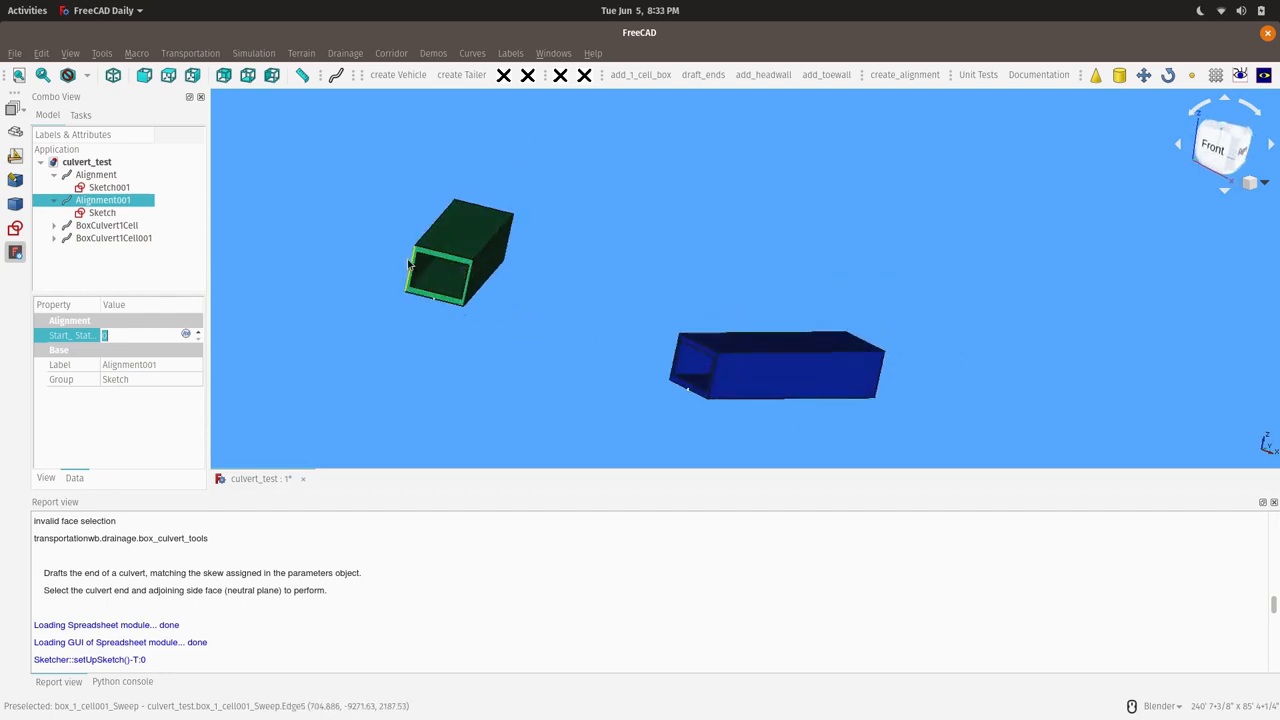
mouse_move(725, 373)
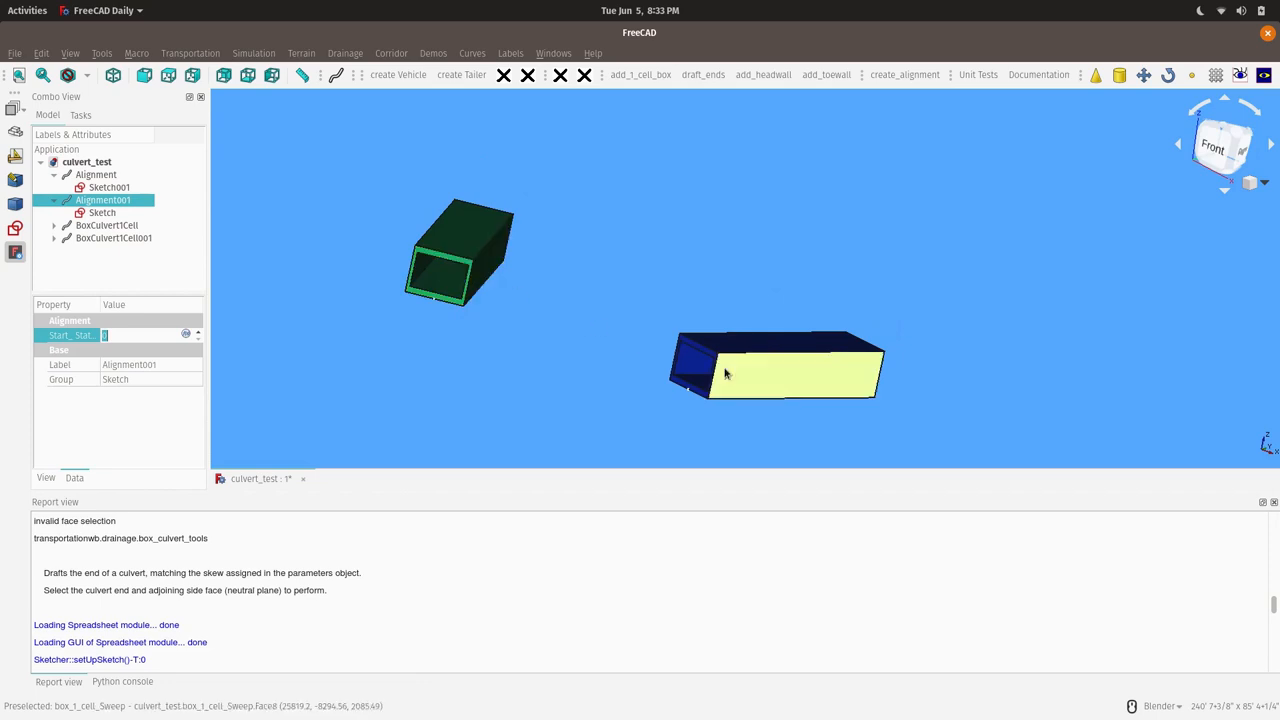
mouse_move(462, 263)
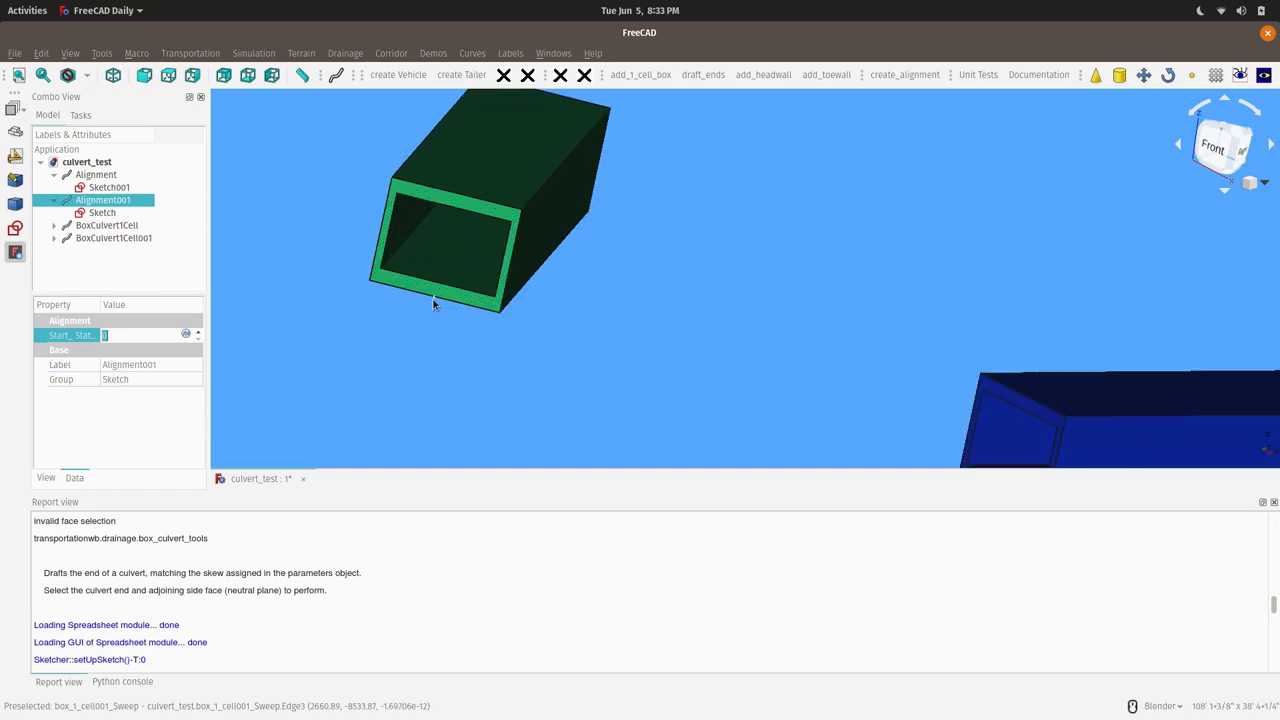
mouse_move(418, 335)
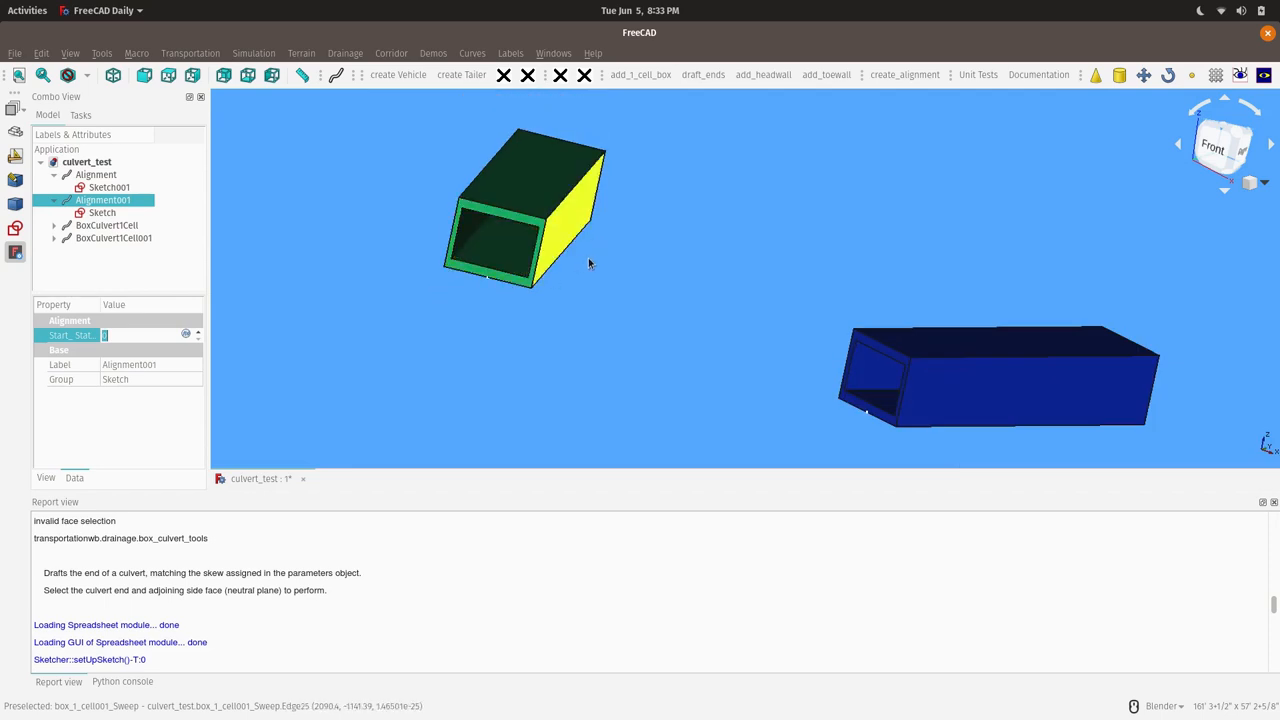
click(193, 75)
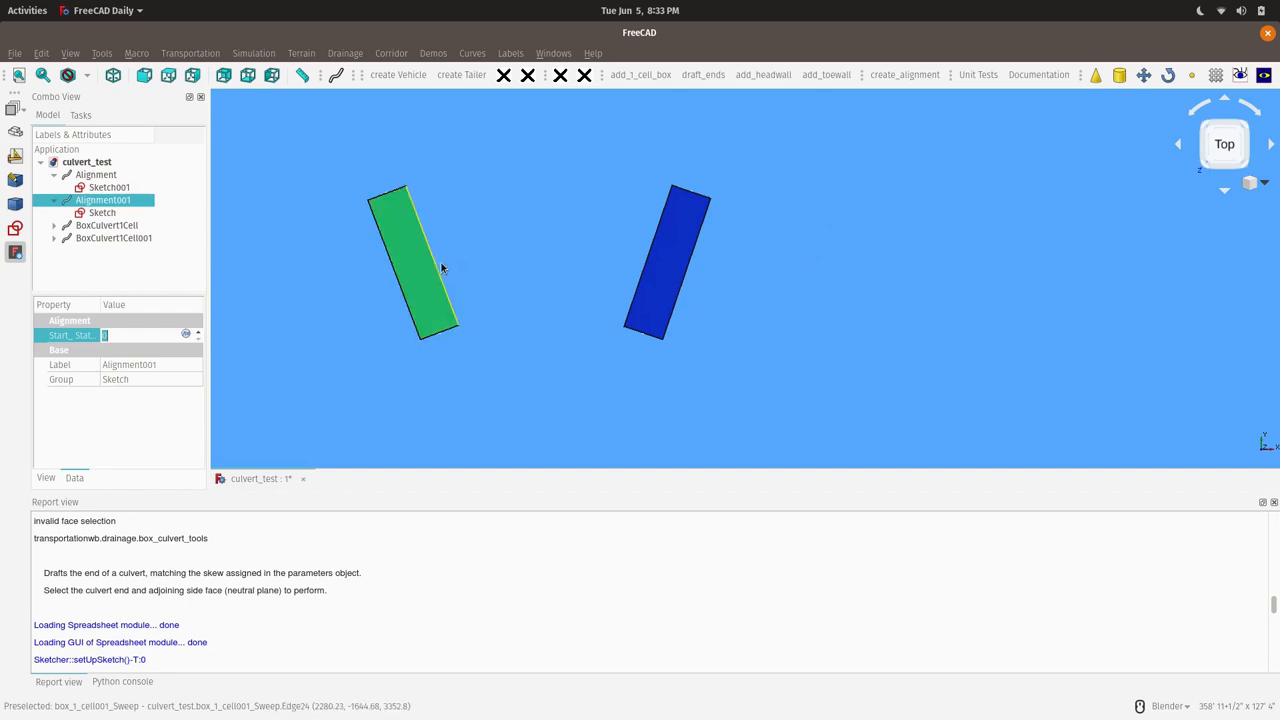
mouse_move(715, 258)
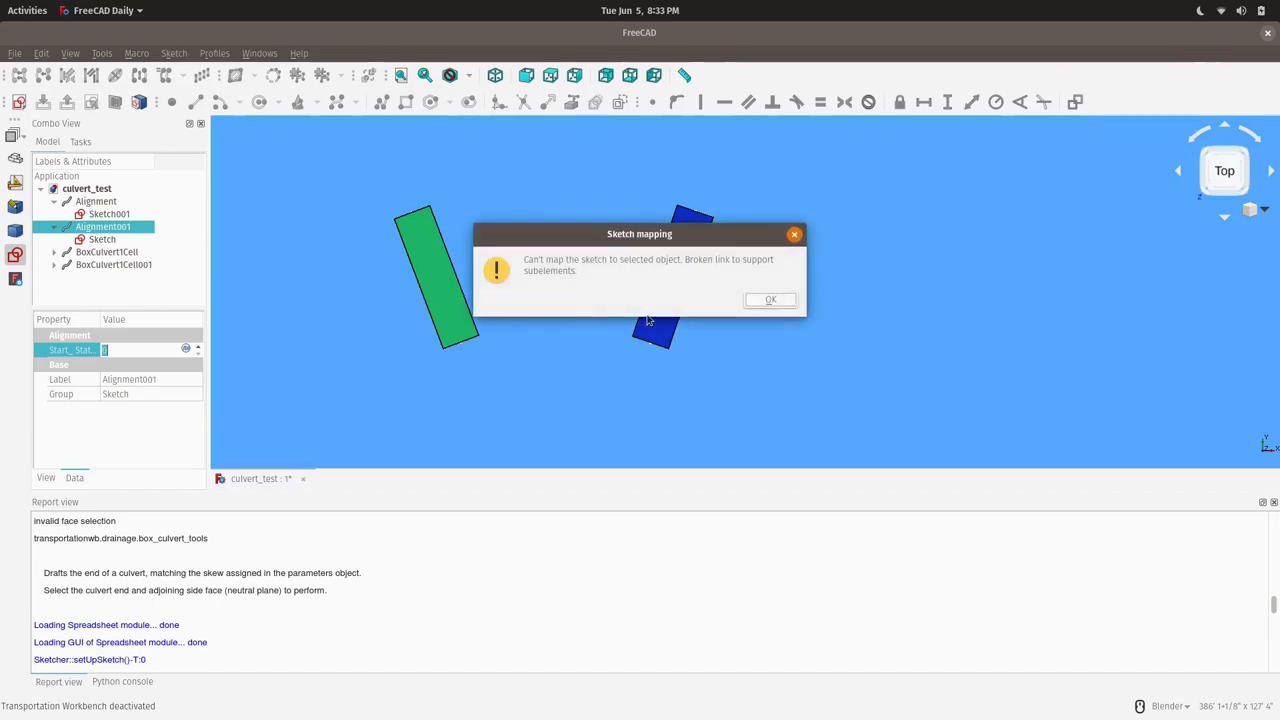
- Create Sketch002 on the XY plane with one line crossing both culverts and close it
click(770, 299)
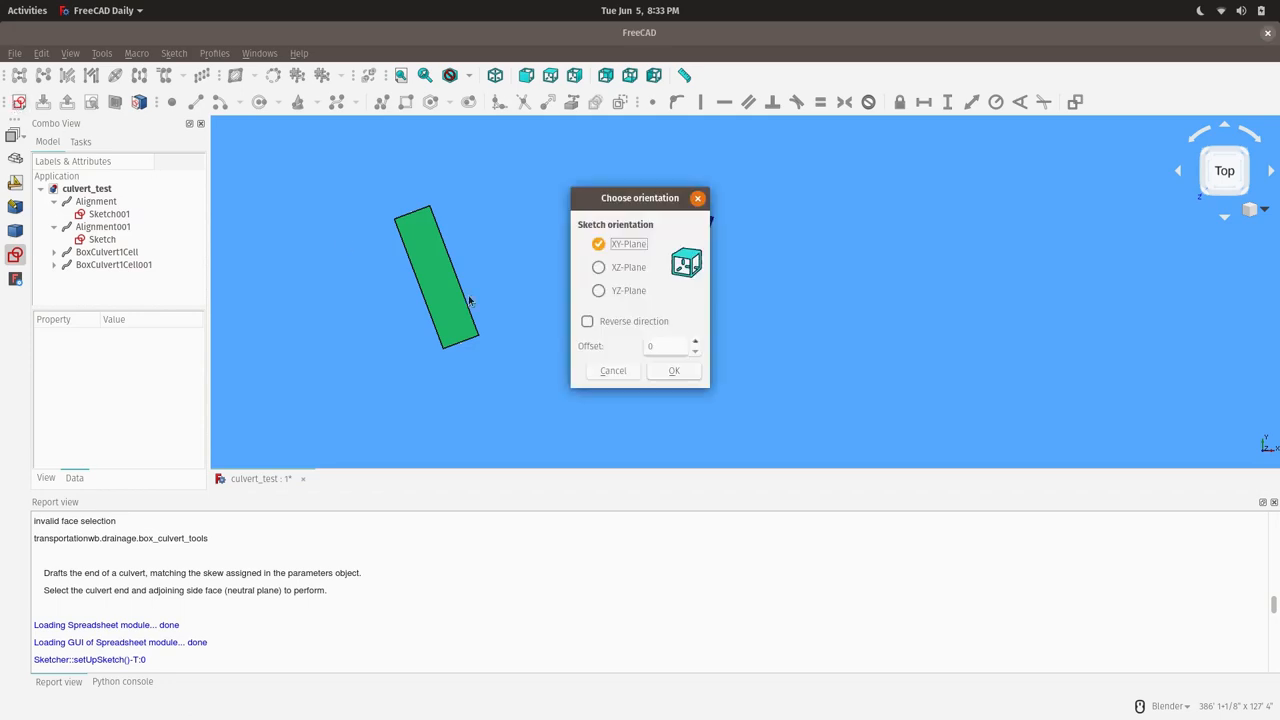
click(673, 370)
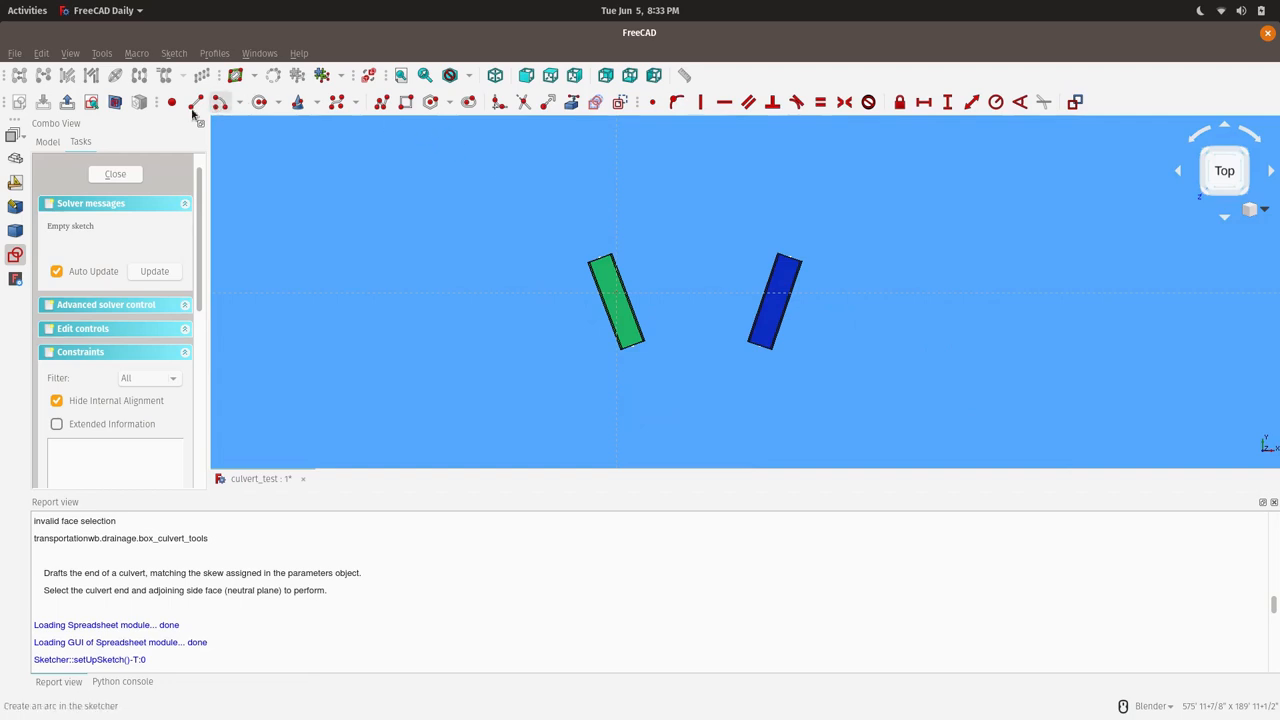
mouse_move(404, 300)
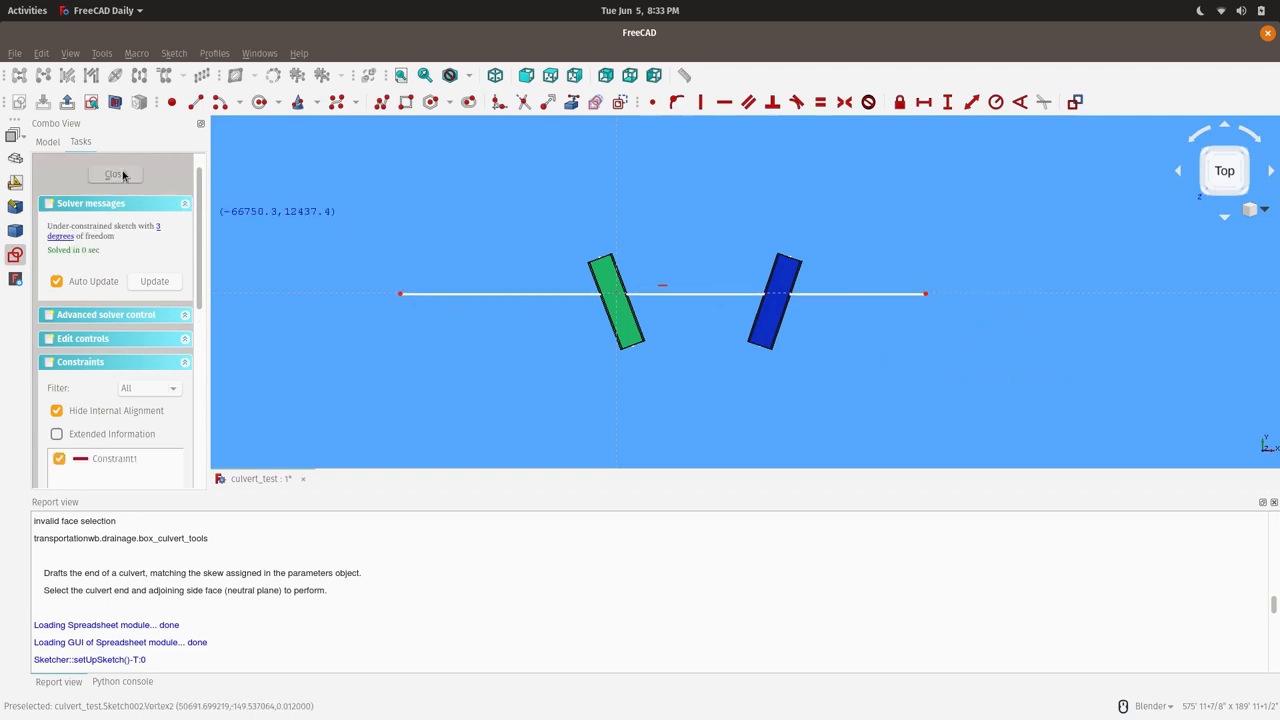
click(115, 174)
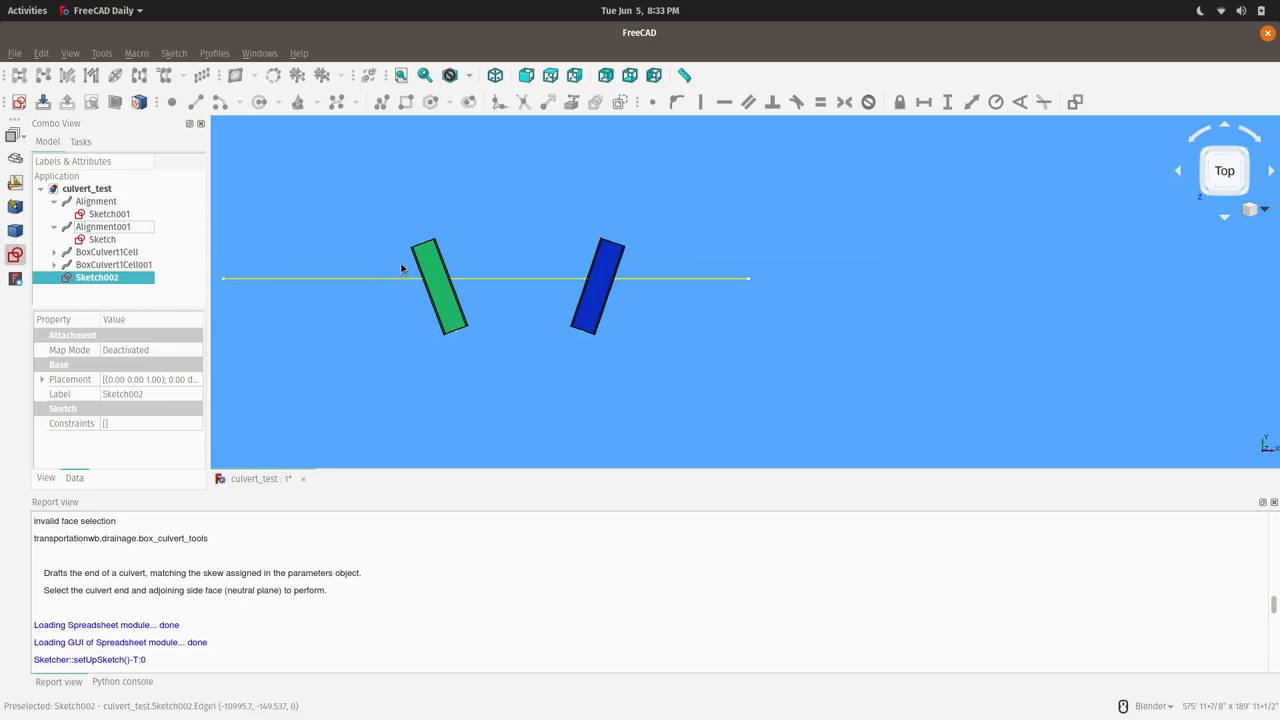
mouse_move(597, 289)
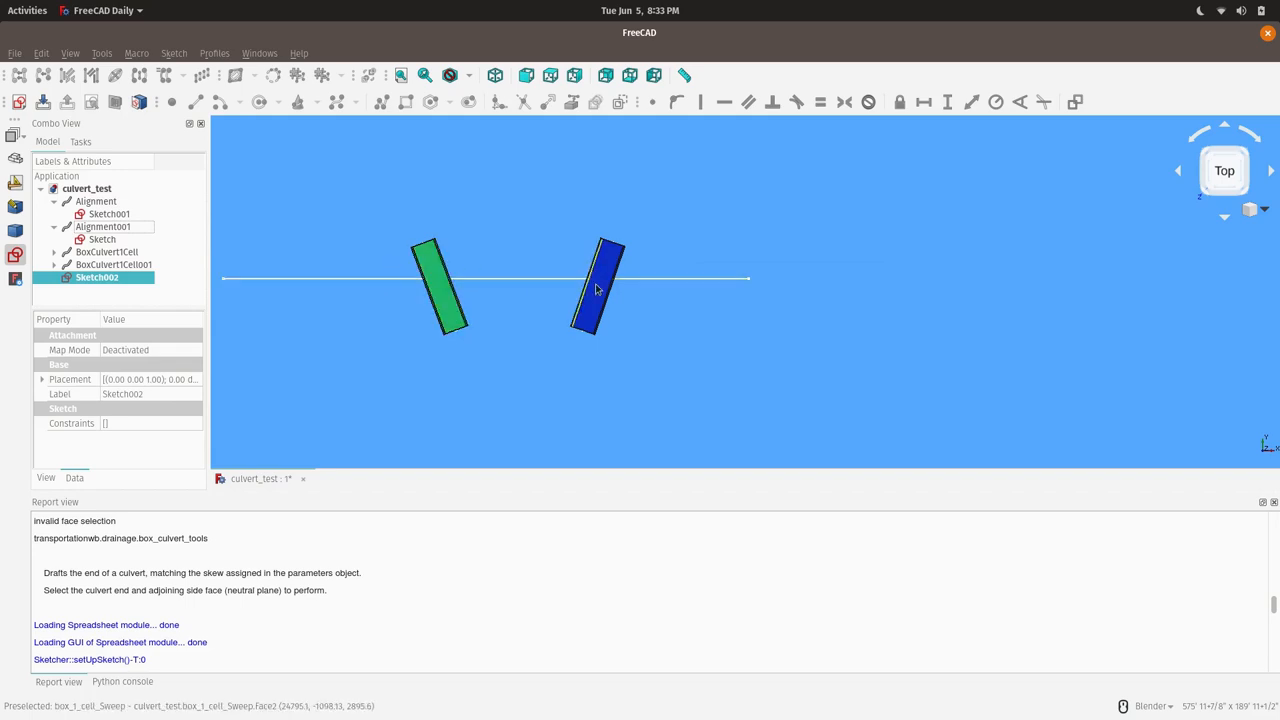
mouse_move(490, 290)
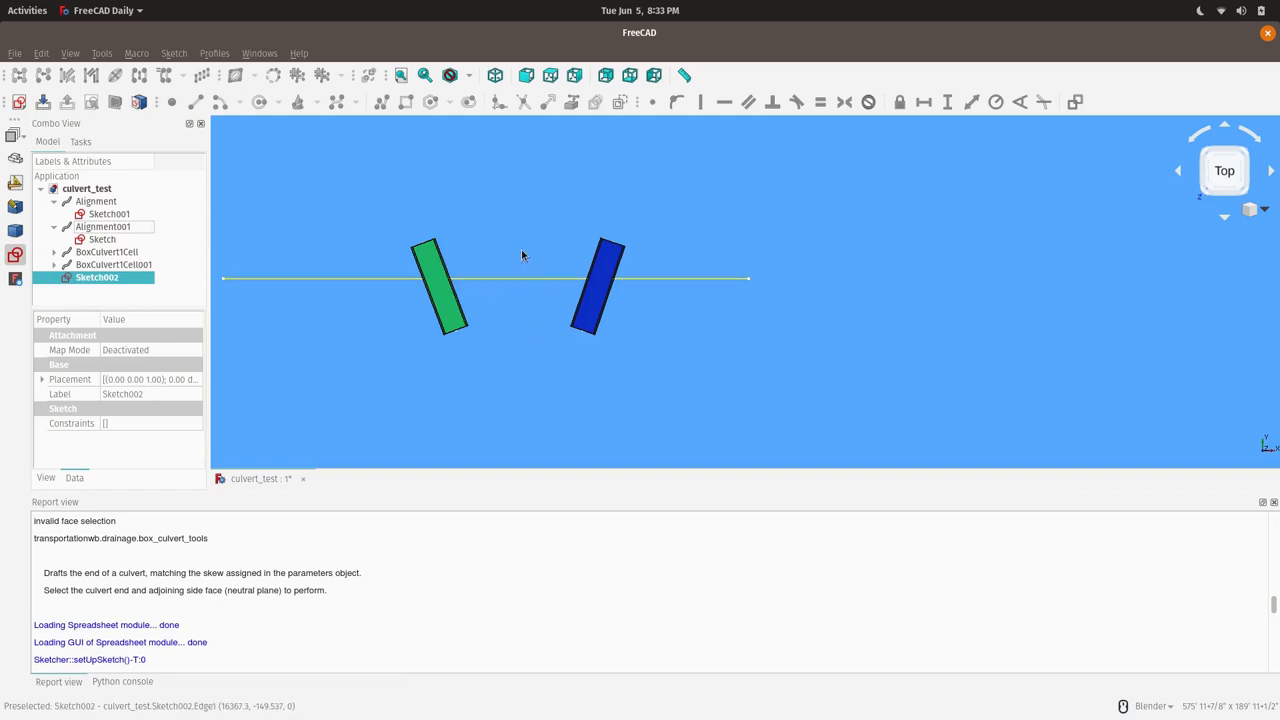
mouse_move(504, 313)
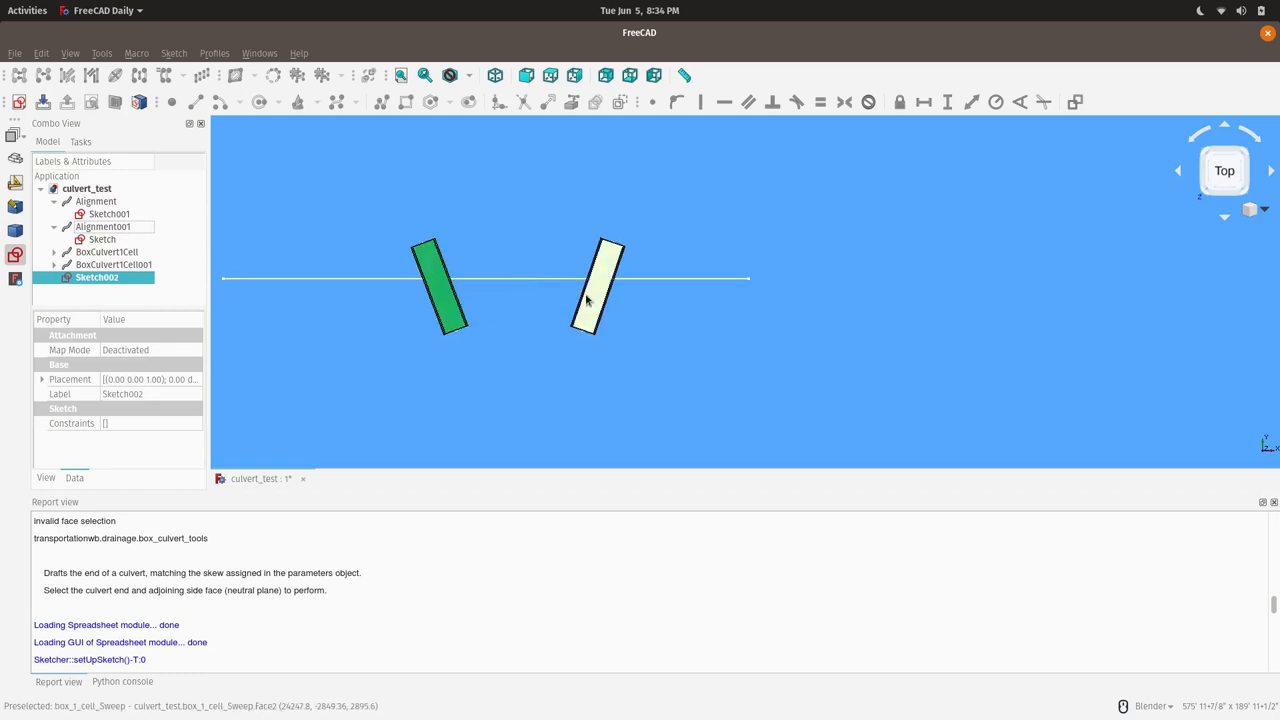
click(598, 287)
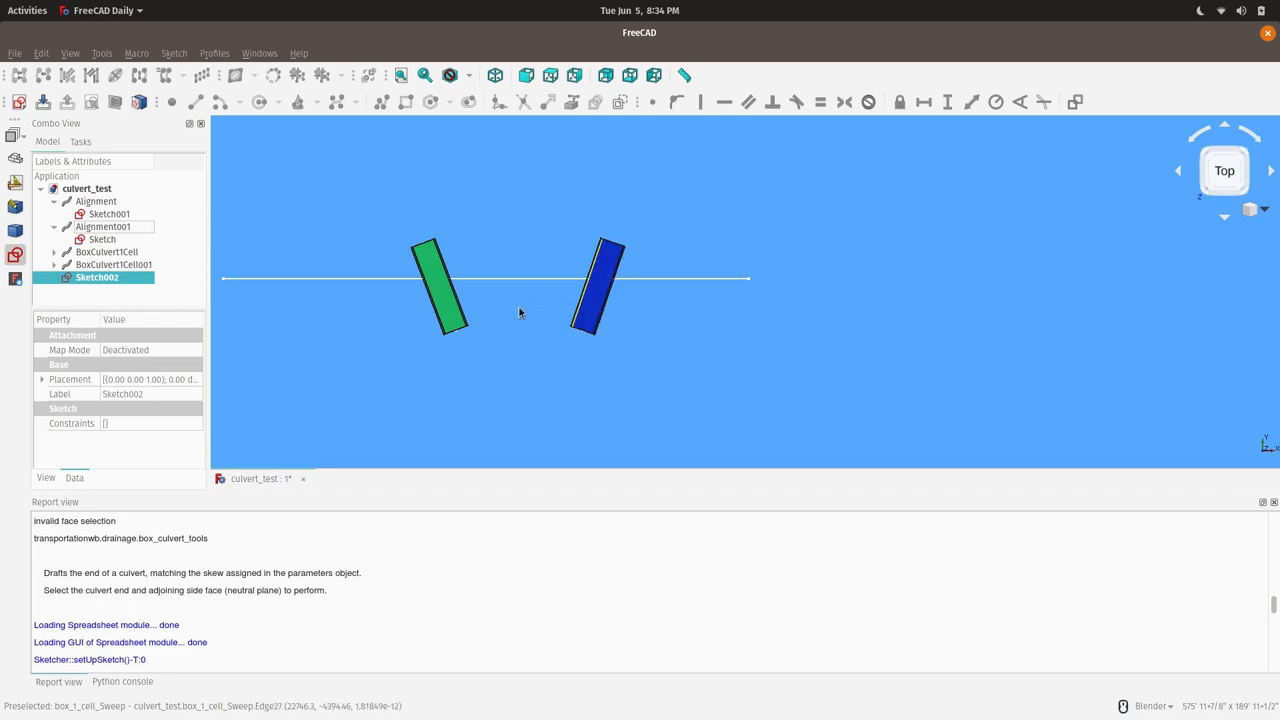
mouse_move(468, 307)
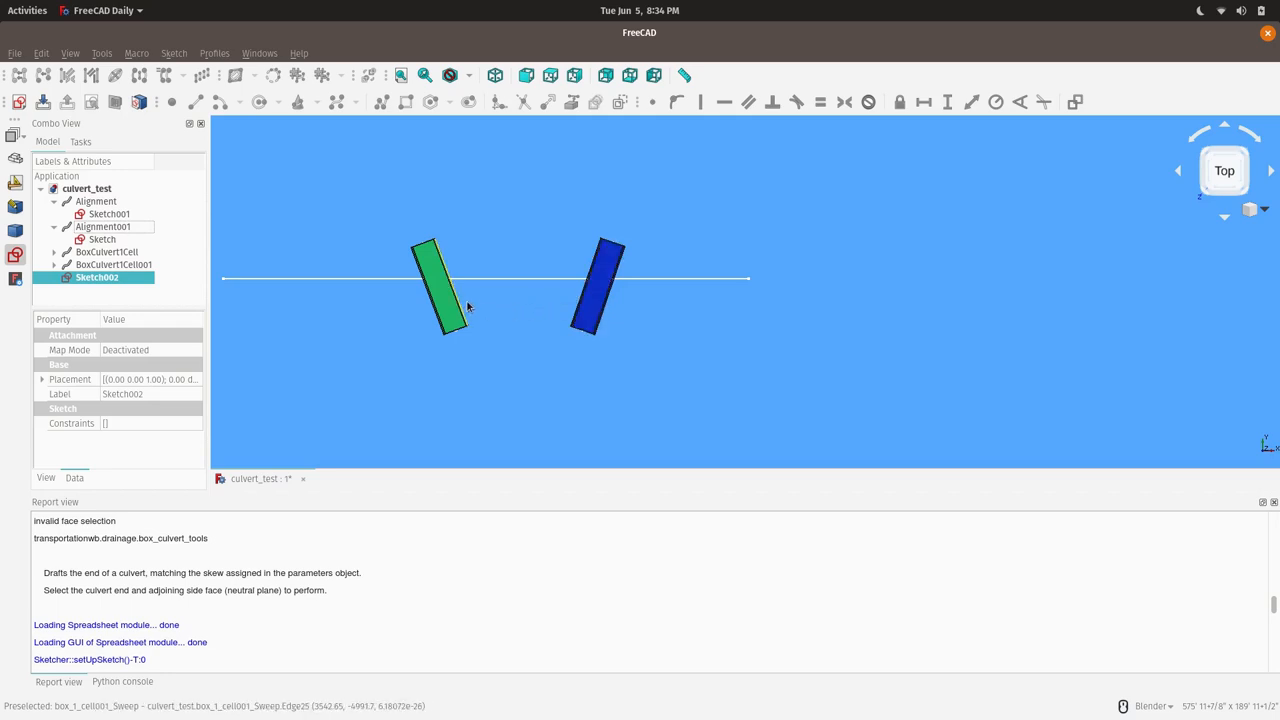
mouse_move(400, 280)
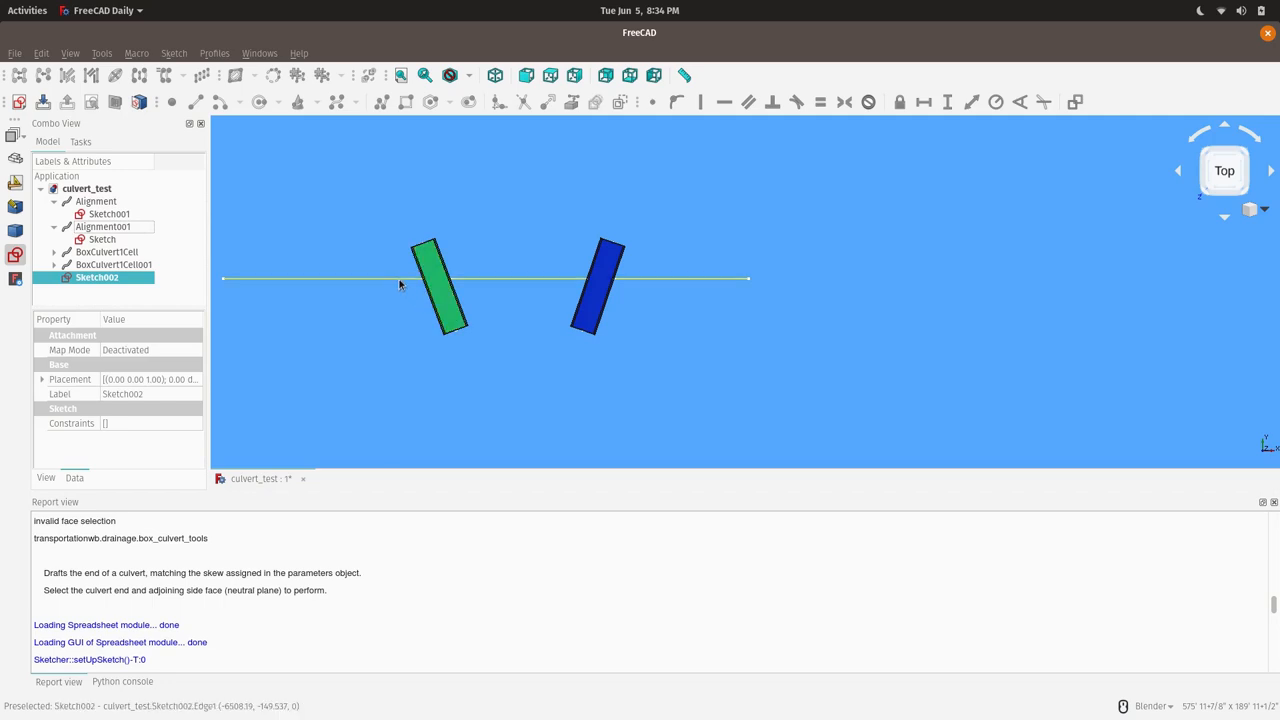
mouse_move(413, 297)
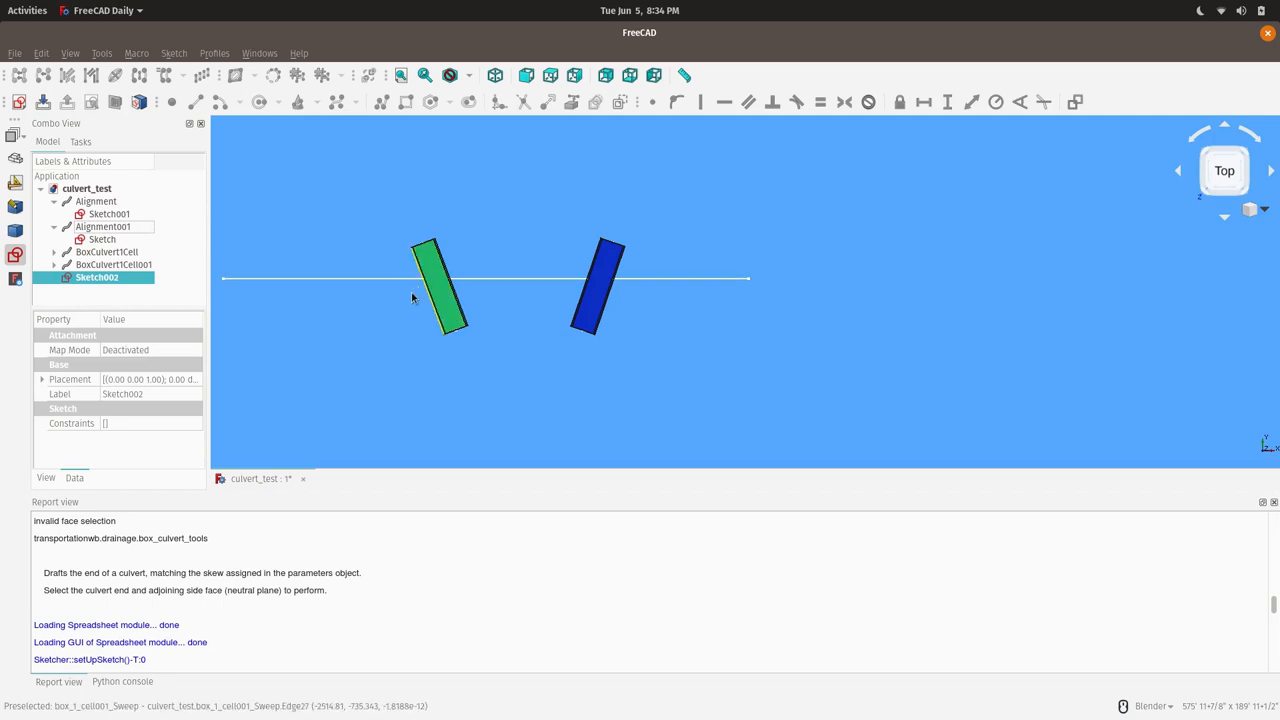
mouse_move(422, 296)
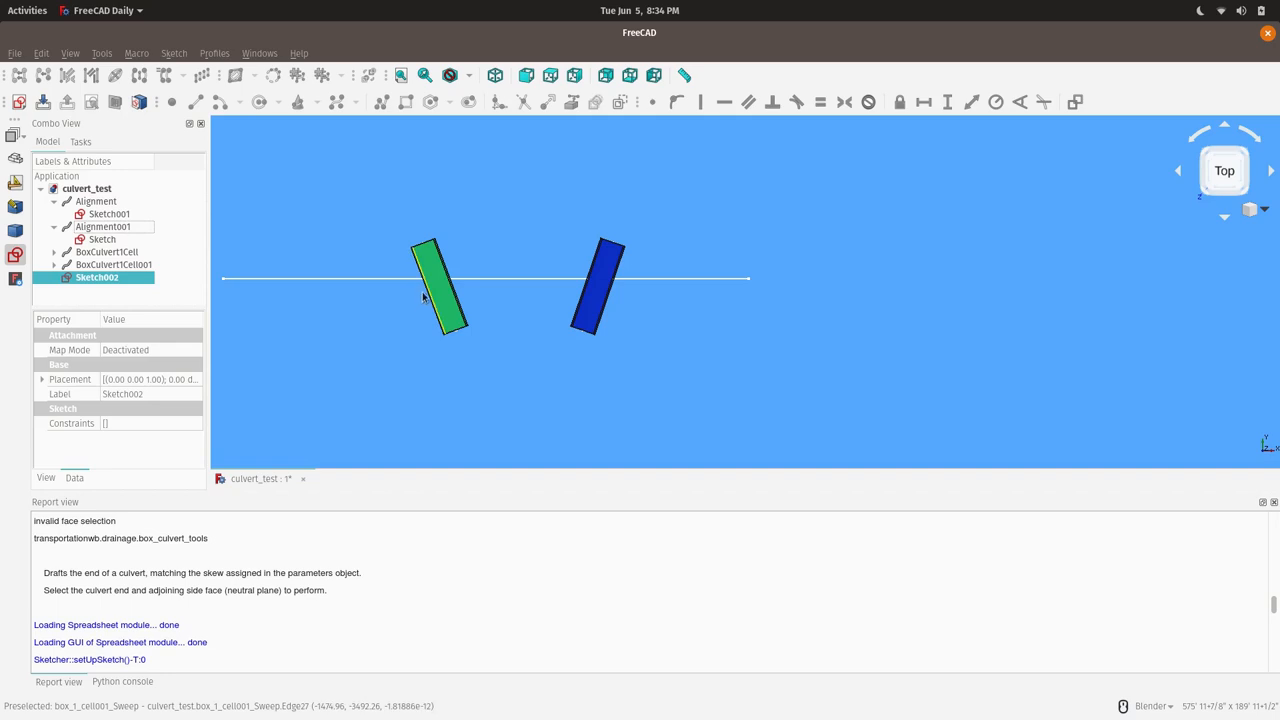
mouse_move(405, 337)
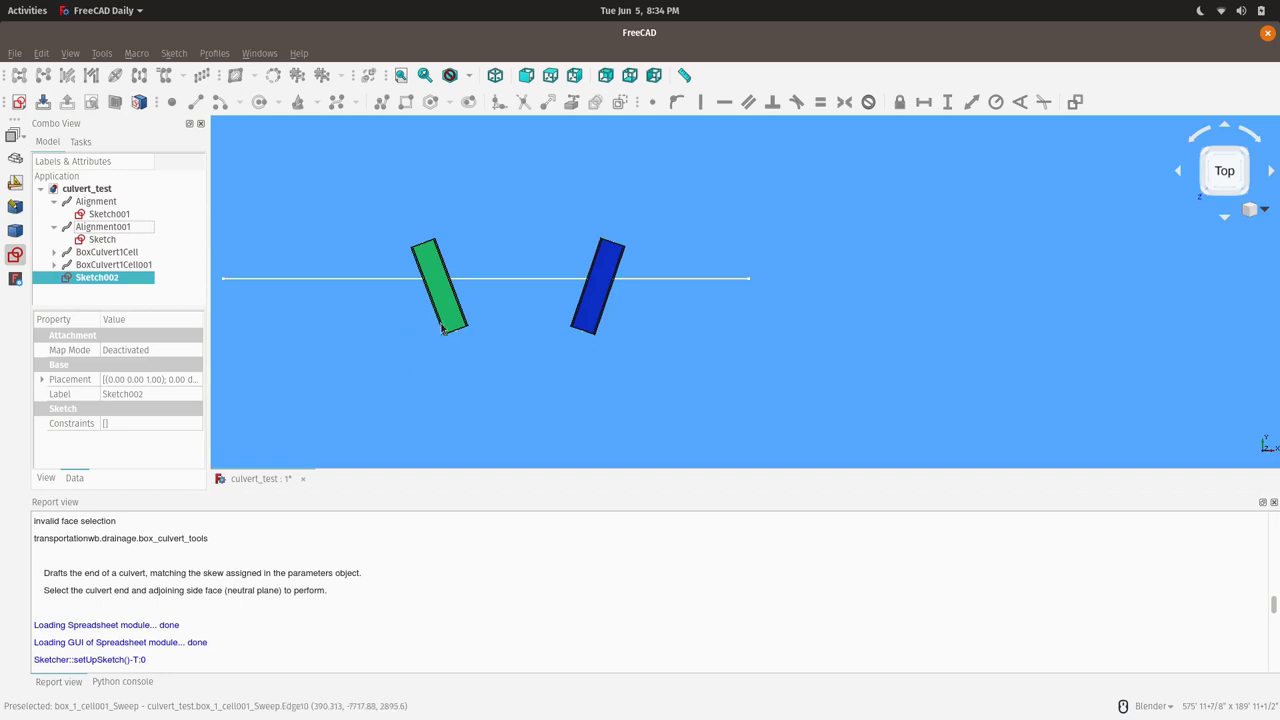
mouse_move(418, 289)
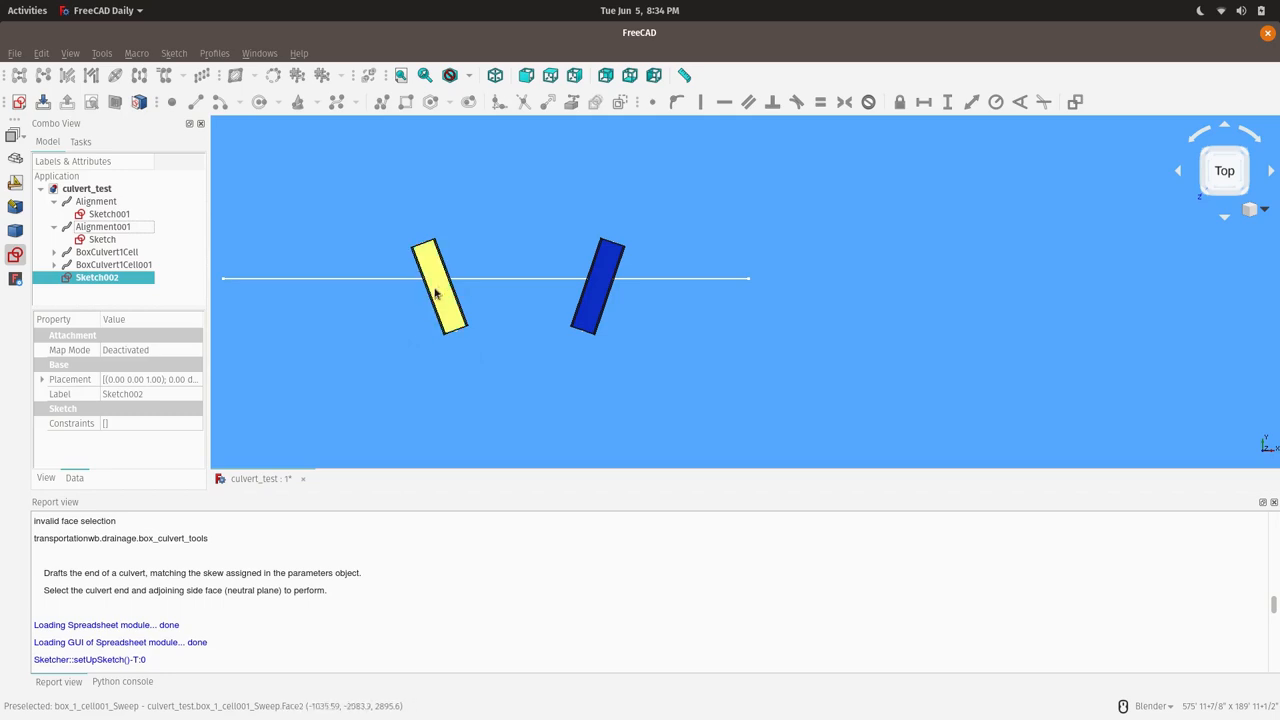
mouse_move(458, 340)
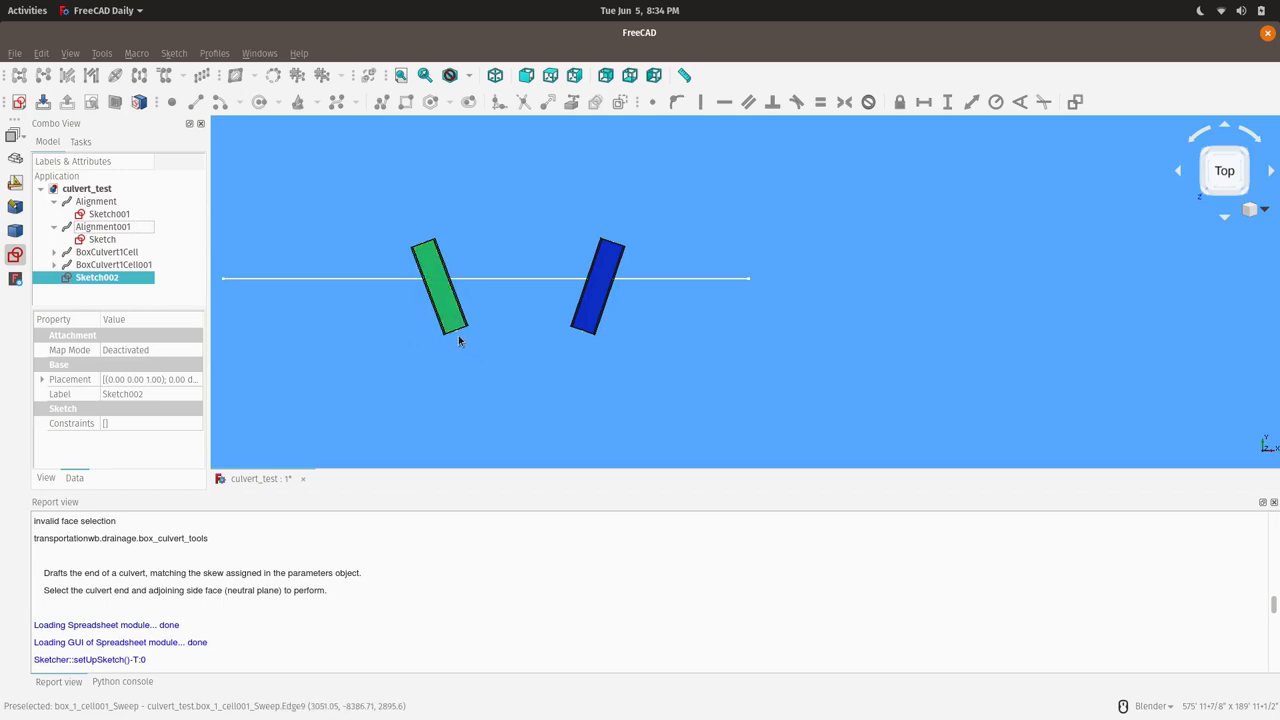
mouse_move(460, 343)
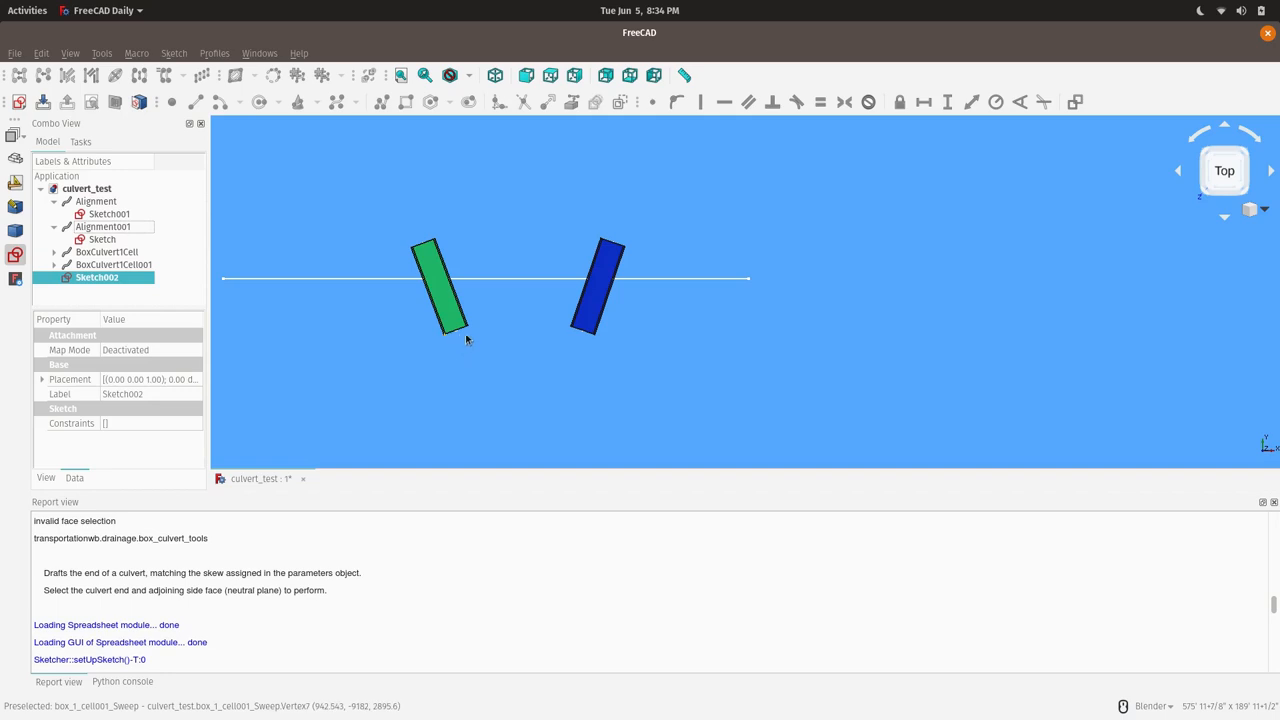
mouse_move(487, 281)
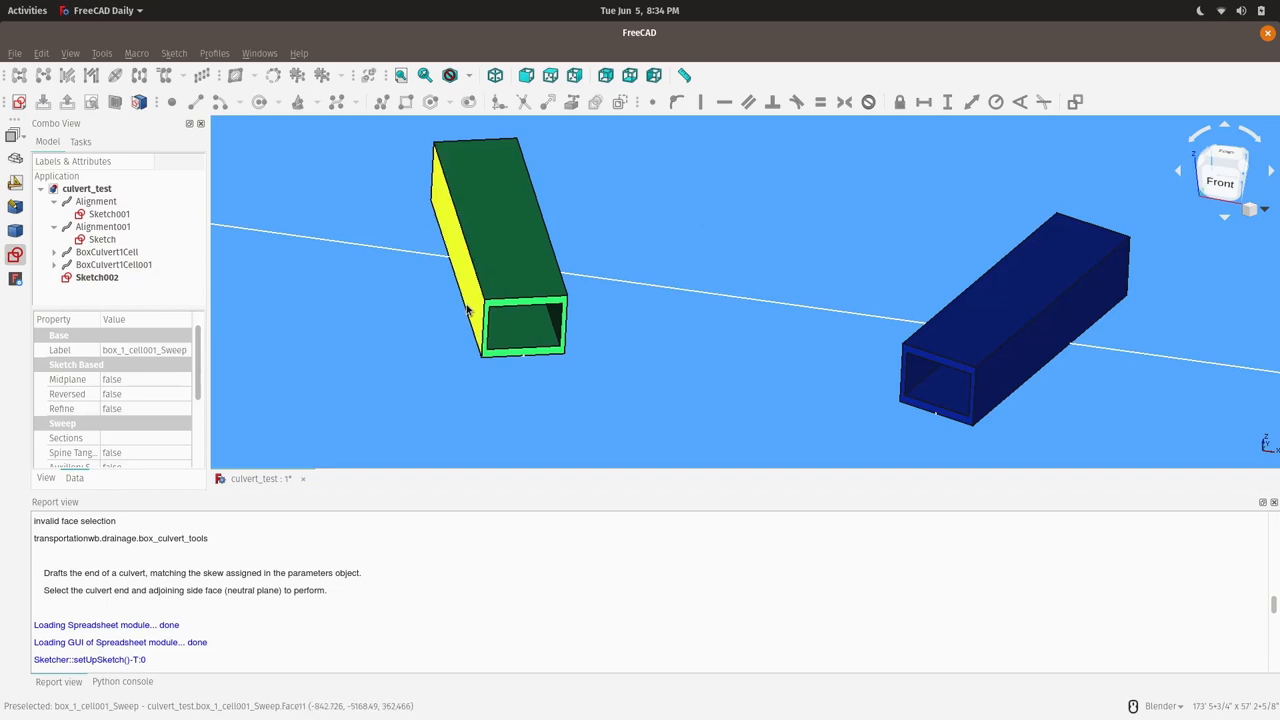
mouse_move(625, 335)
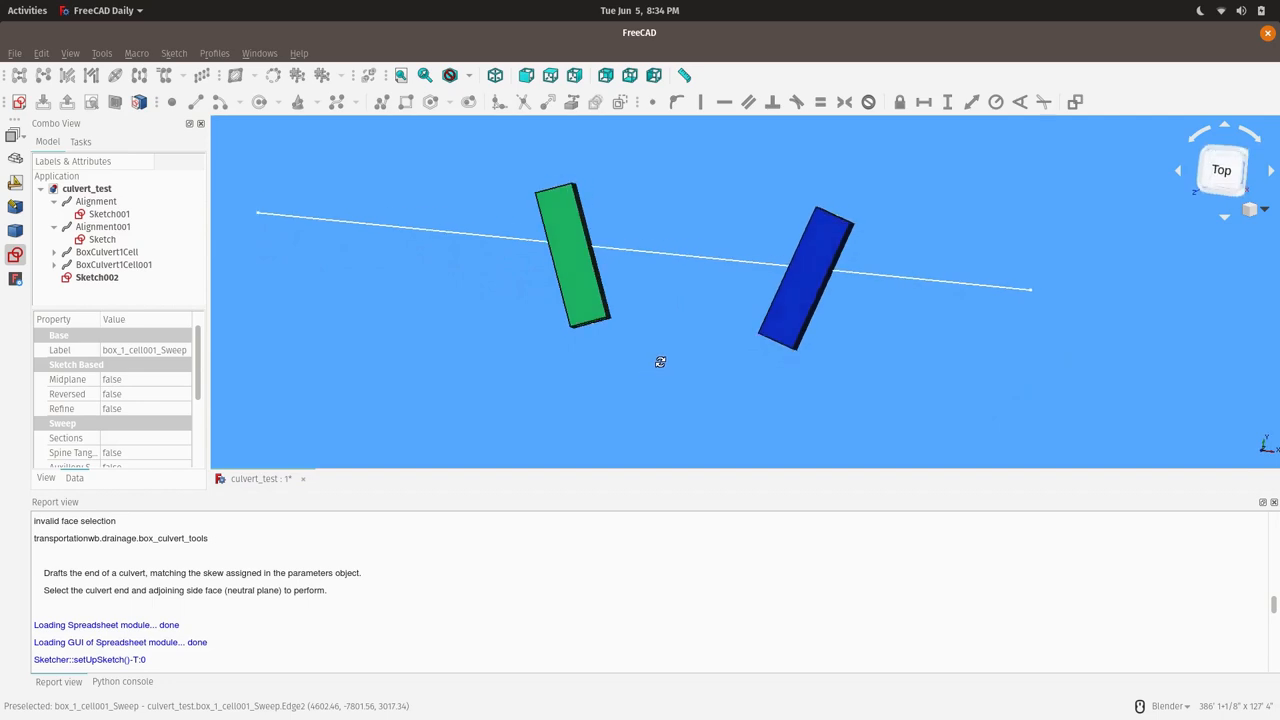
drag(660, 360, 615, 370)
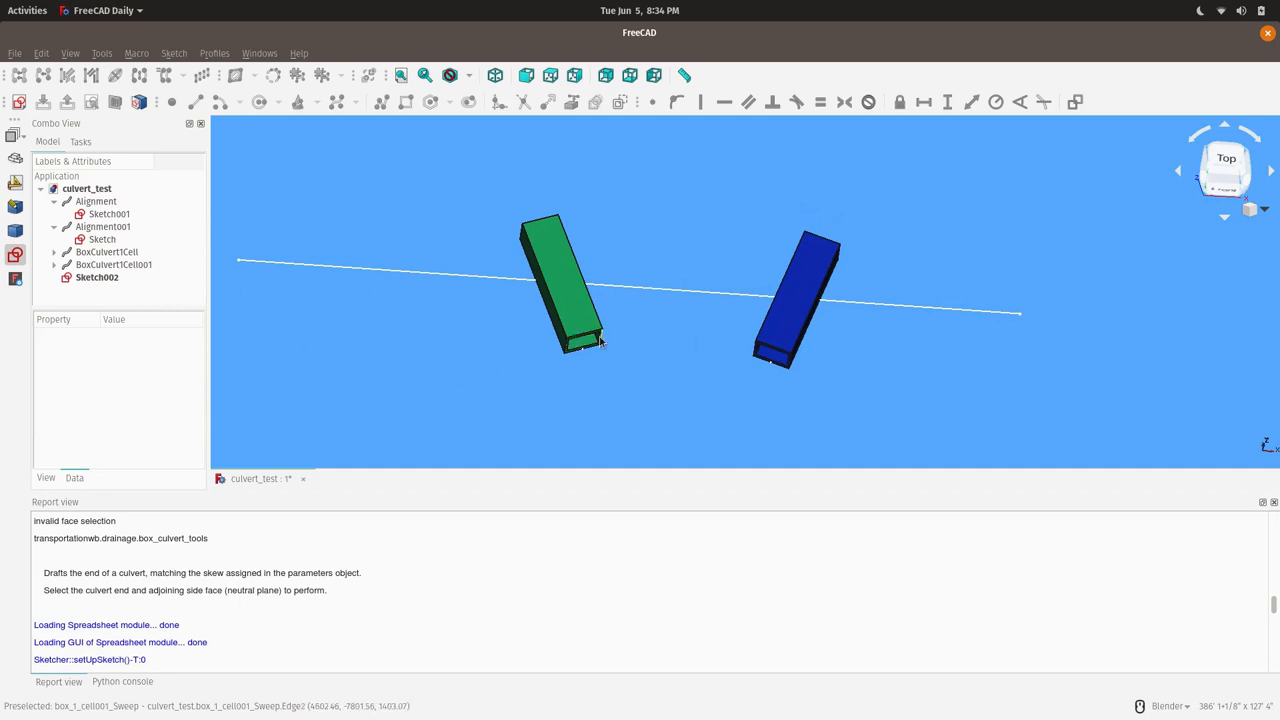
mouse_move(620, 357)
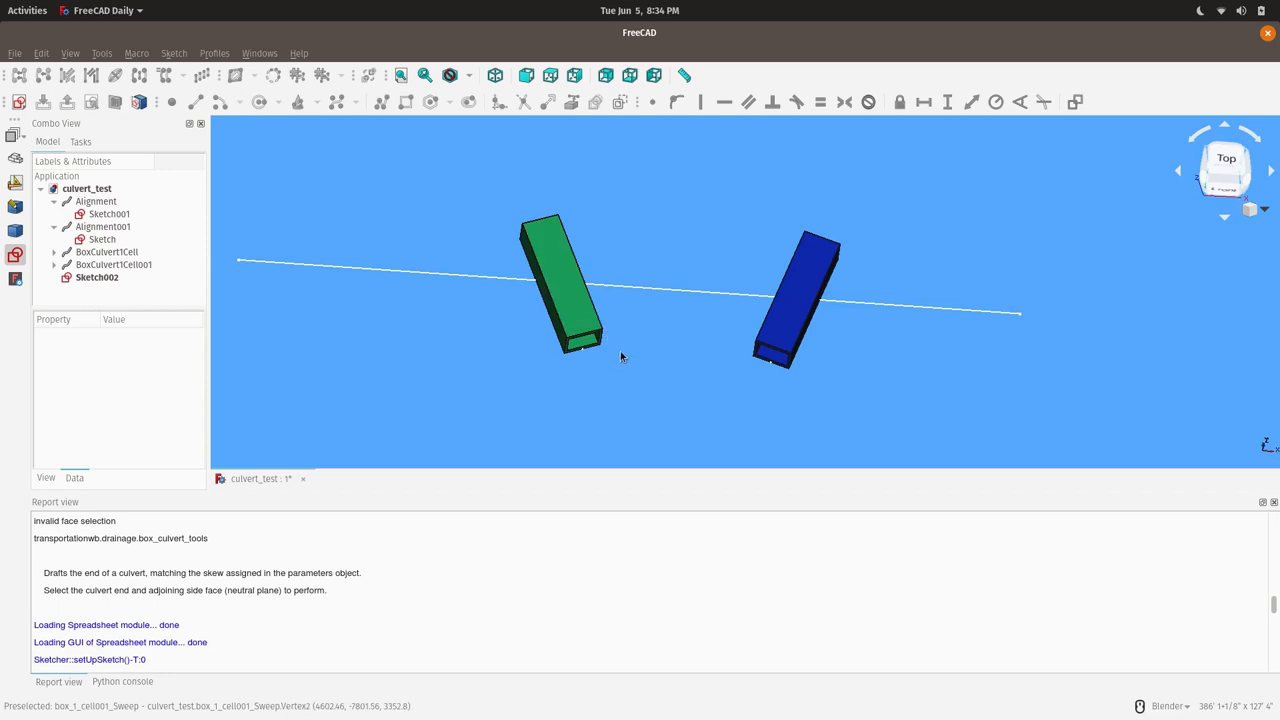
mouse_move(254, 151)
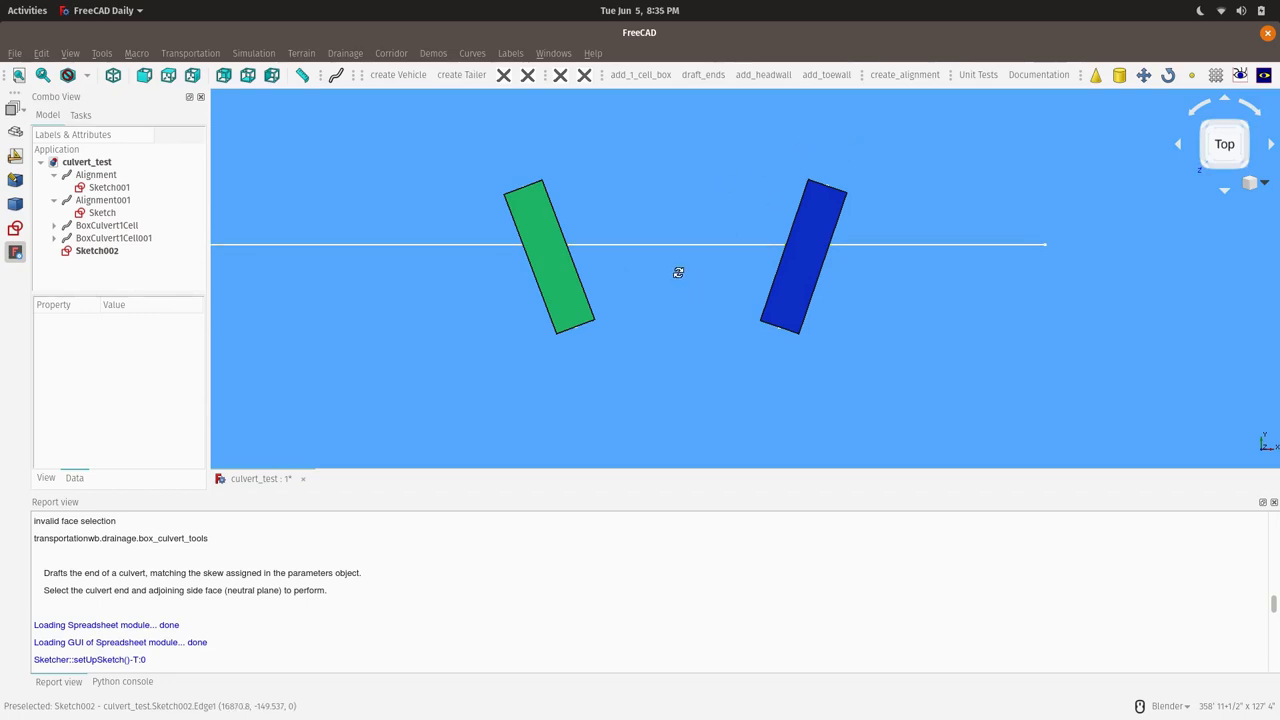
- Orbit the culverts to an angled view, then look straight down on them and the centerline
drag(678, 273, 518, 344)
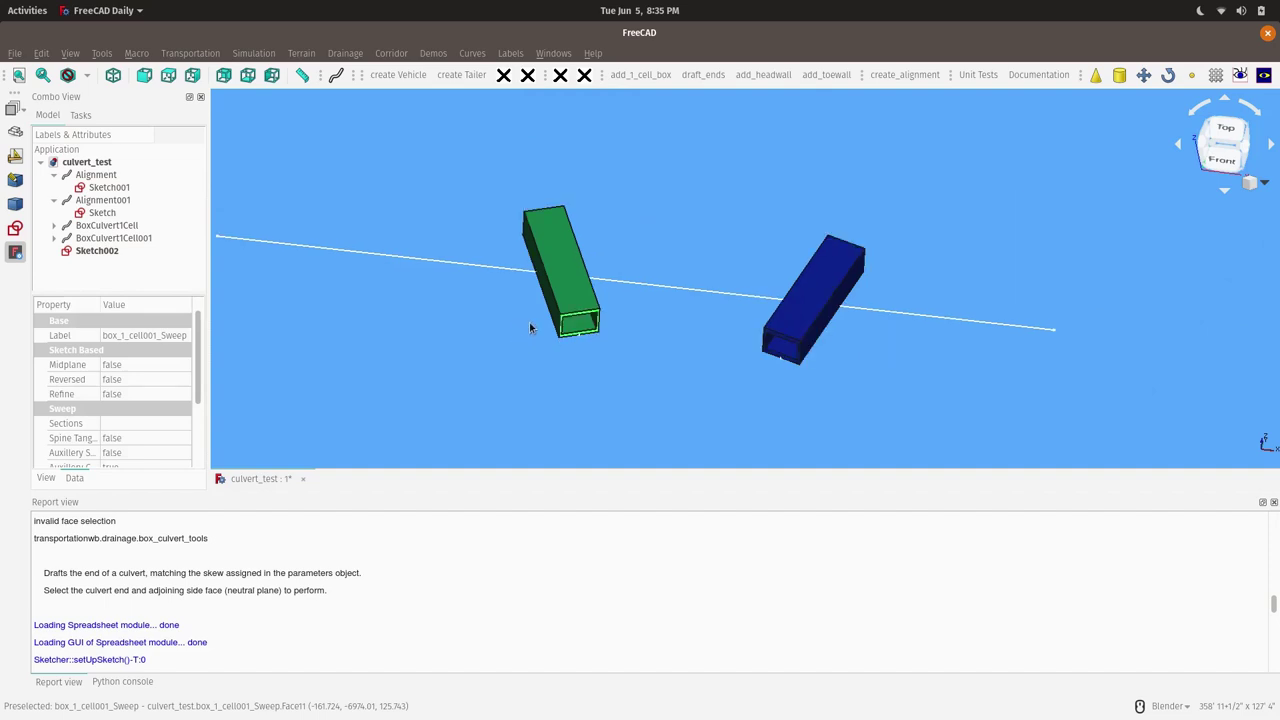
mouse_move(510, 276)
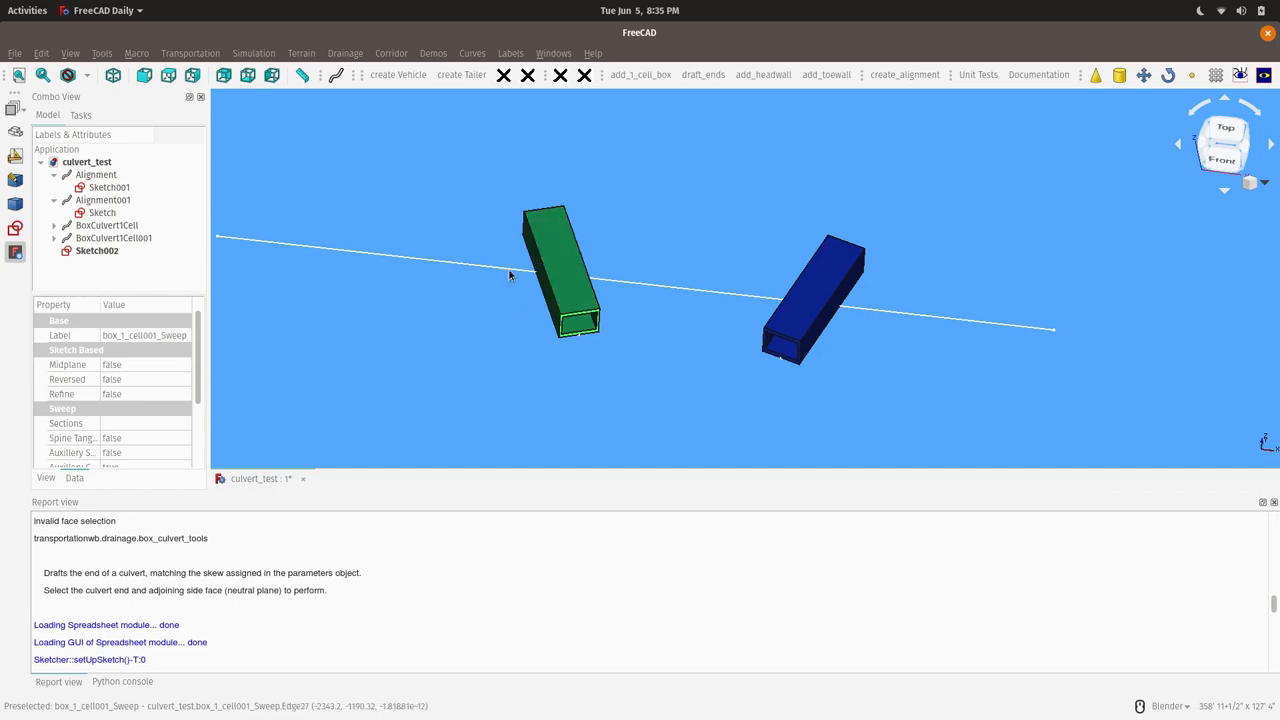
click(1225, 128)
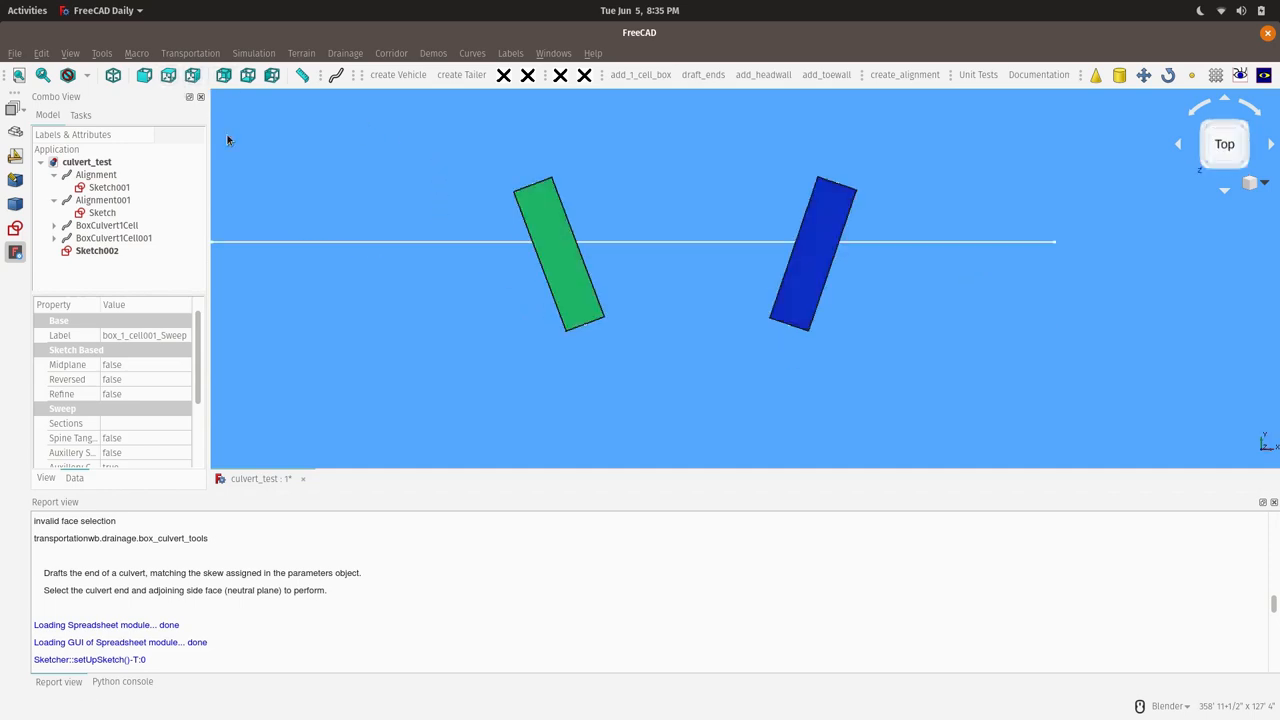
mouse_move(620, 355)
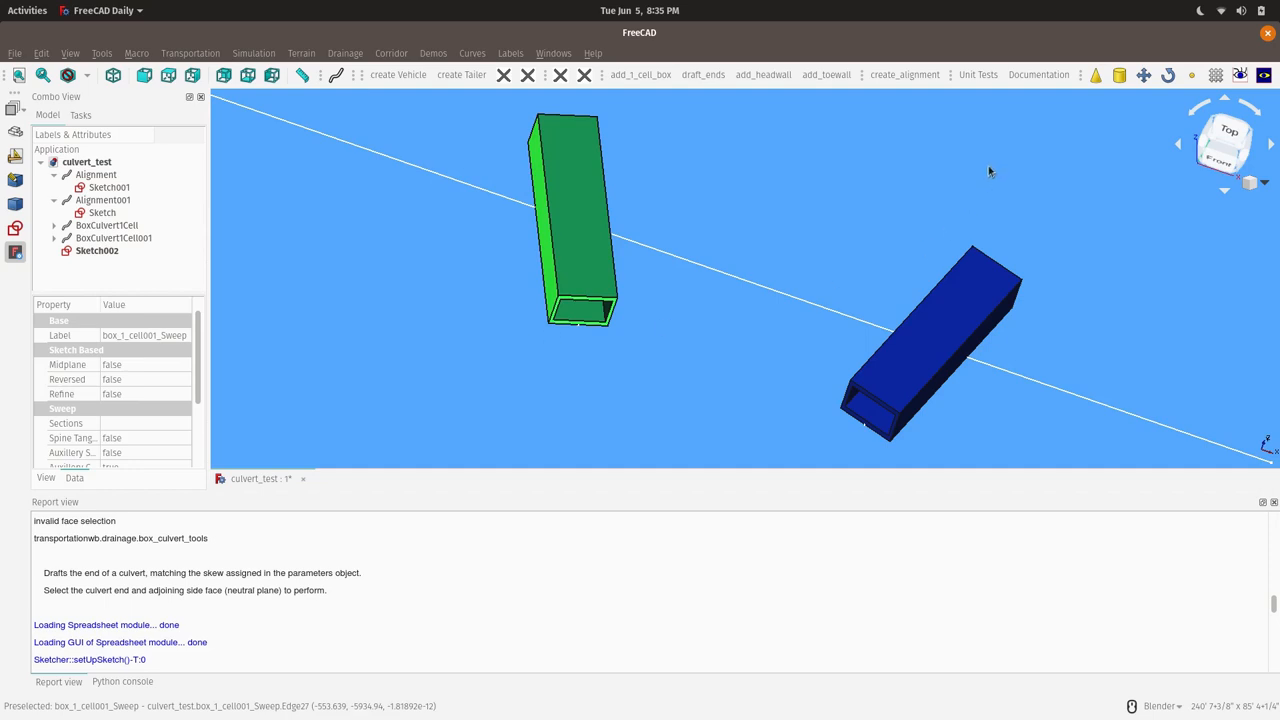
mouse_move(703, 74)
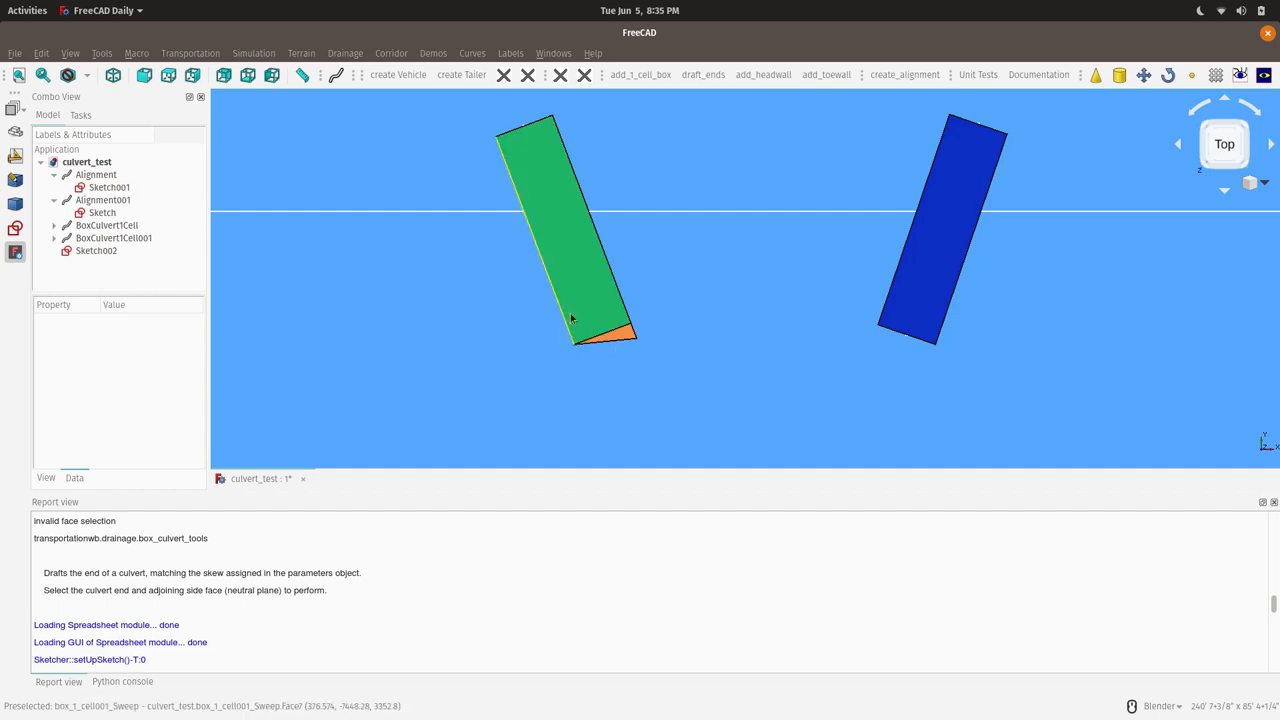
mouse_move(630, 348)
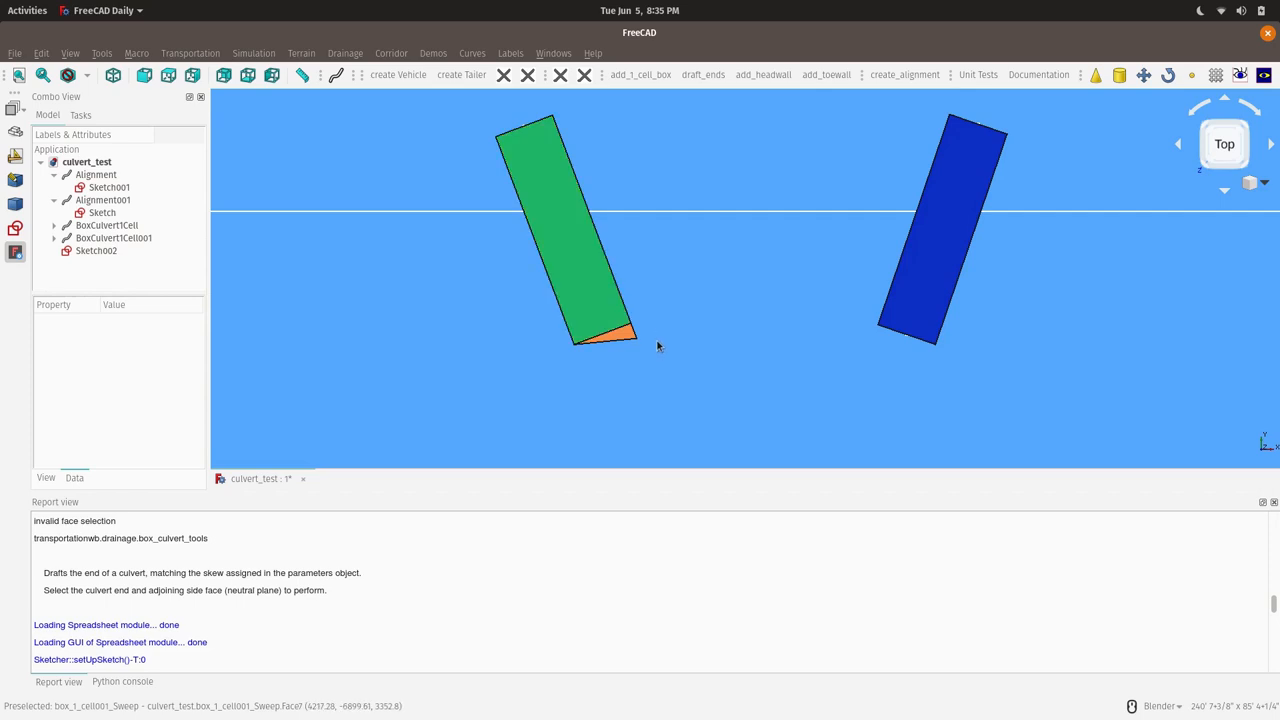
- Draft the culvert's remaining open end face into a skewed wedge with draft_ends
drag(658, 346, 830, 284)
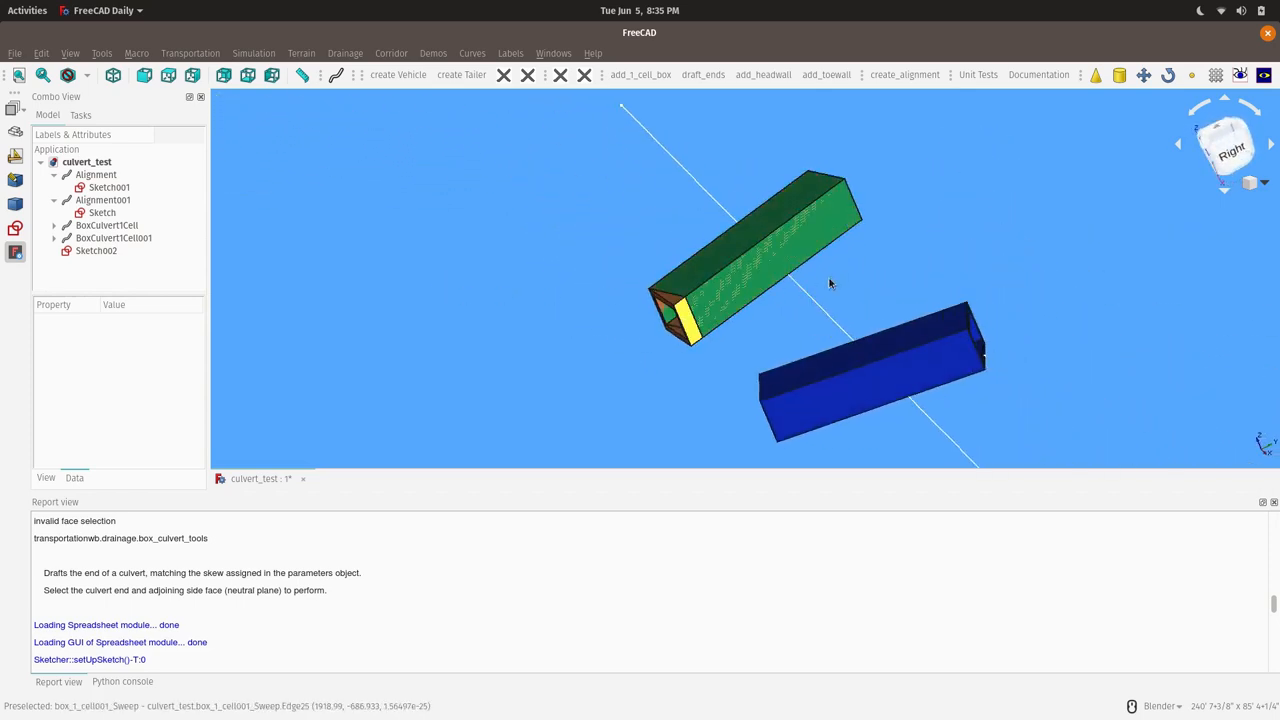
drag(830, 285, 773, 350)
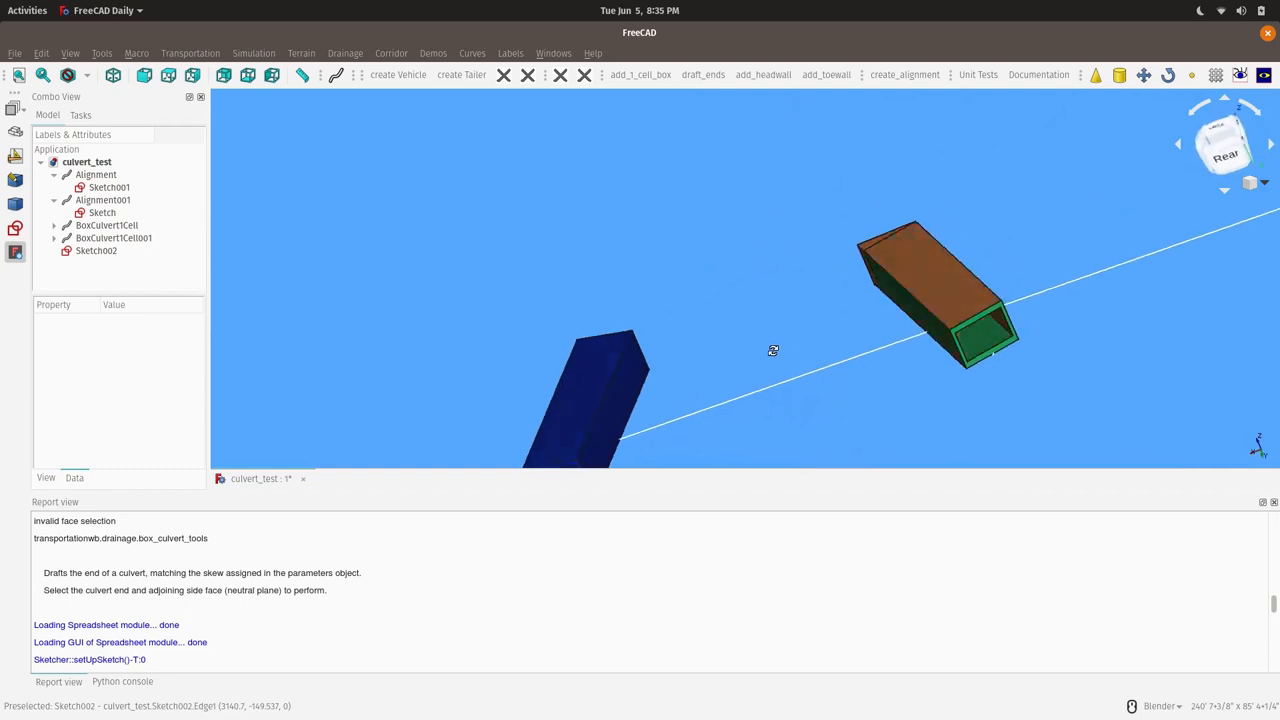
mouse_move(940, 345)
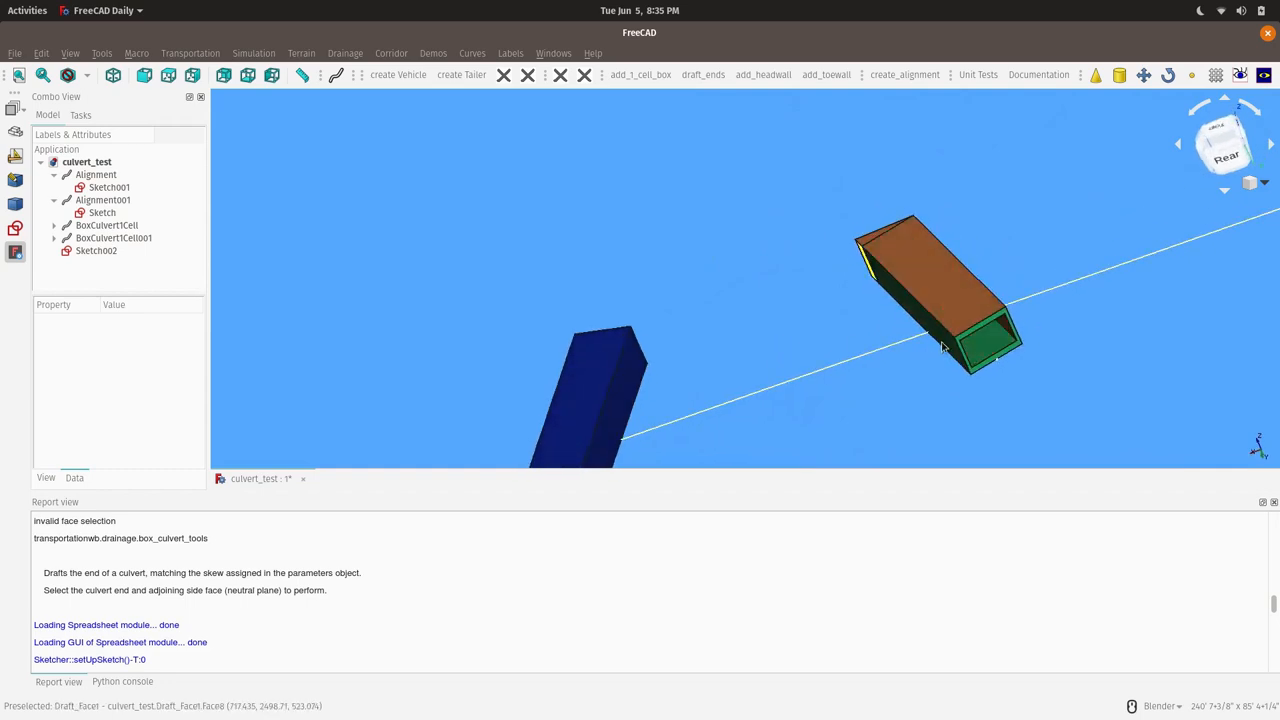
click(960, 340)
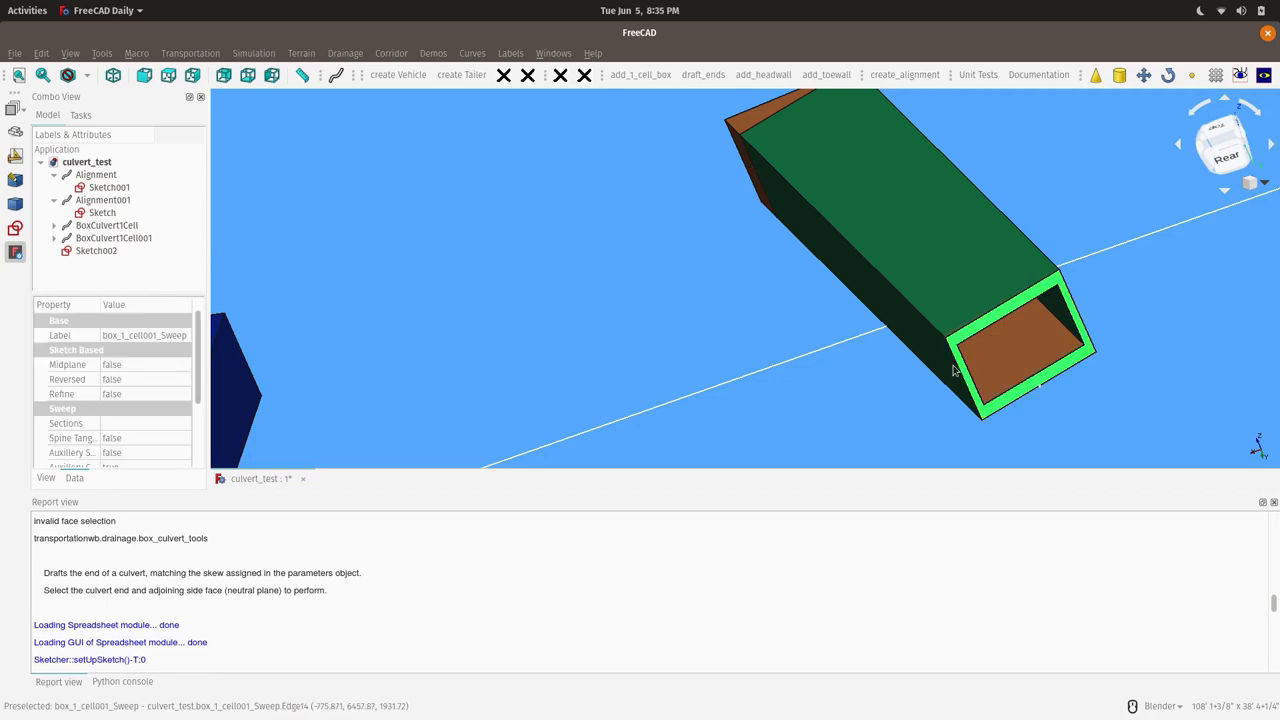
mouse_move(962, 395)
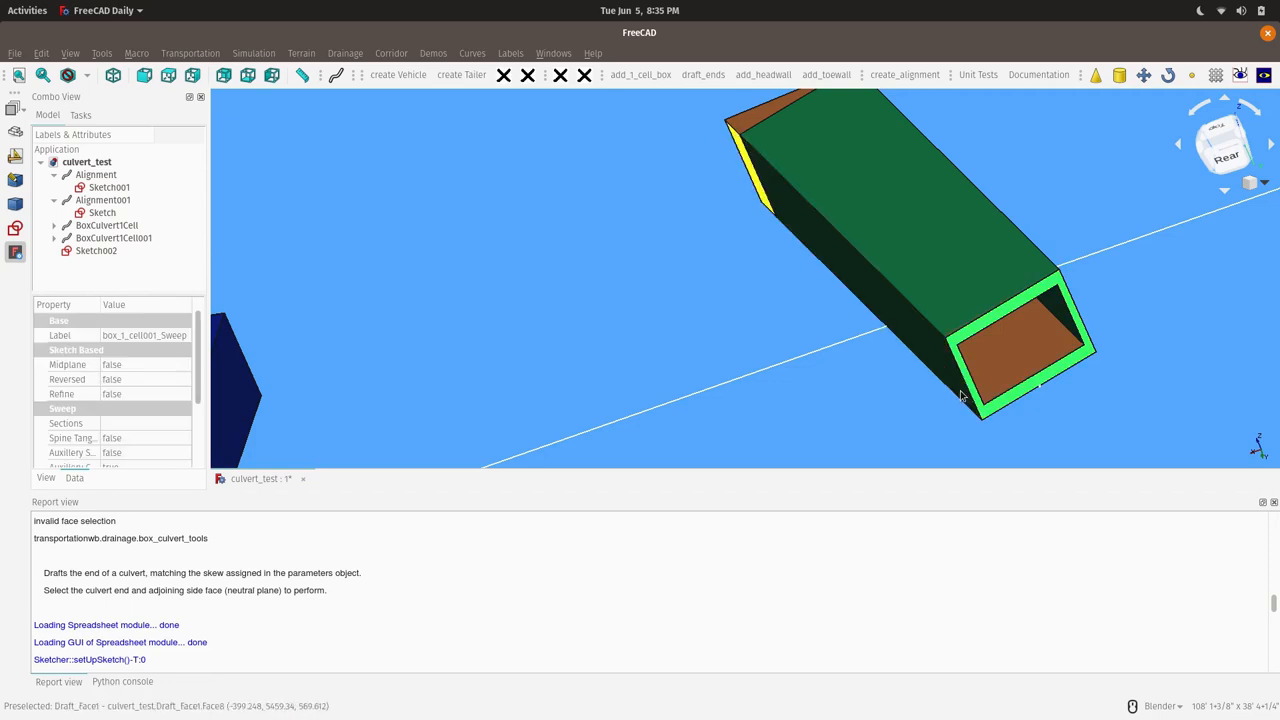
mouse_move(940, 390)
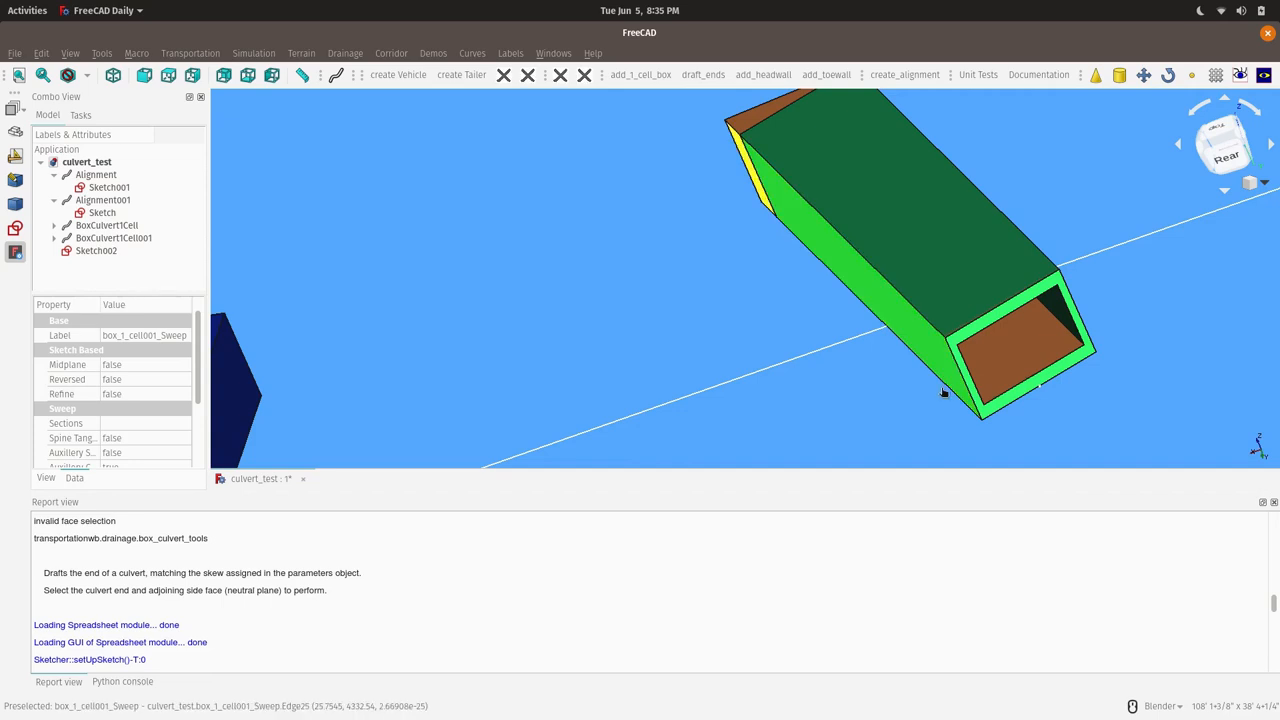
mouse_move(703, 74)
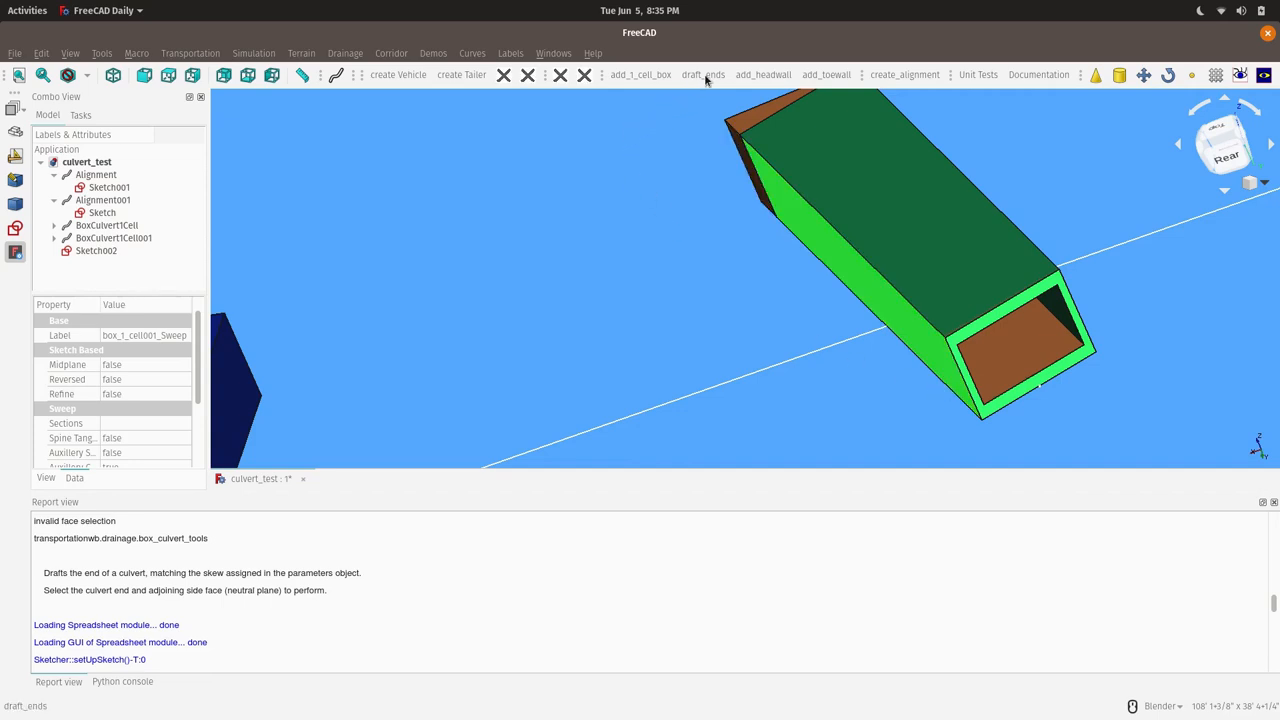
click(702, 74)
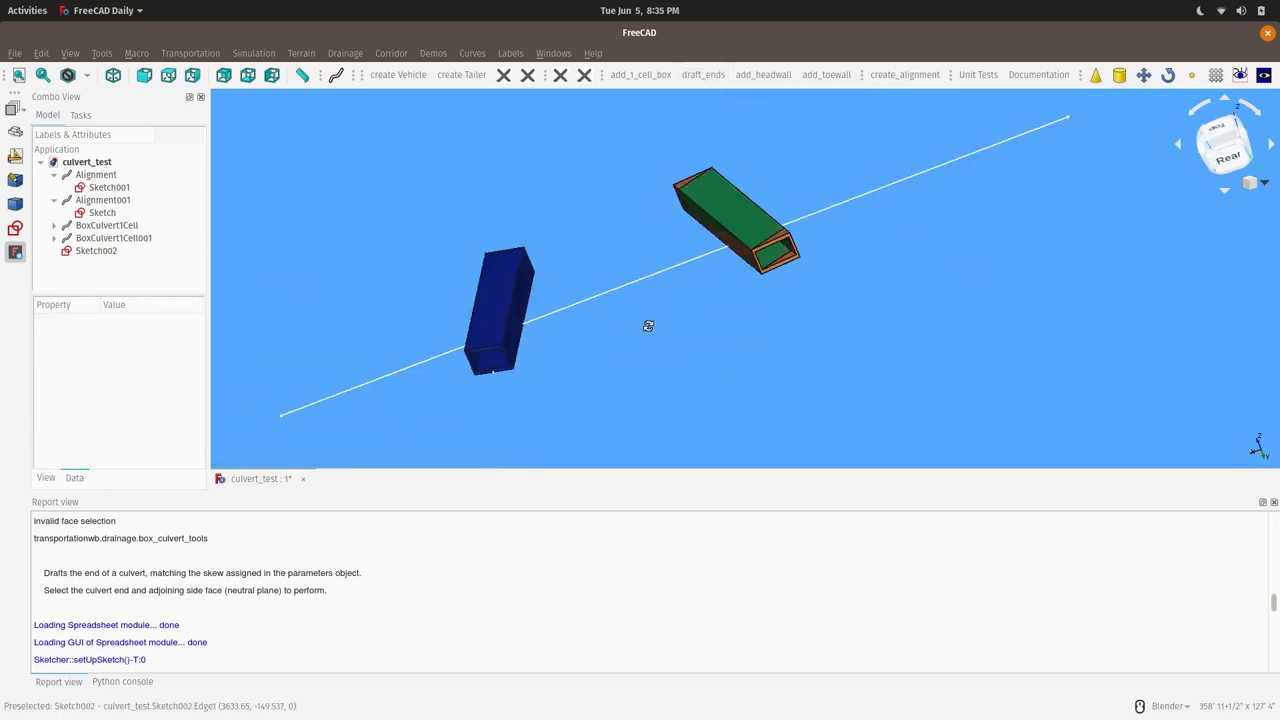
drag(650, 325, 975, 305)
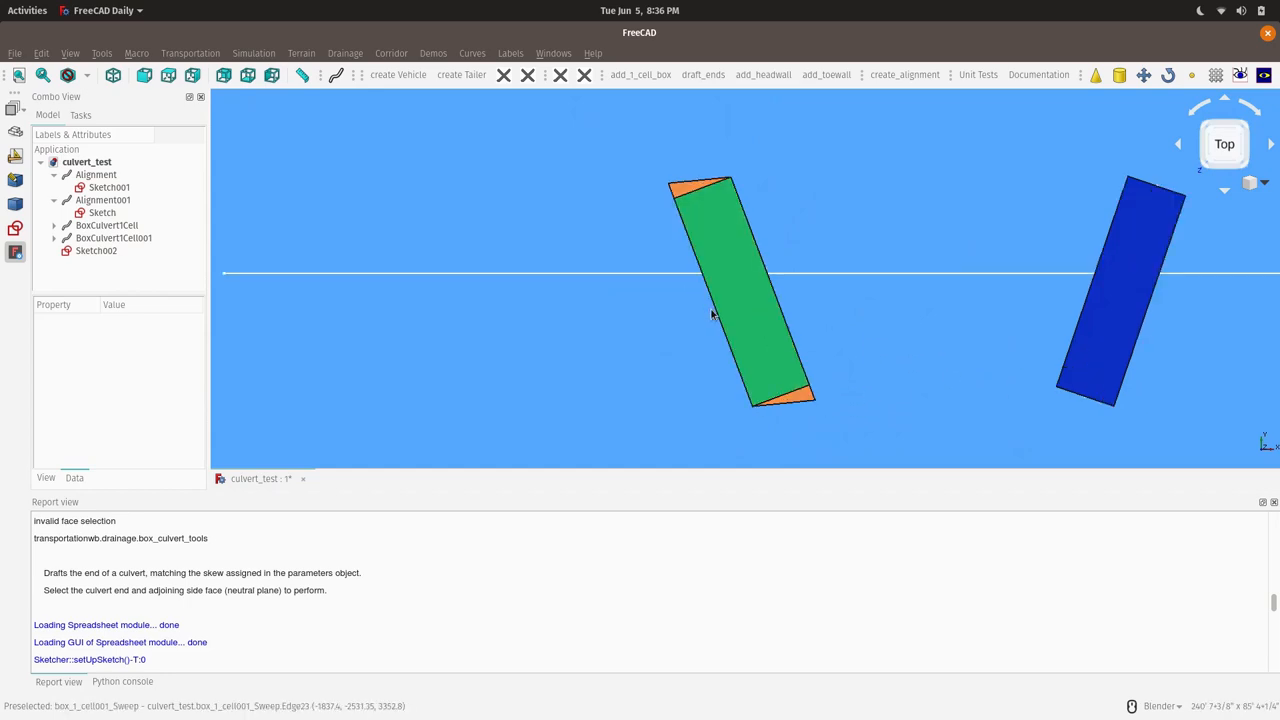
mouse_move(5, 303)
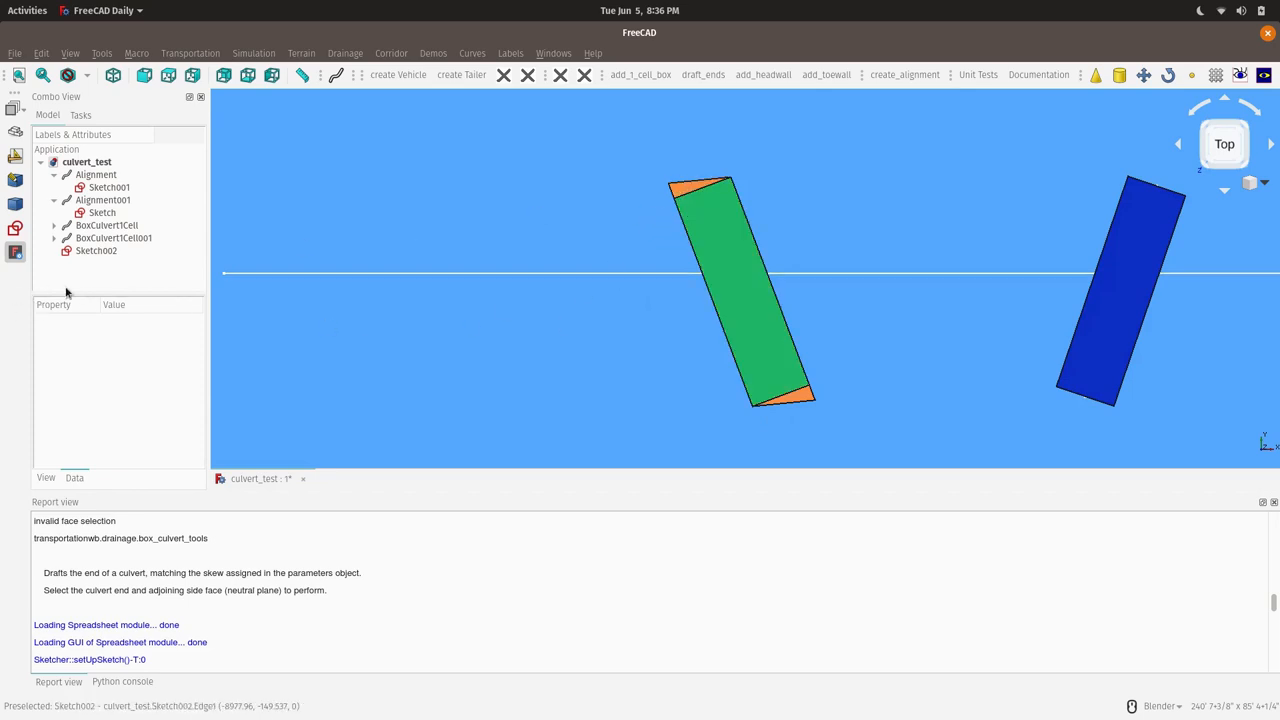
- Inspect Draft_Face1 inside BoxCulvert1Cell001, confirming its Angle expression references Parameters001 Skew (15)
click(55, 238)
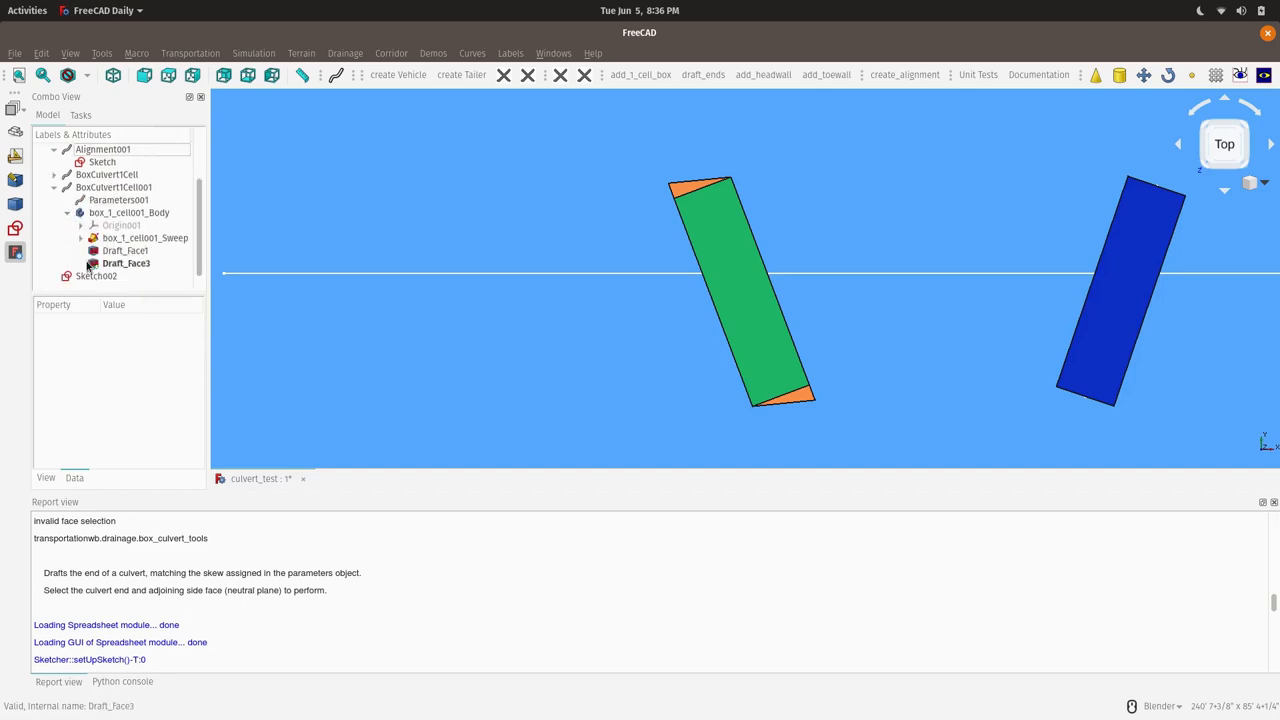
click(125, 250)
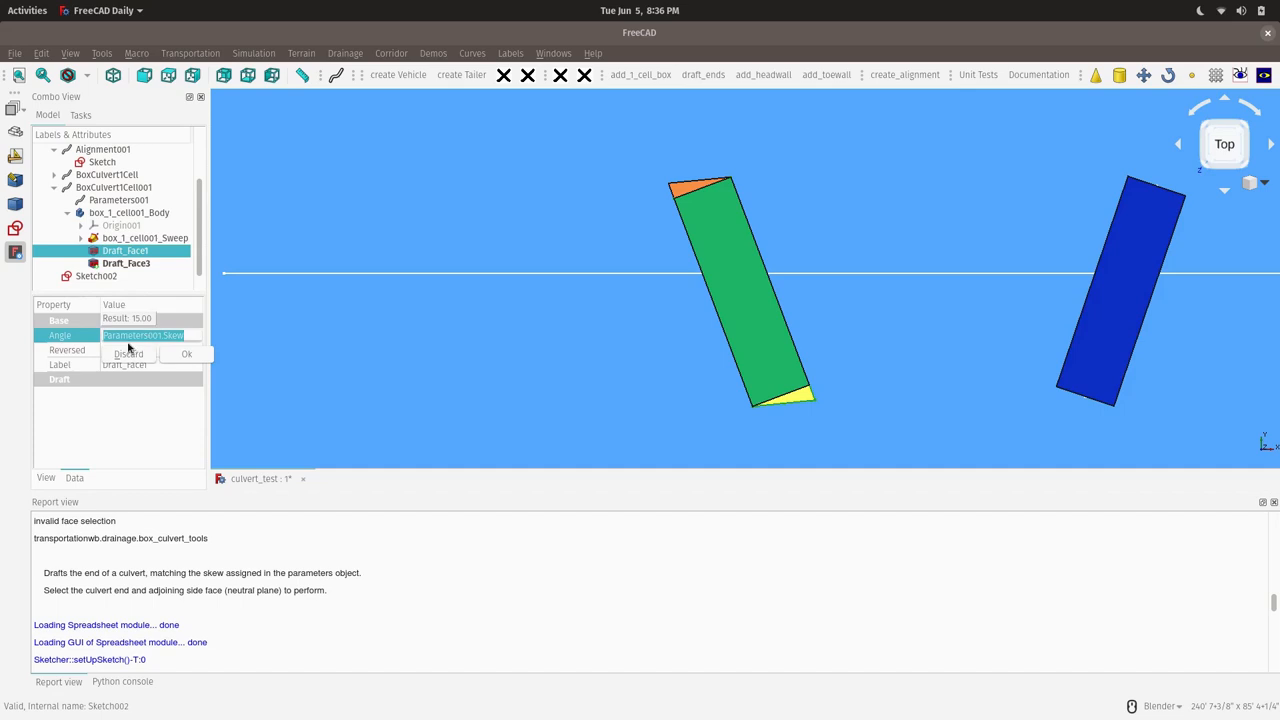
mouse_move(145, 360)
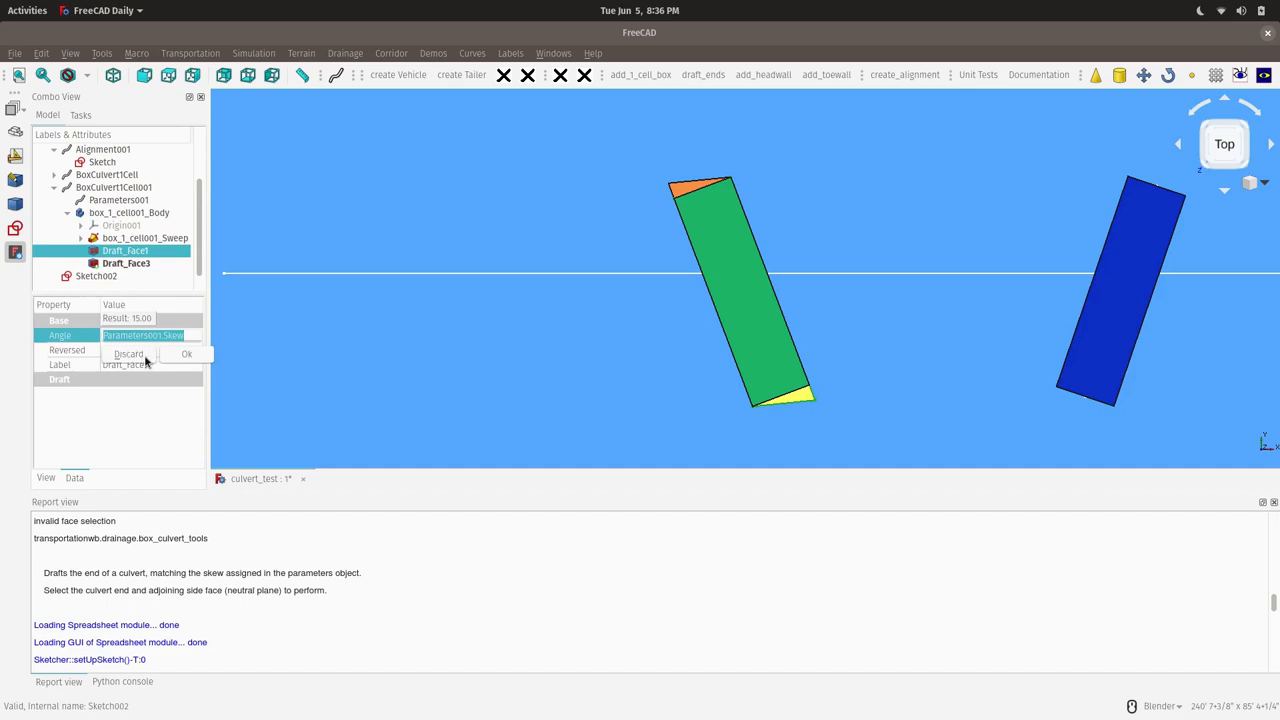
click(127, 353)
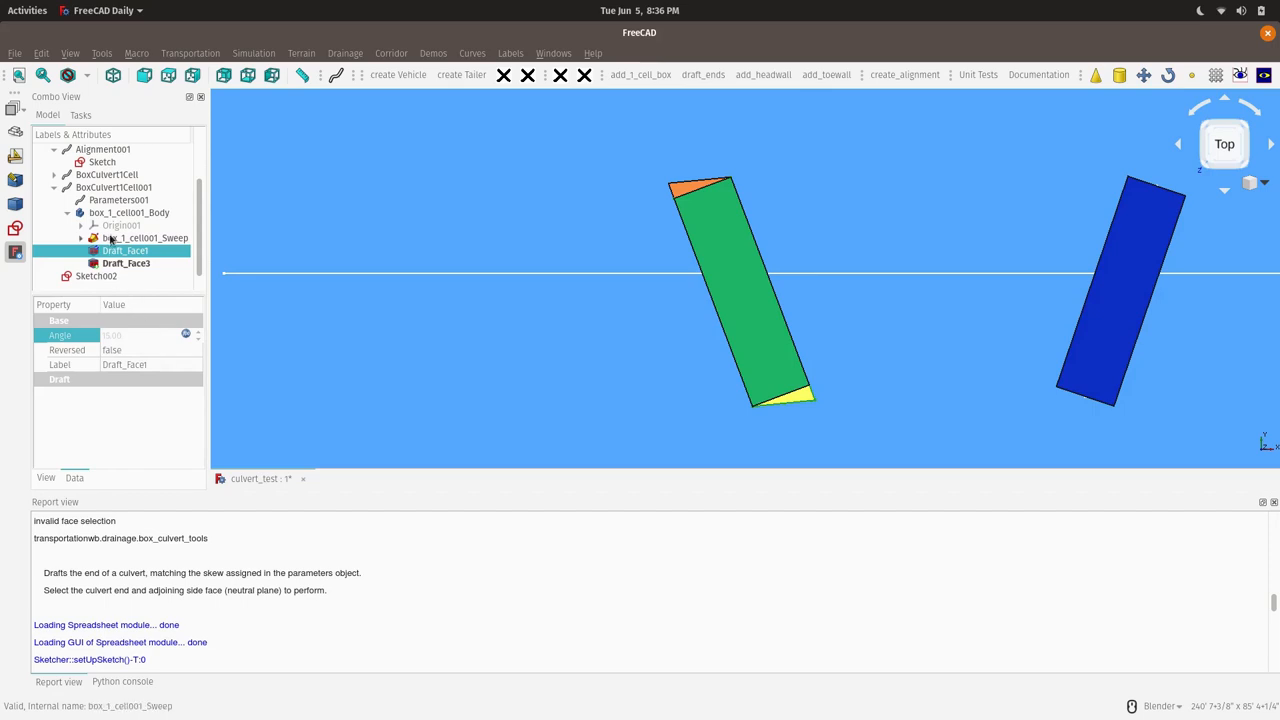
mouse_move(238, 268)
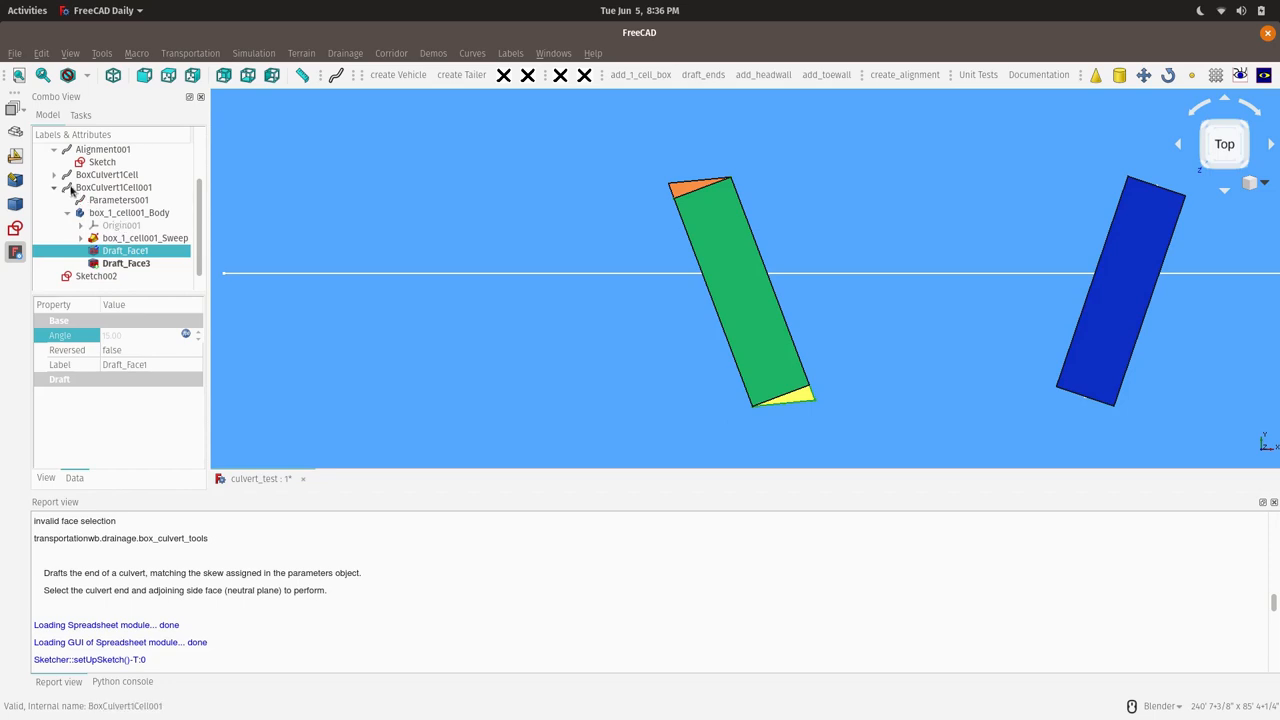
click(113, 187)
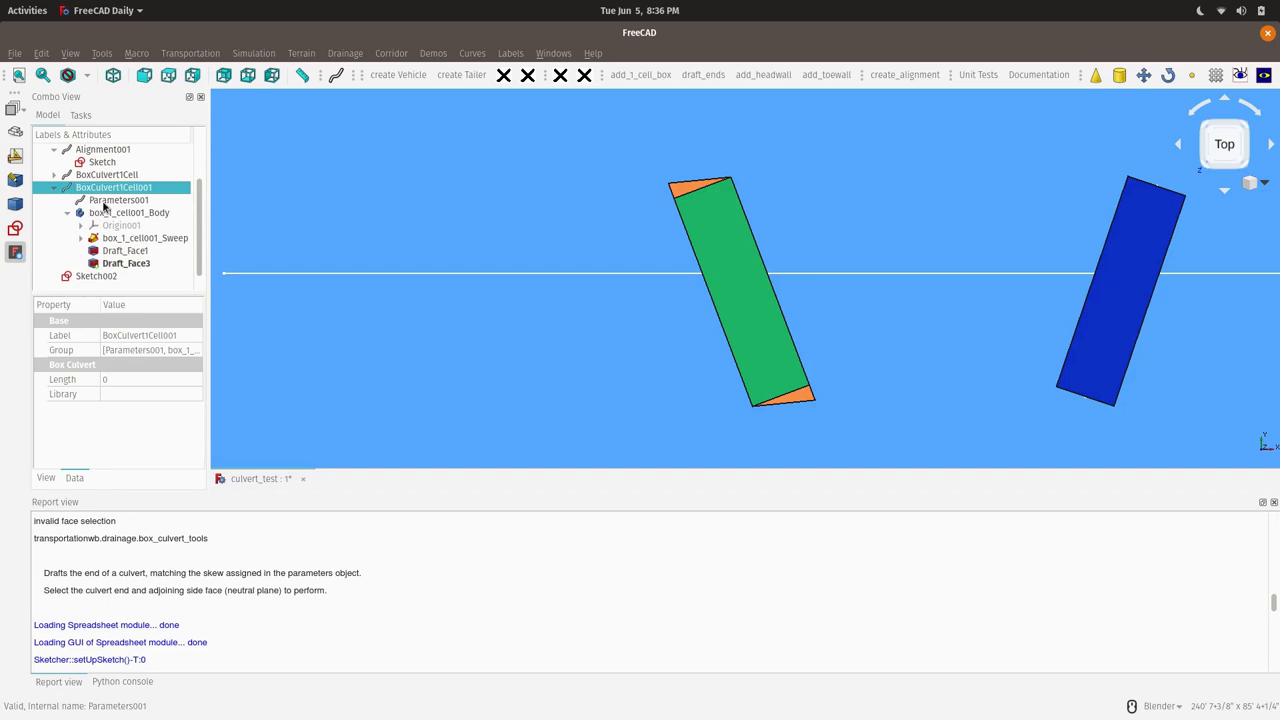
- Change Parameters001 Skew from 15 to 20 so the drafted culvert ends recompute
click(118, 199)
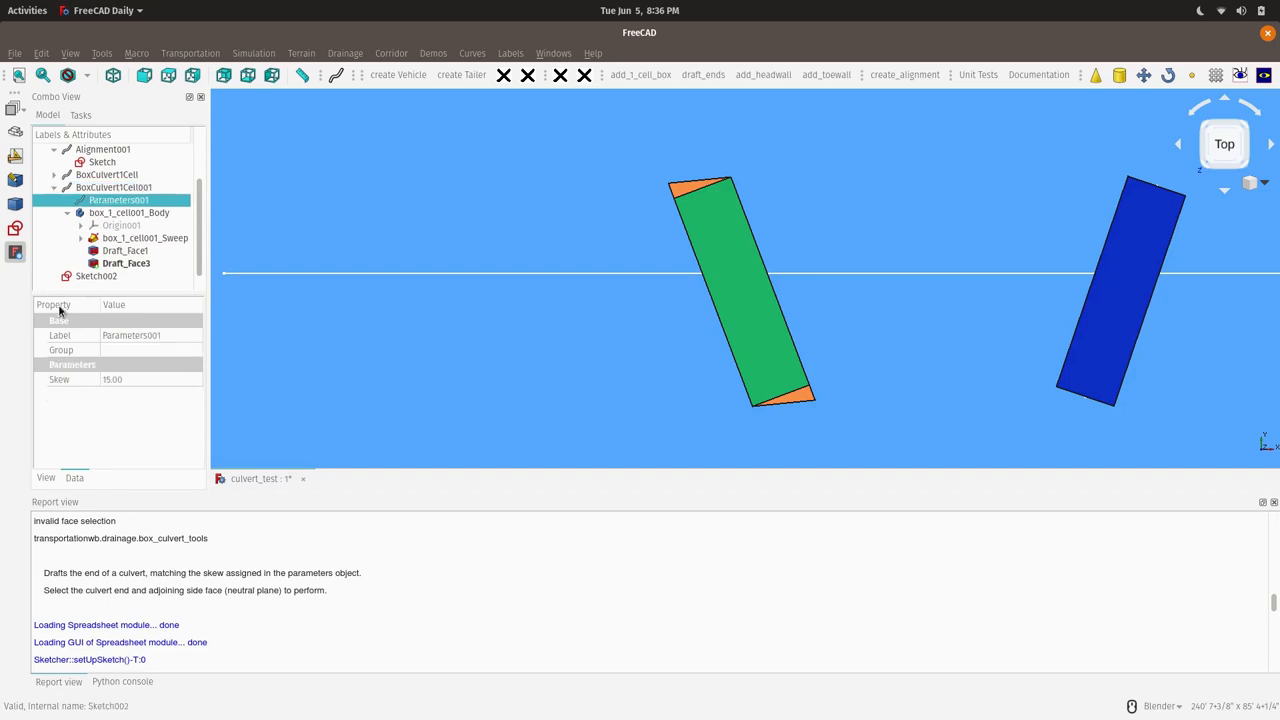
double_click(112, 379)
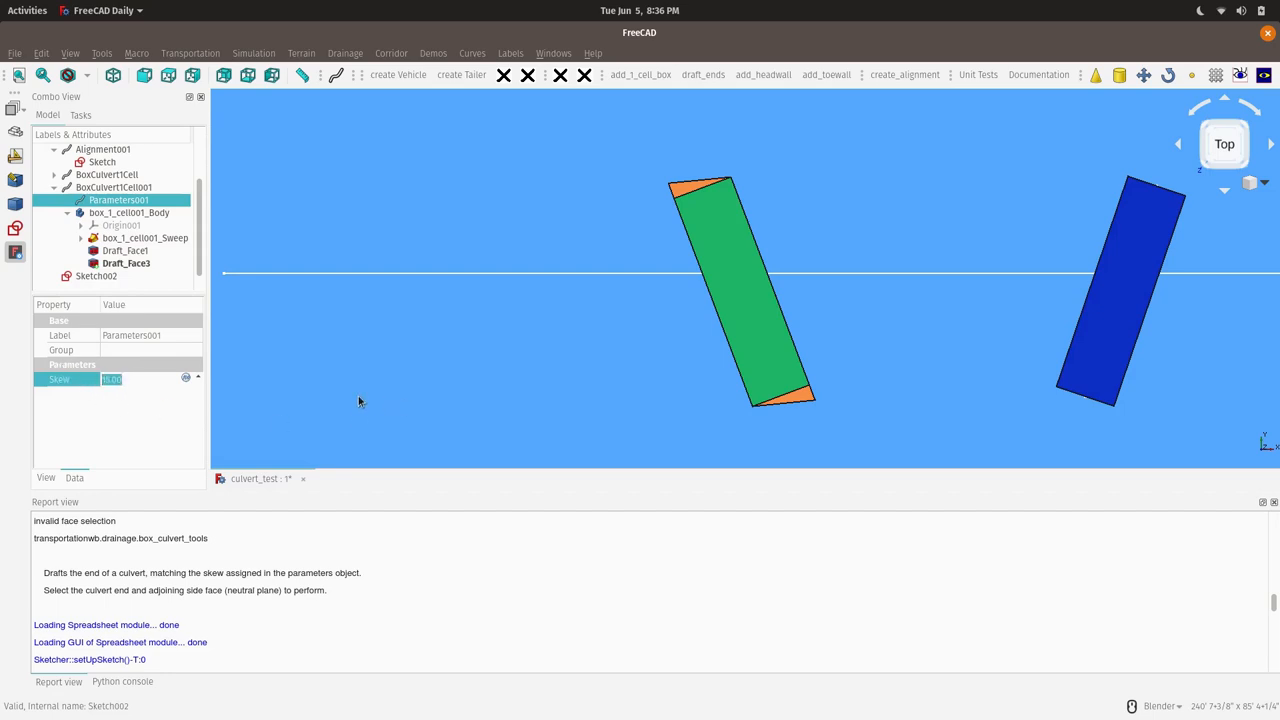
mouse_move(643, 278)
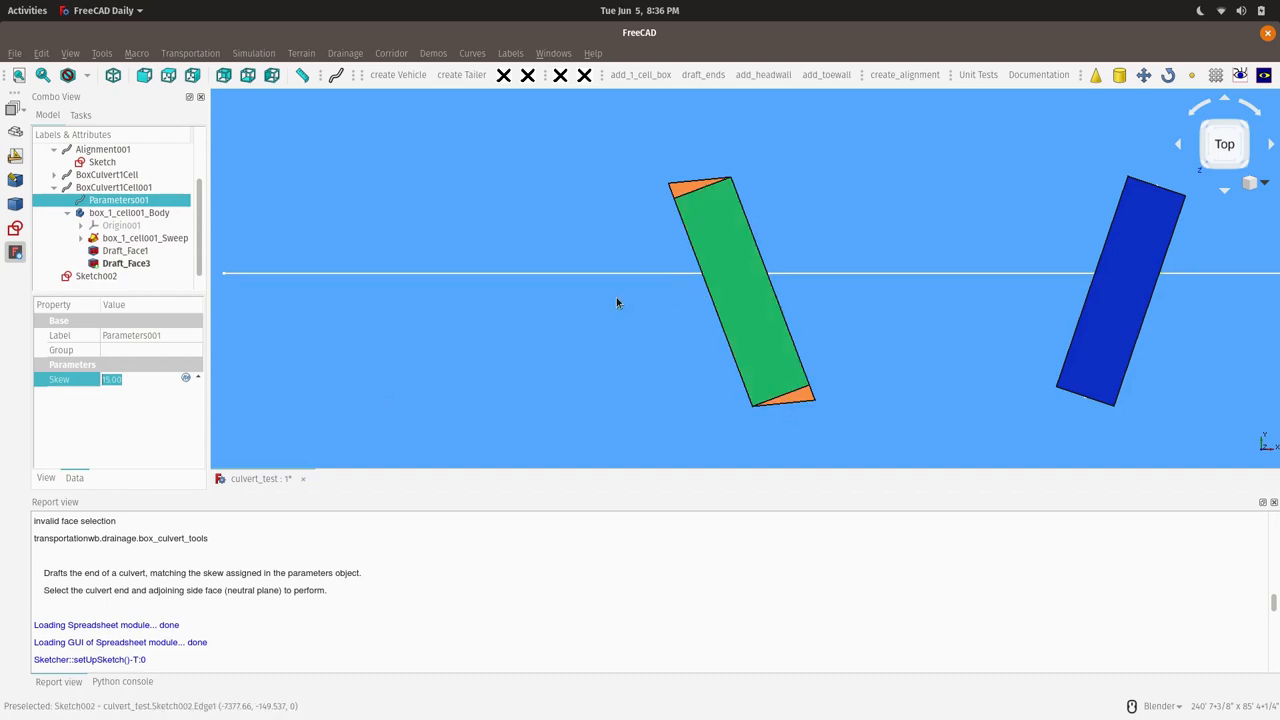
mouse_move(140, 390)
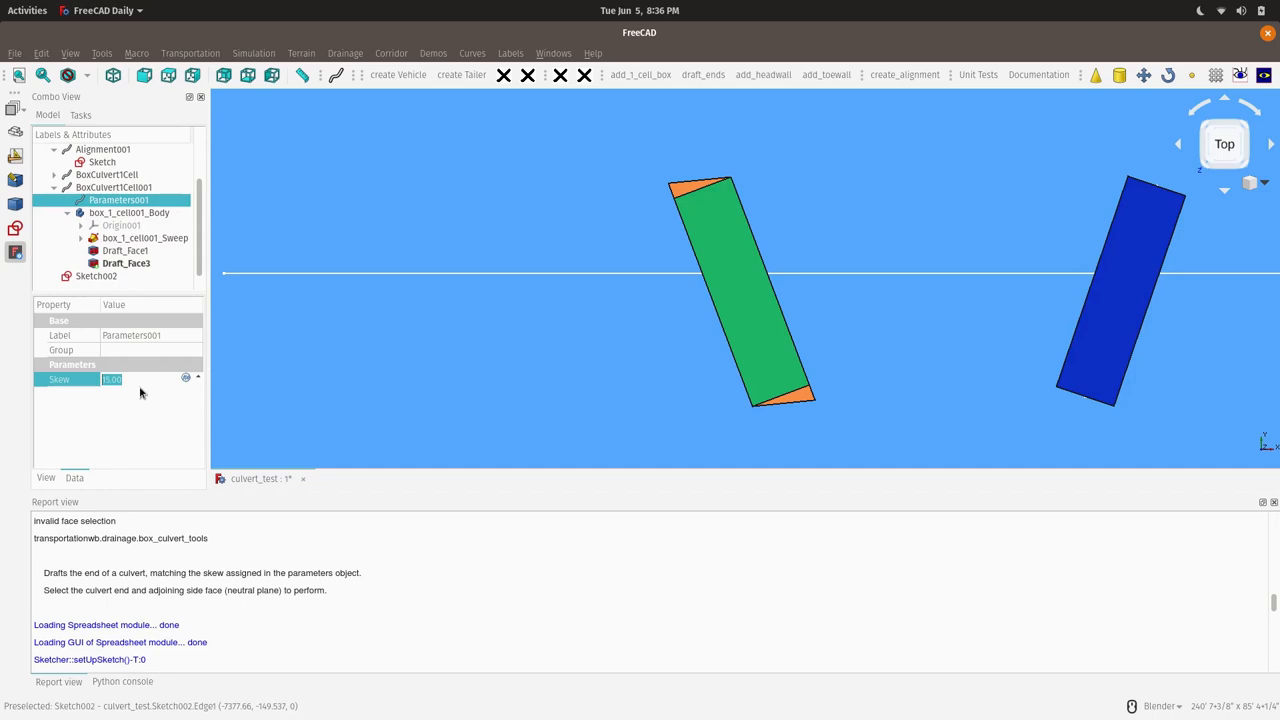
mouse_move(137, 414)
text(20)
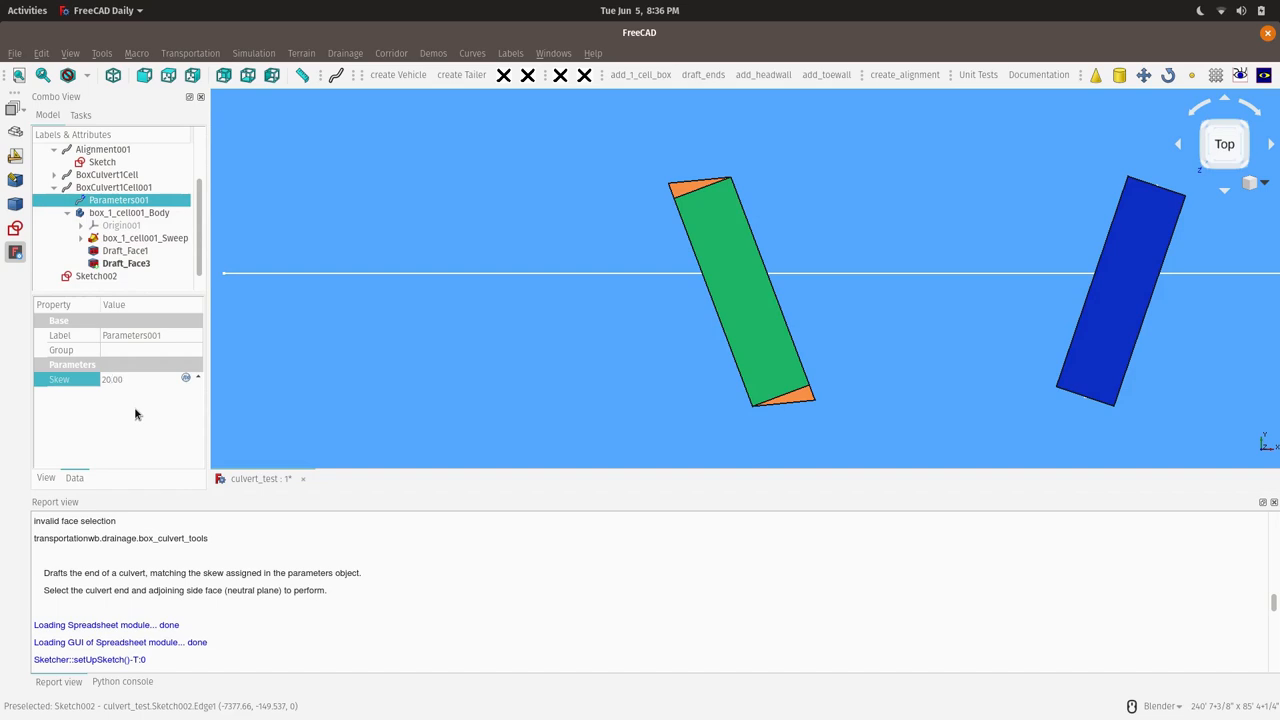
mouse_move(474, 335)
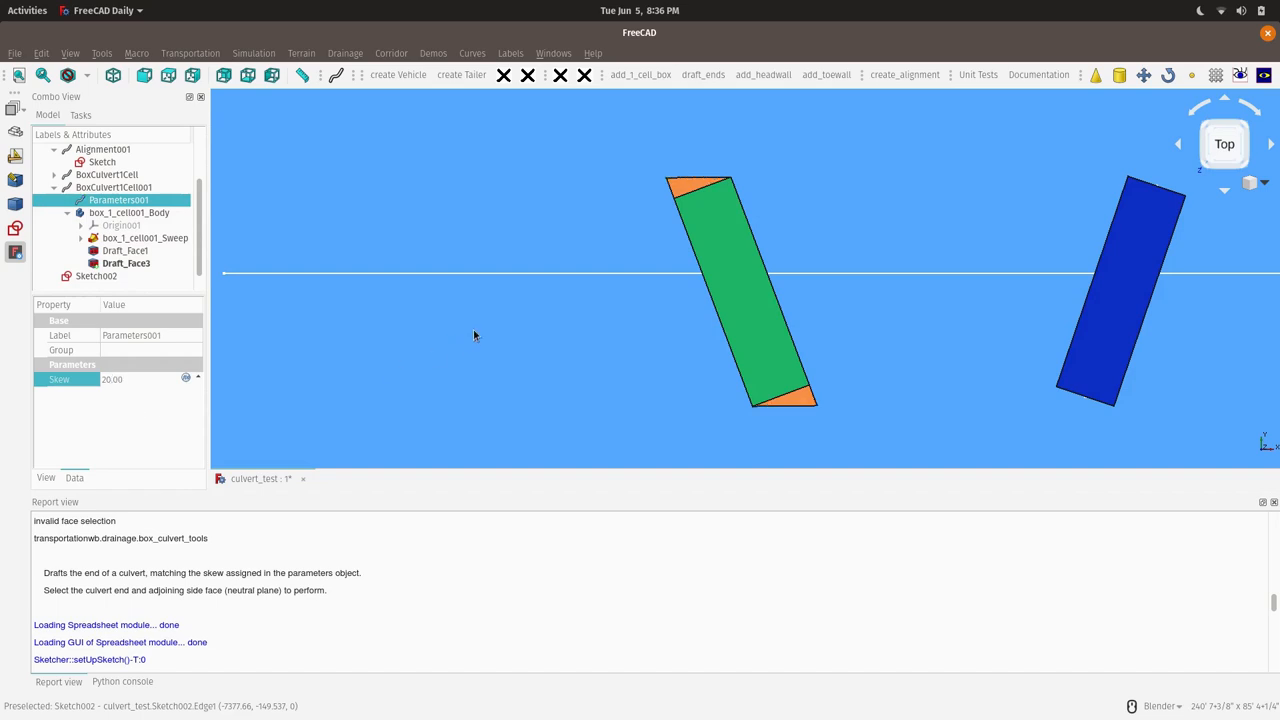
mouse_move(138, 415)
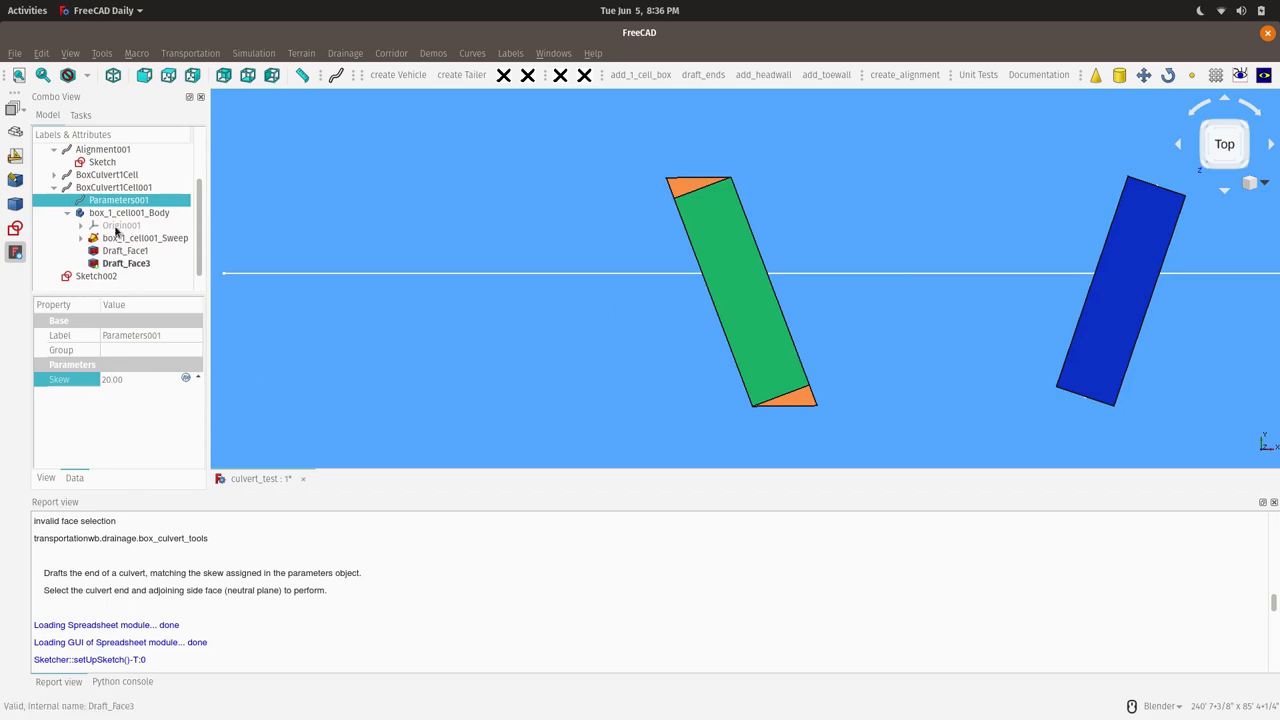
click(118, 199)
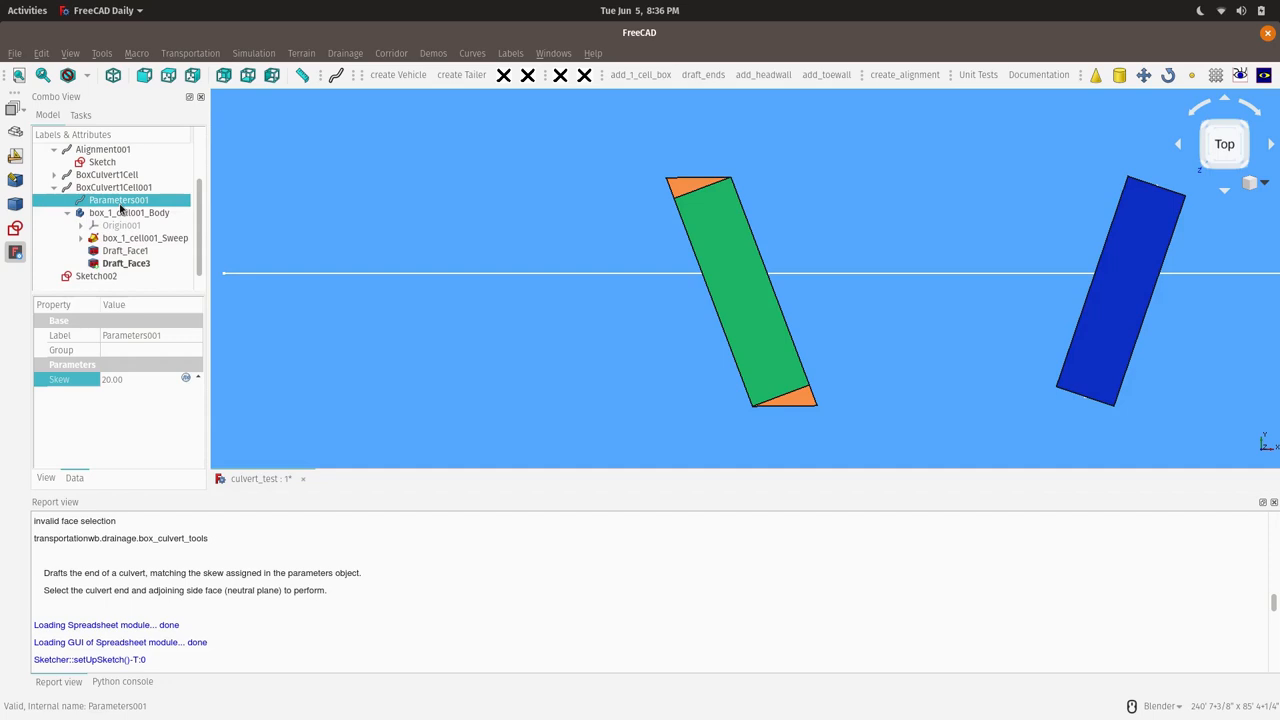
mouse_move(745, 292)
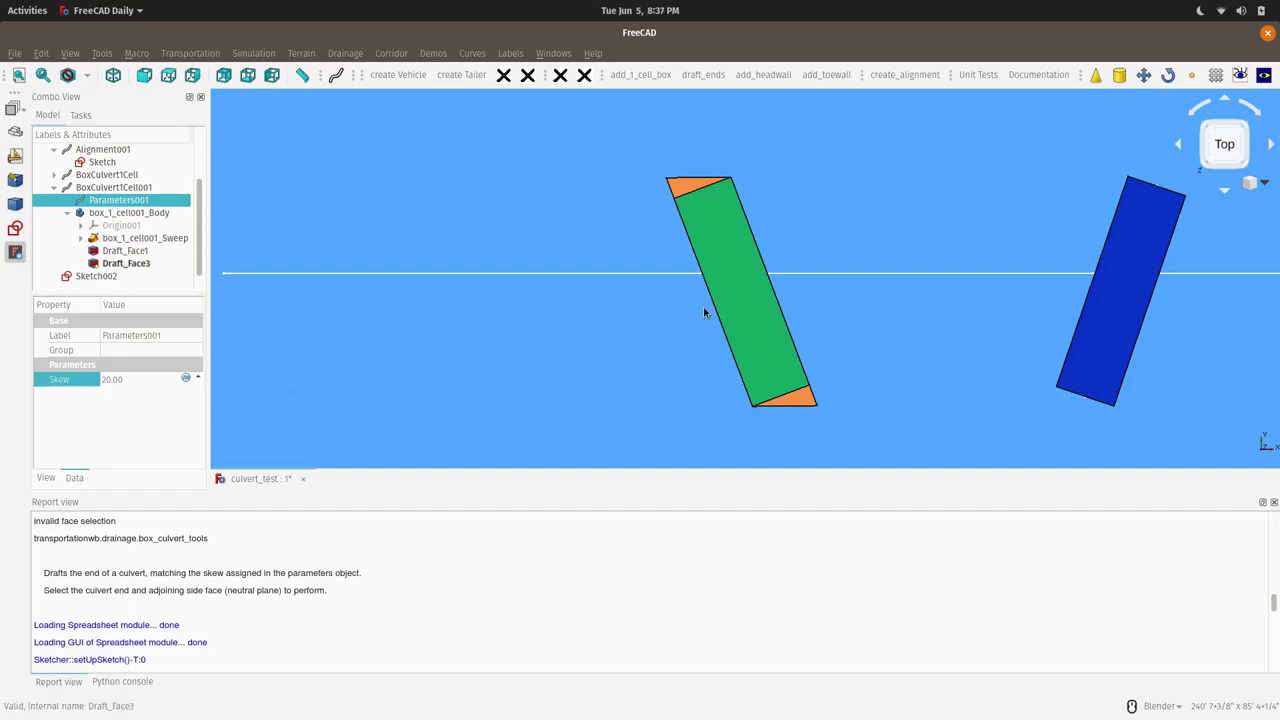
mouse_move(775, 360)
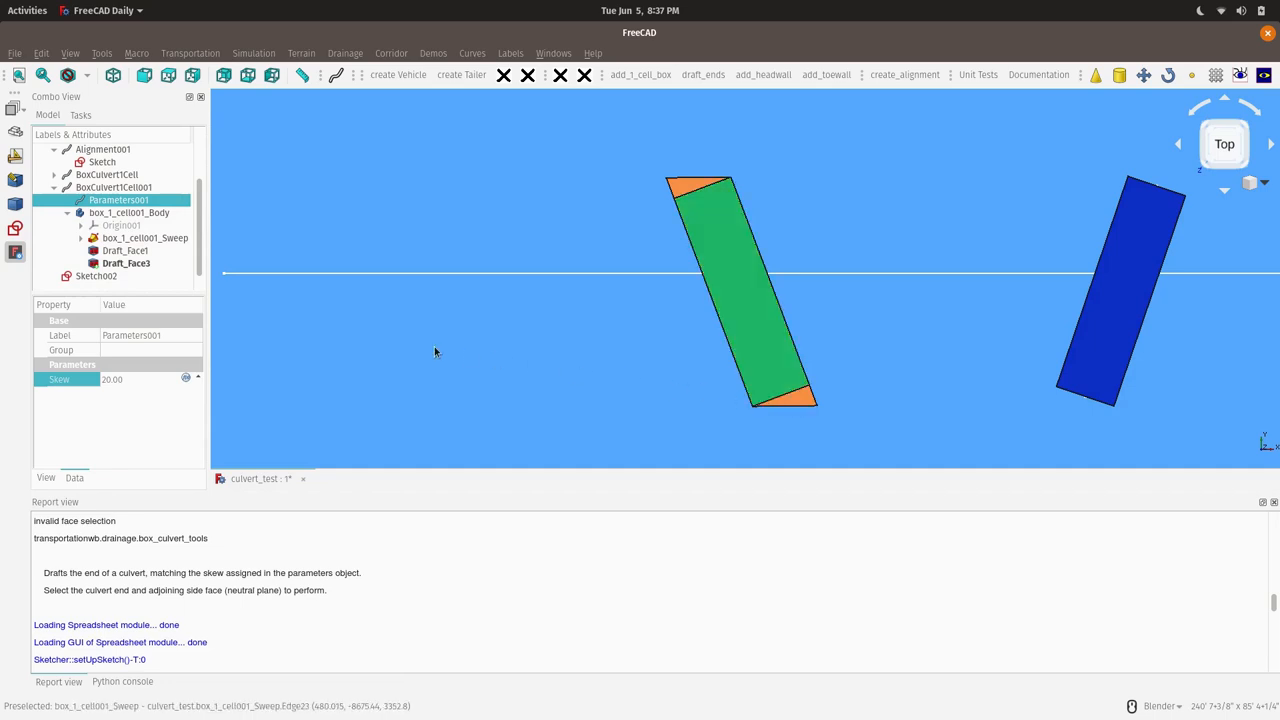
mouse_move(588, 357)
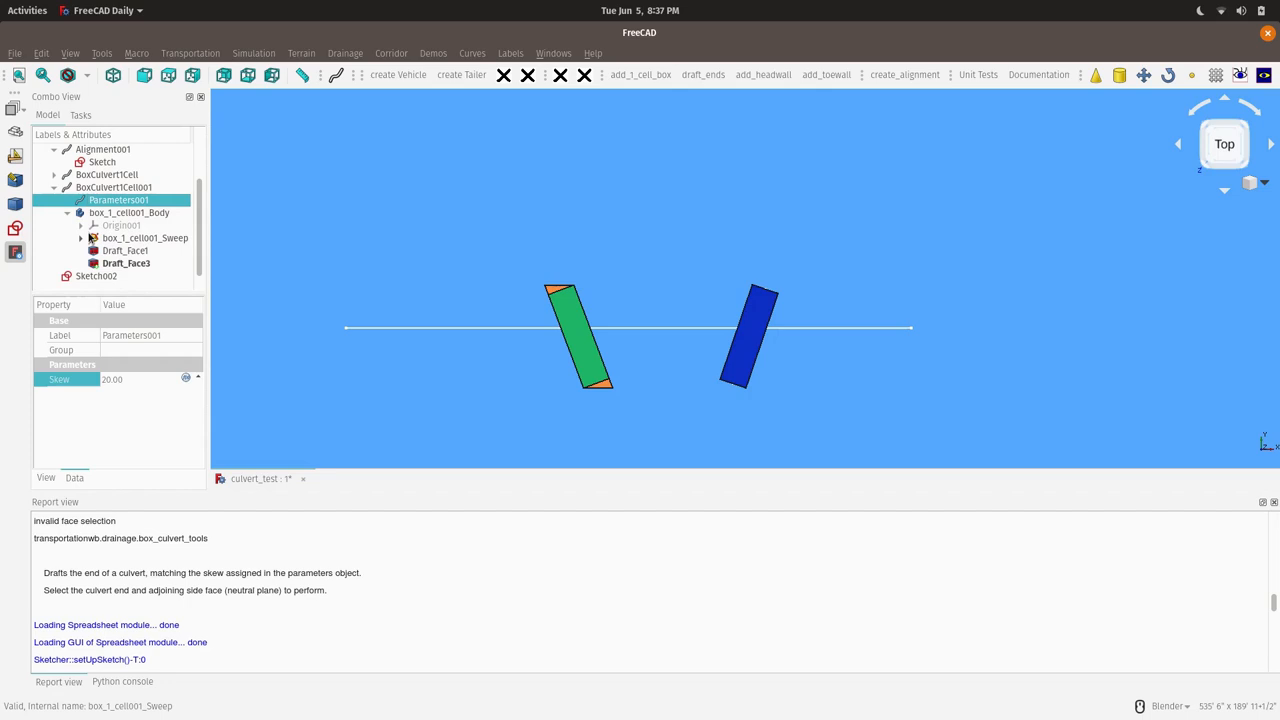
mouse_move(122, 240)
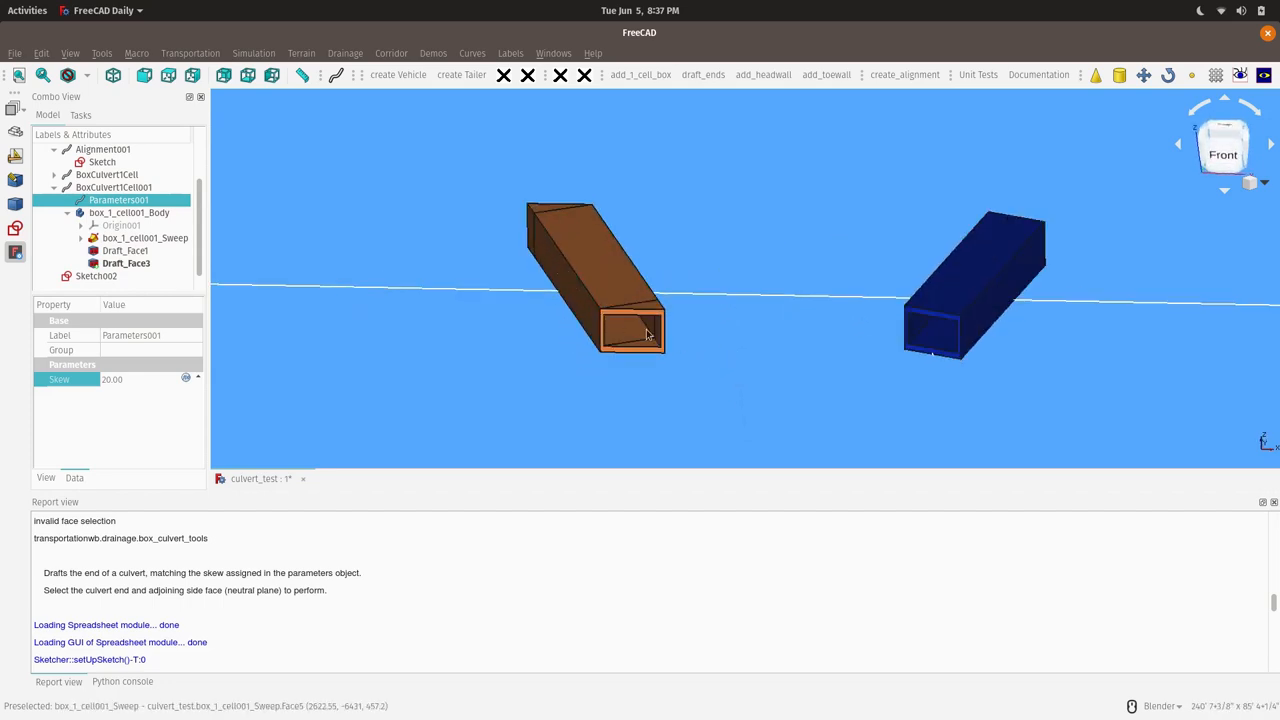
mouse_move(760, 259)
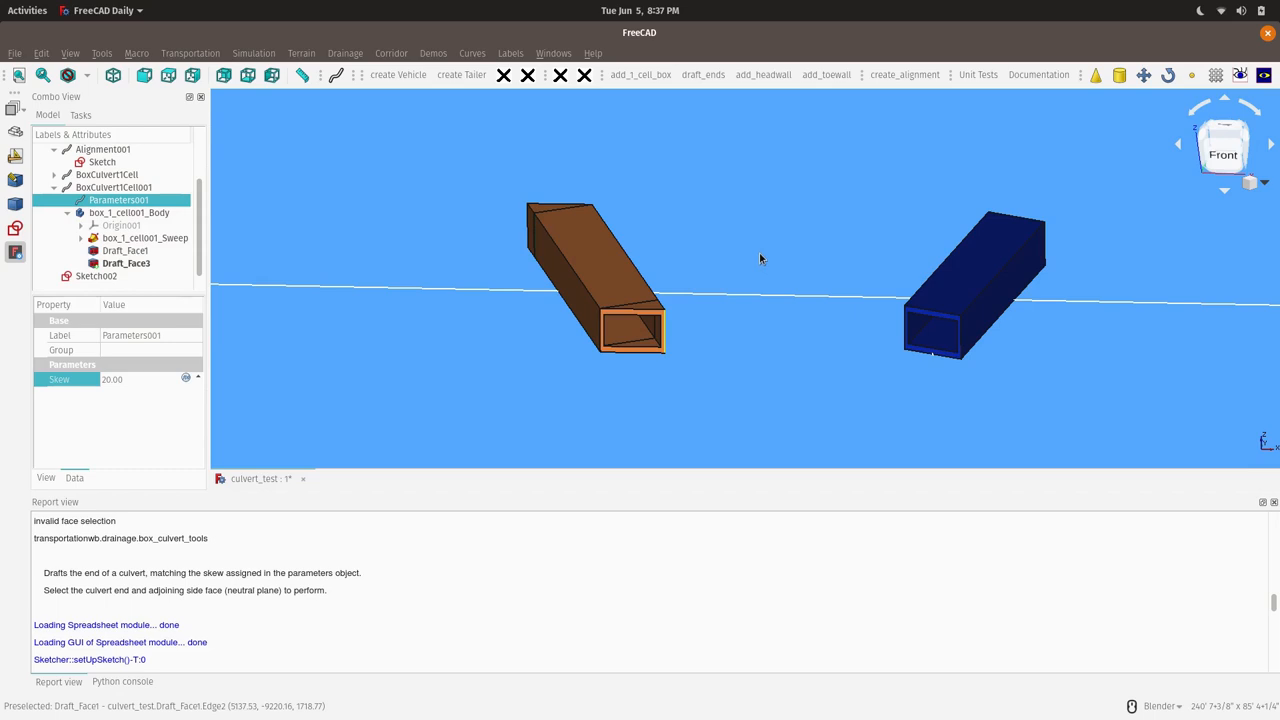